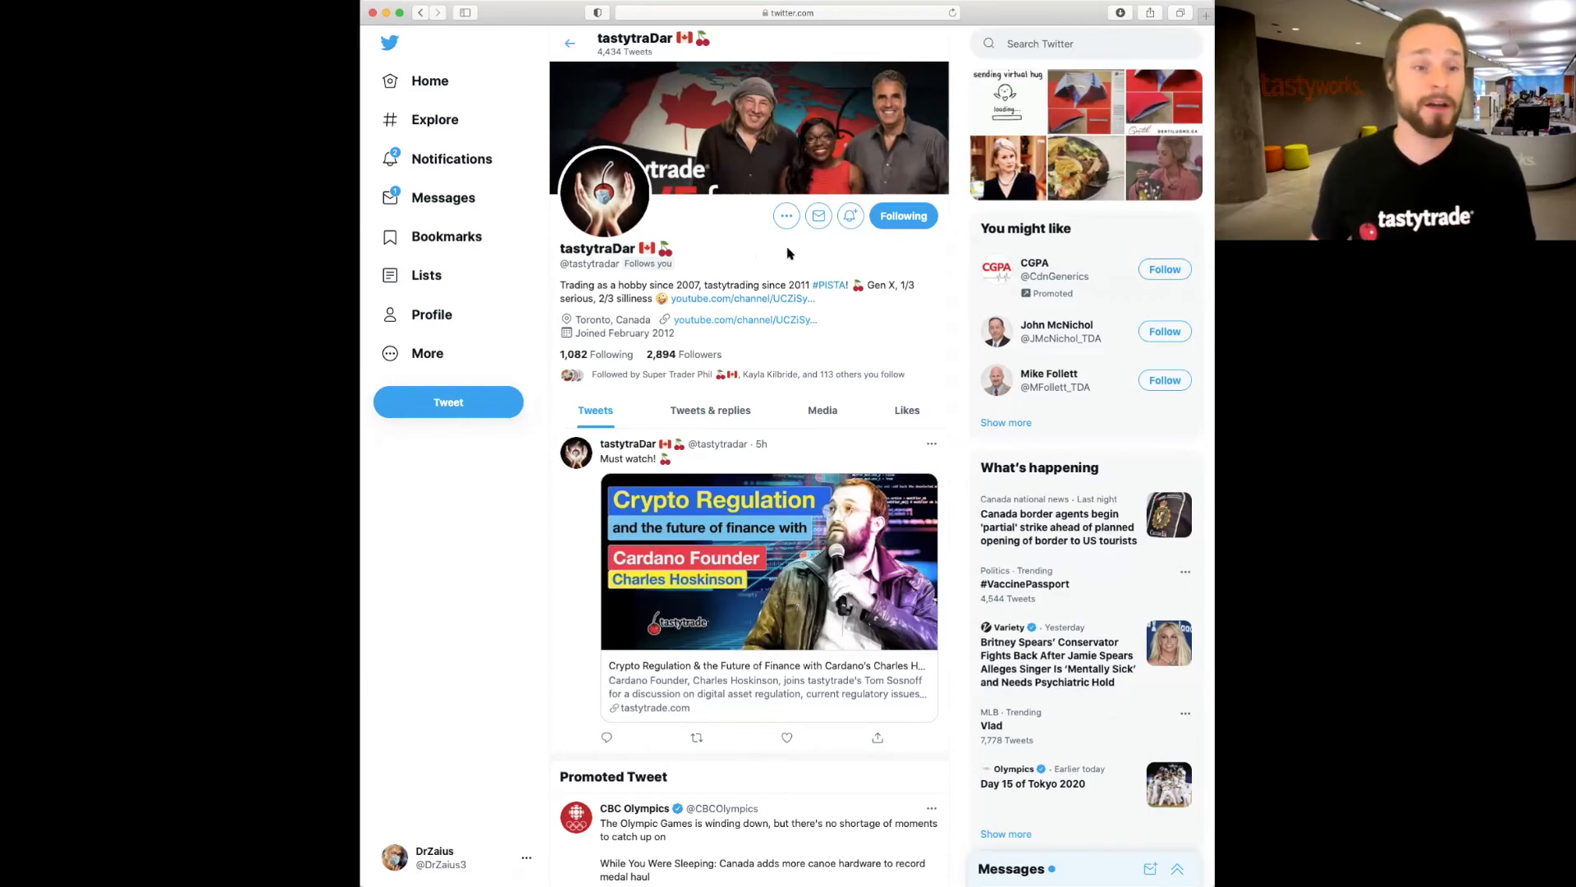
{"action": "mouse_move", "coordinate": [760, 227]}
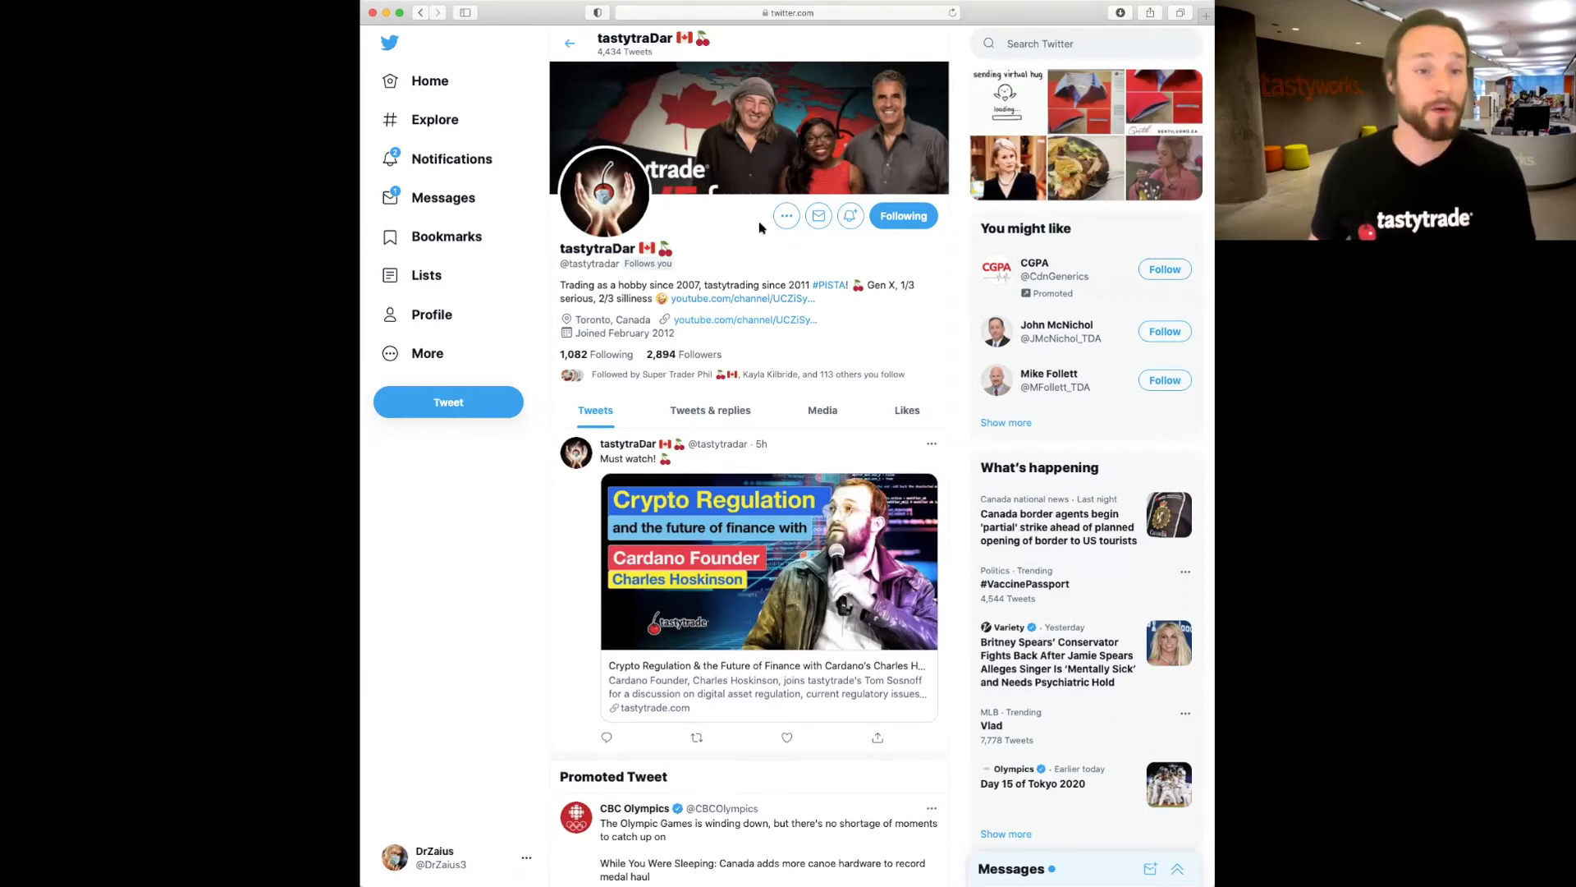
{"action": "mouse_move", "coordinate": [683, 247]}
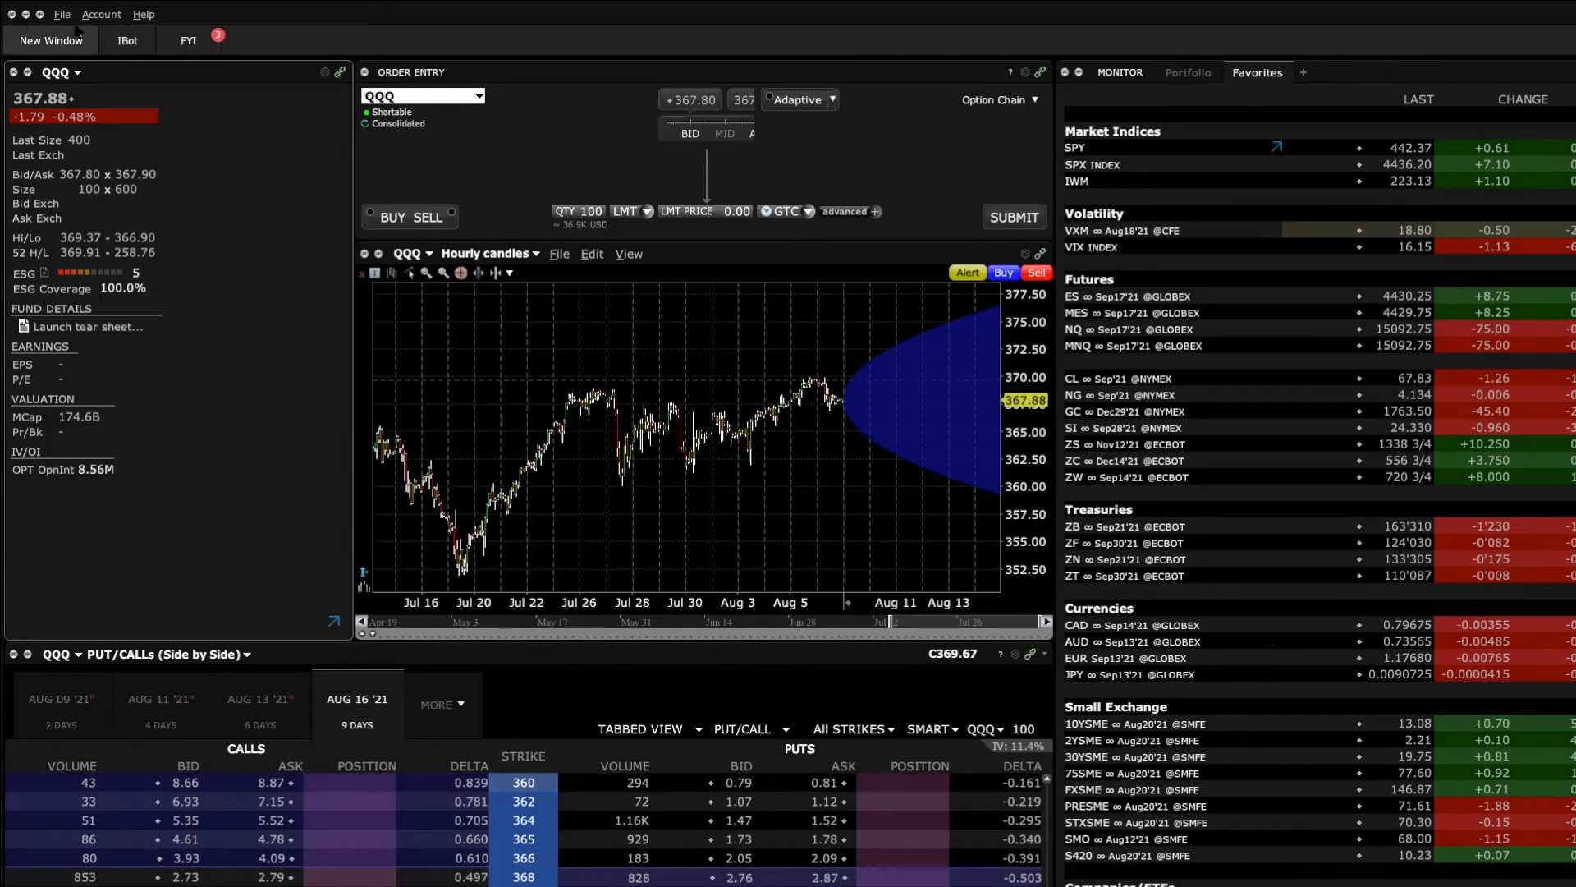
Bring up the trading platform's account management options.
{"action": "left_click", "coordinate": [102, 13]}
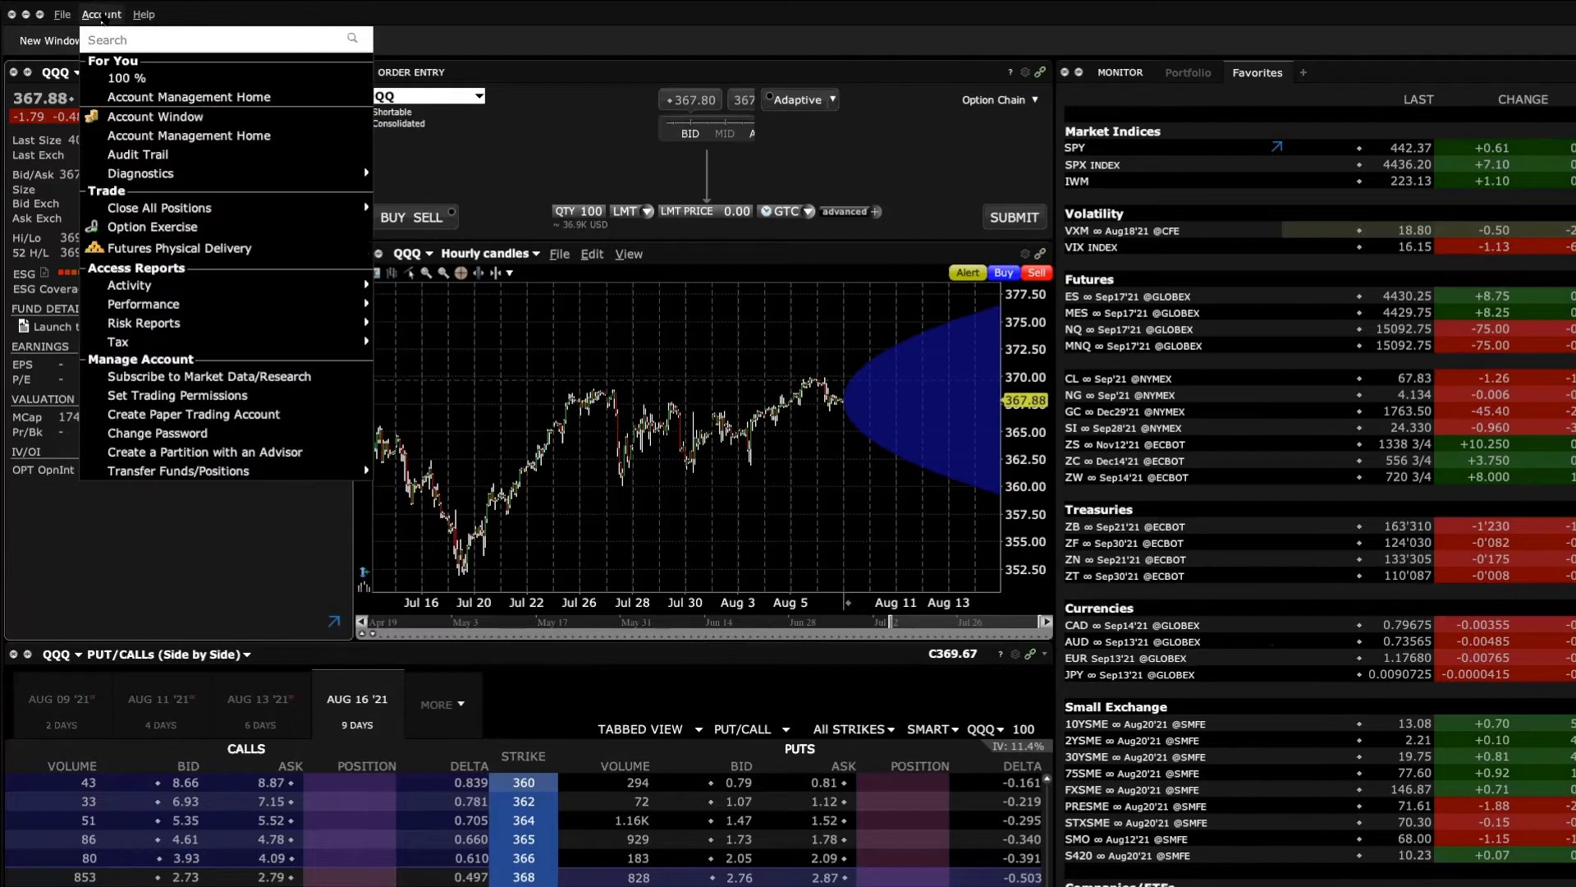
{"action": "mouse_move", "coordinate": [206, 97]}
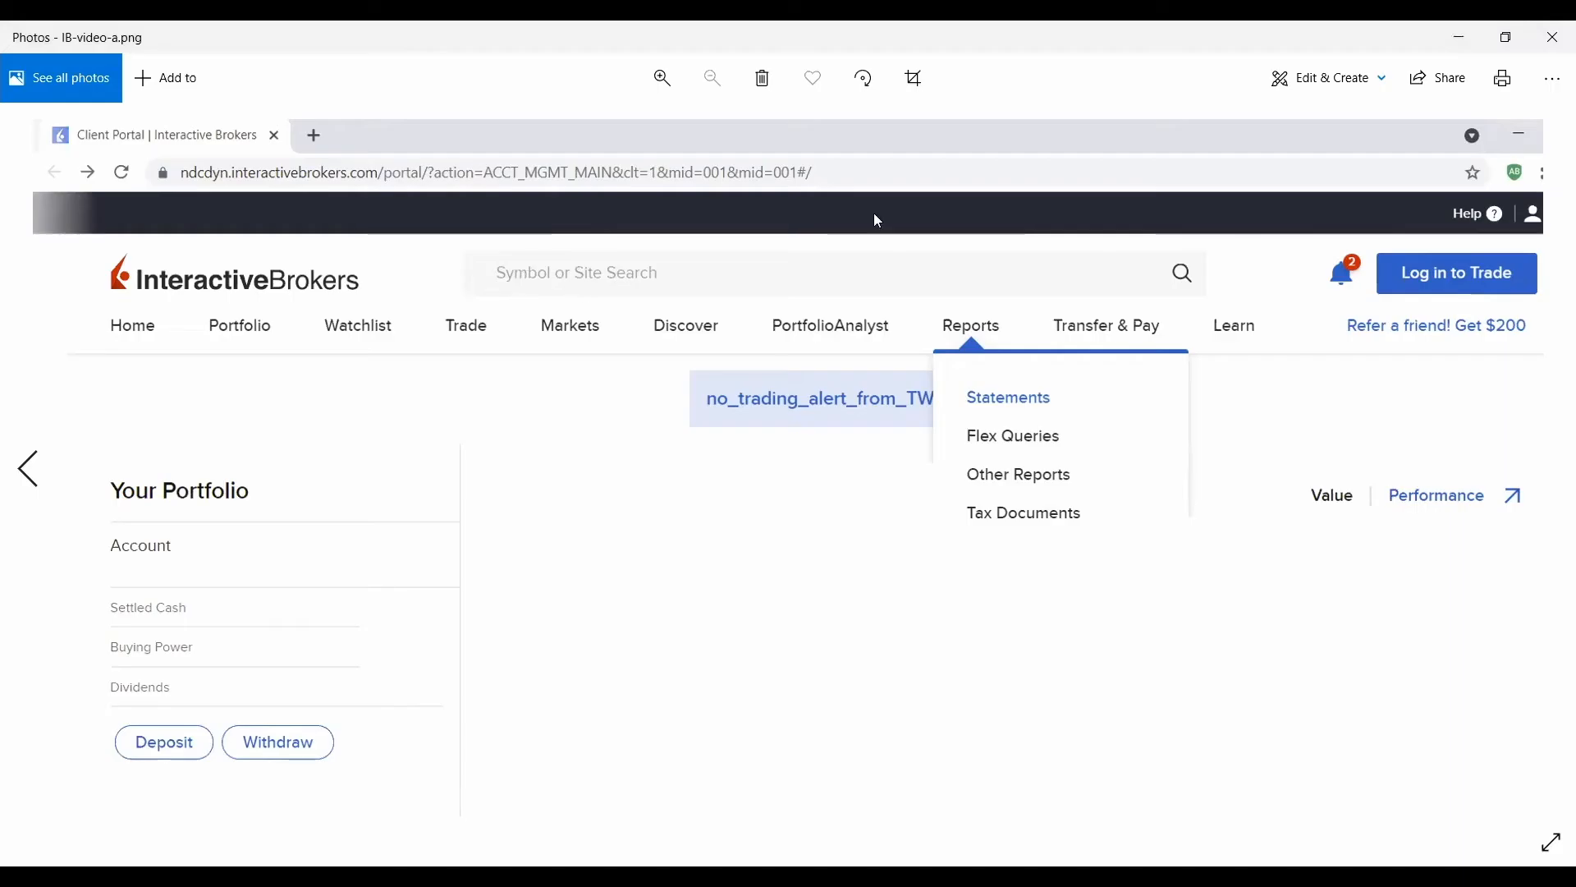
{"action": "mouse_move", "coordinate": [980, 333]}
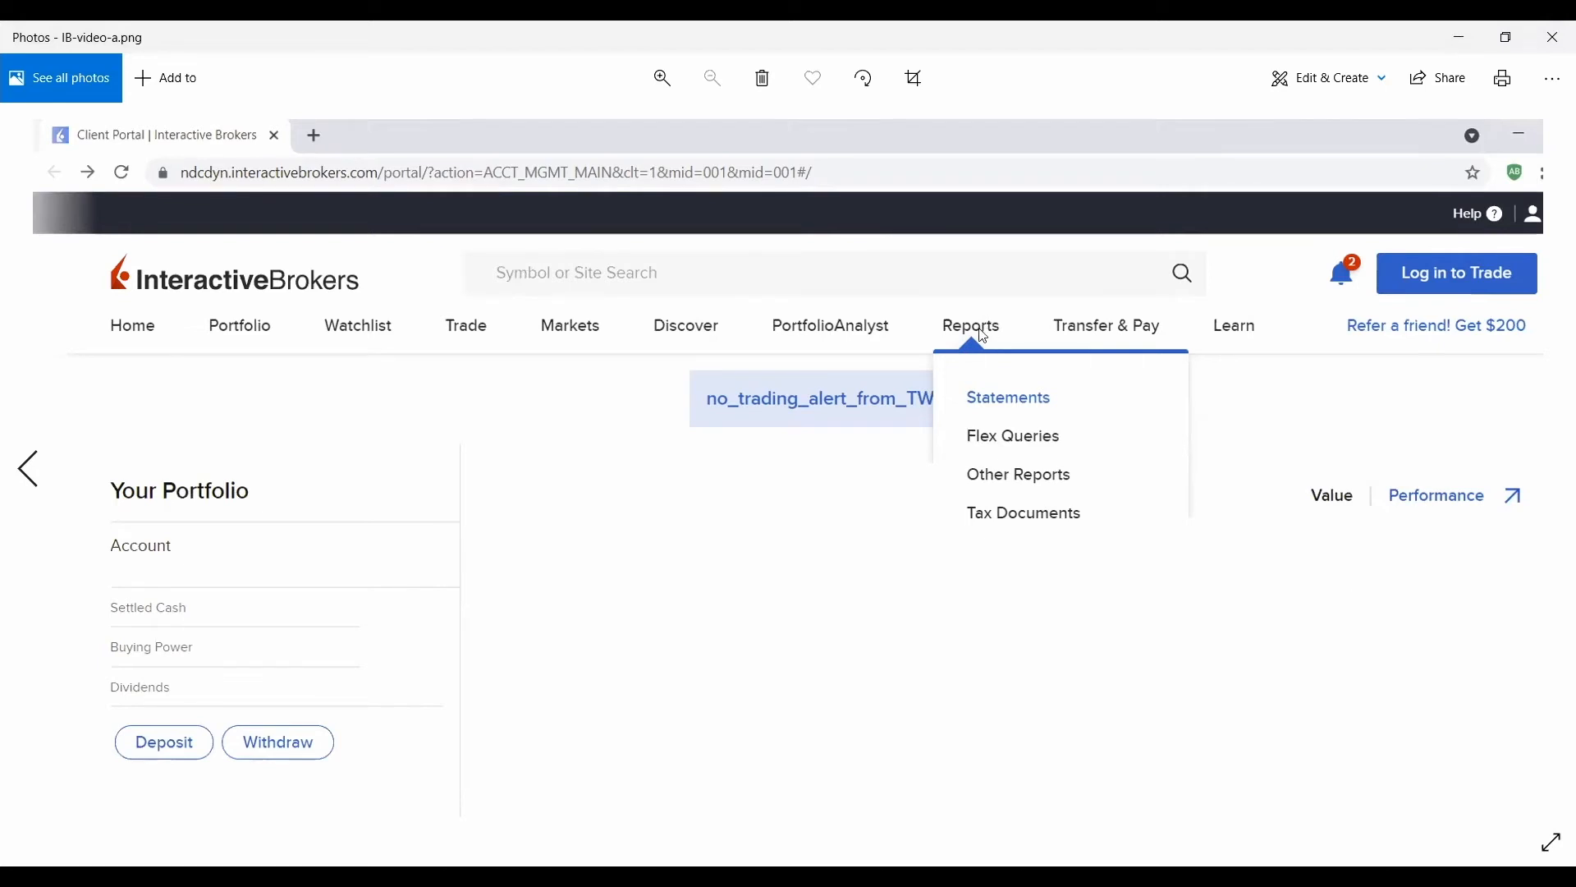
{"action": "mouse_move", "coordinate": [1553, 583]}
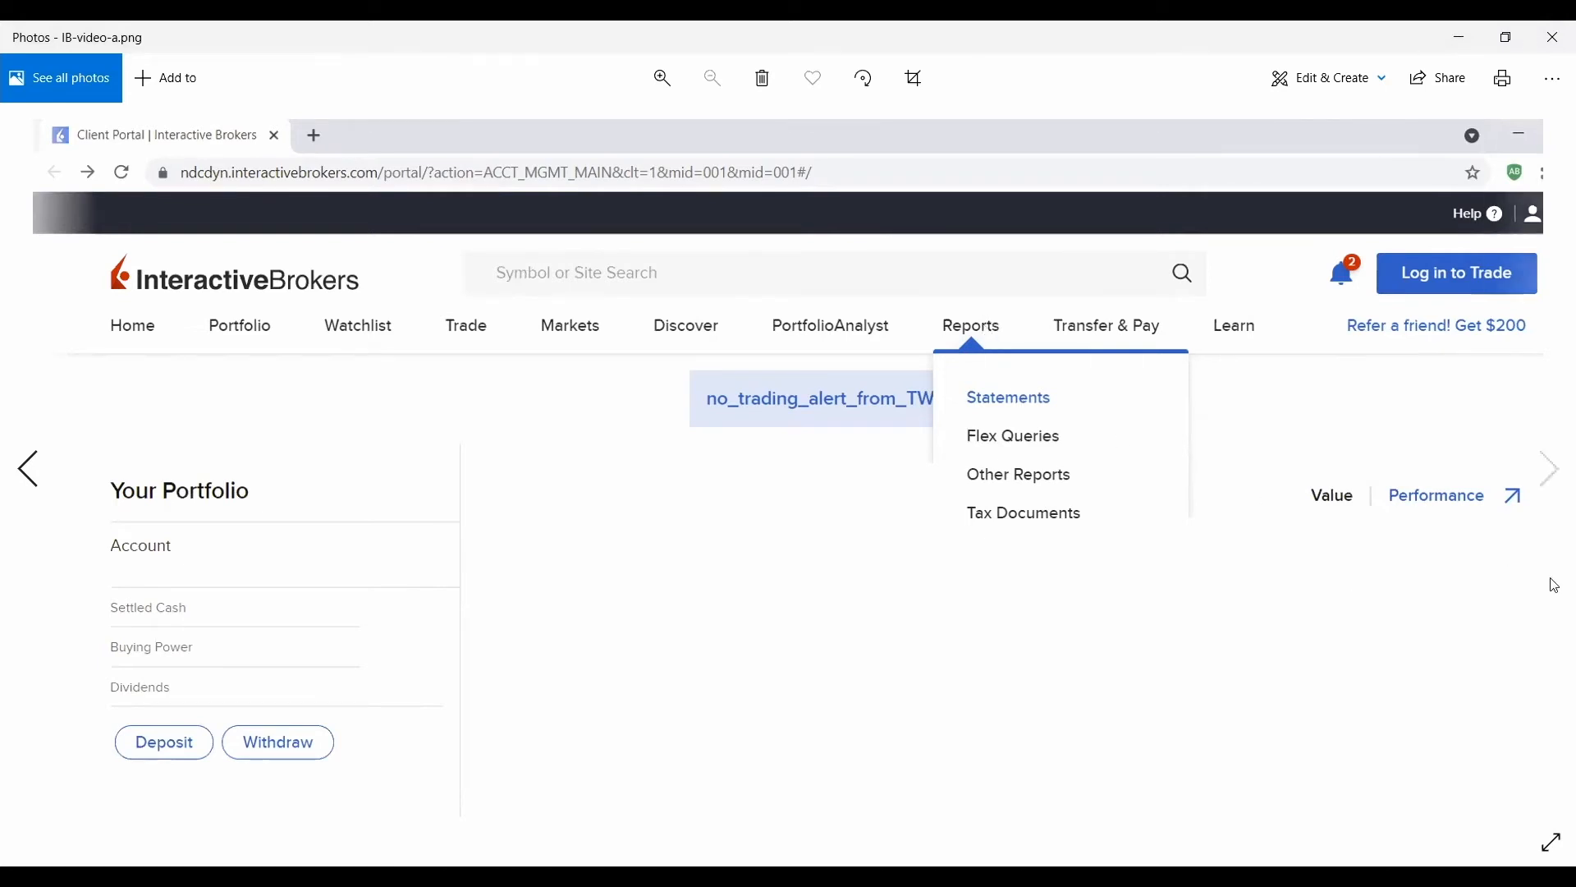
Go to the Reports > Statements page in the IB Client Portal.
{"action": "left_click", "coordinate": [1008, 398]}
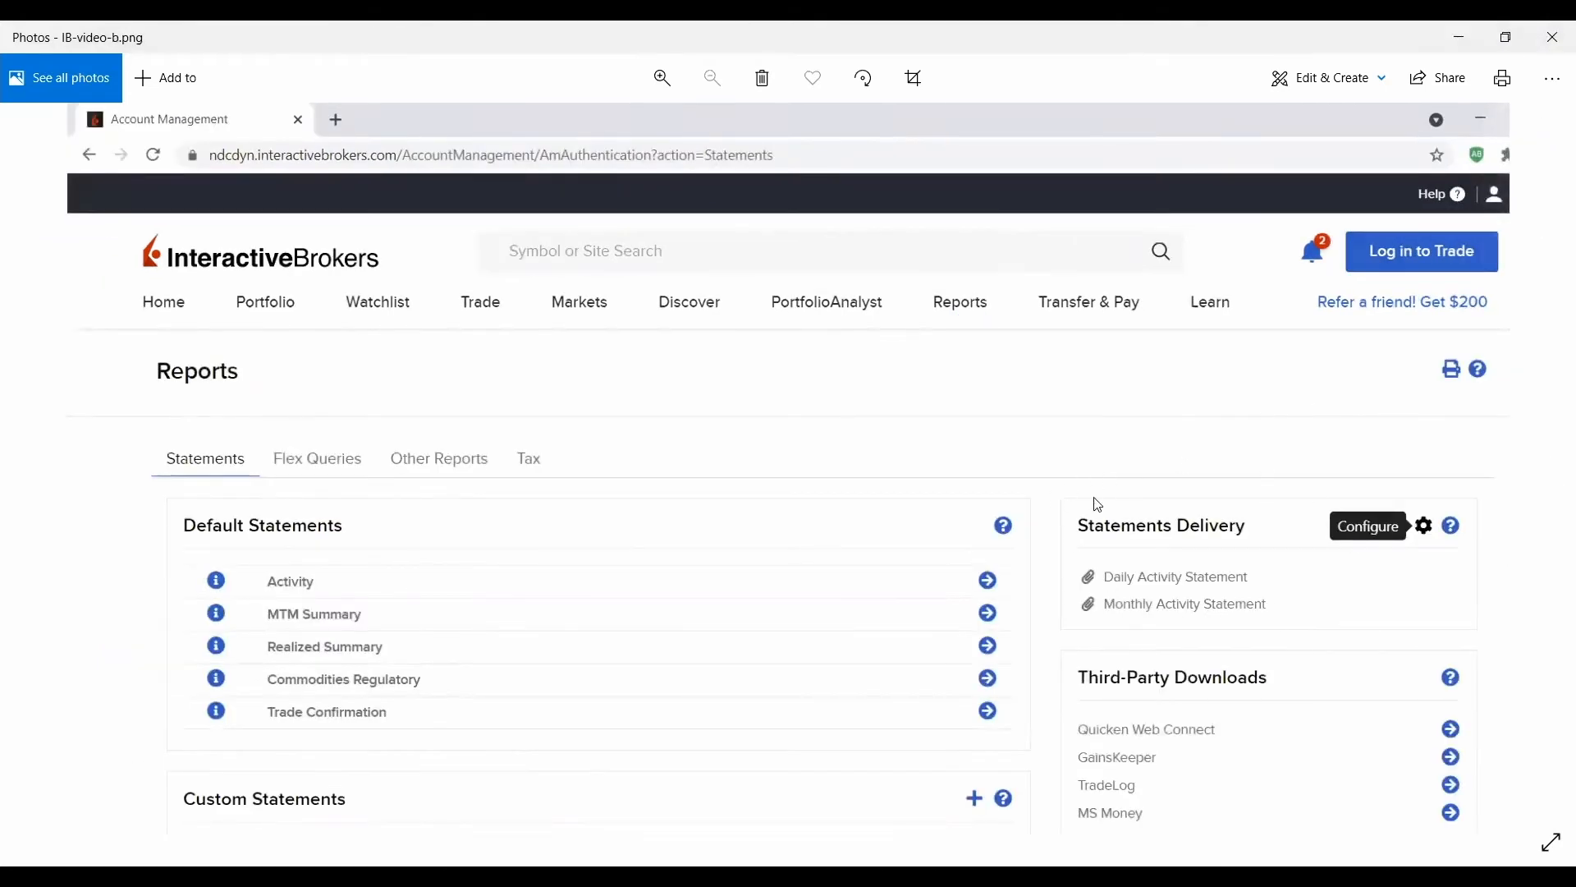
{"action": "mouse_move", "coordinate": [1279, 529]}
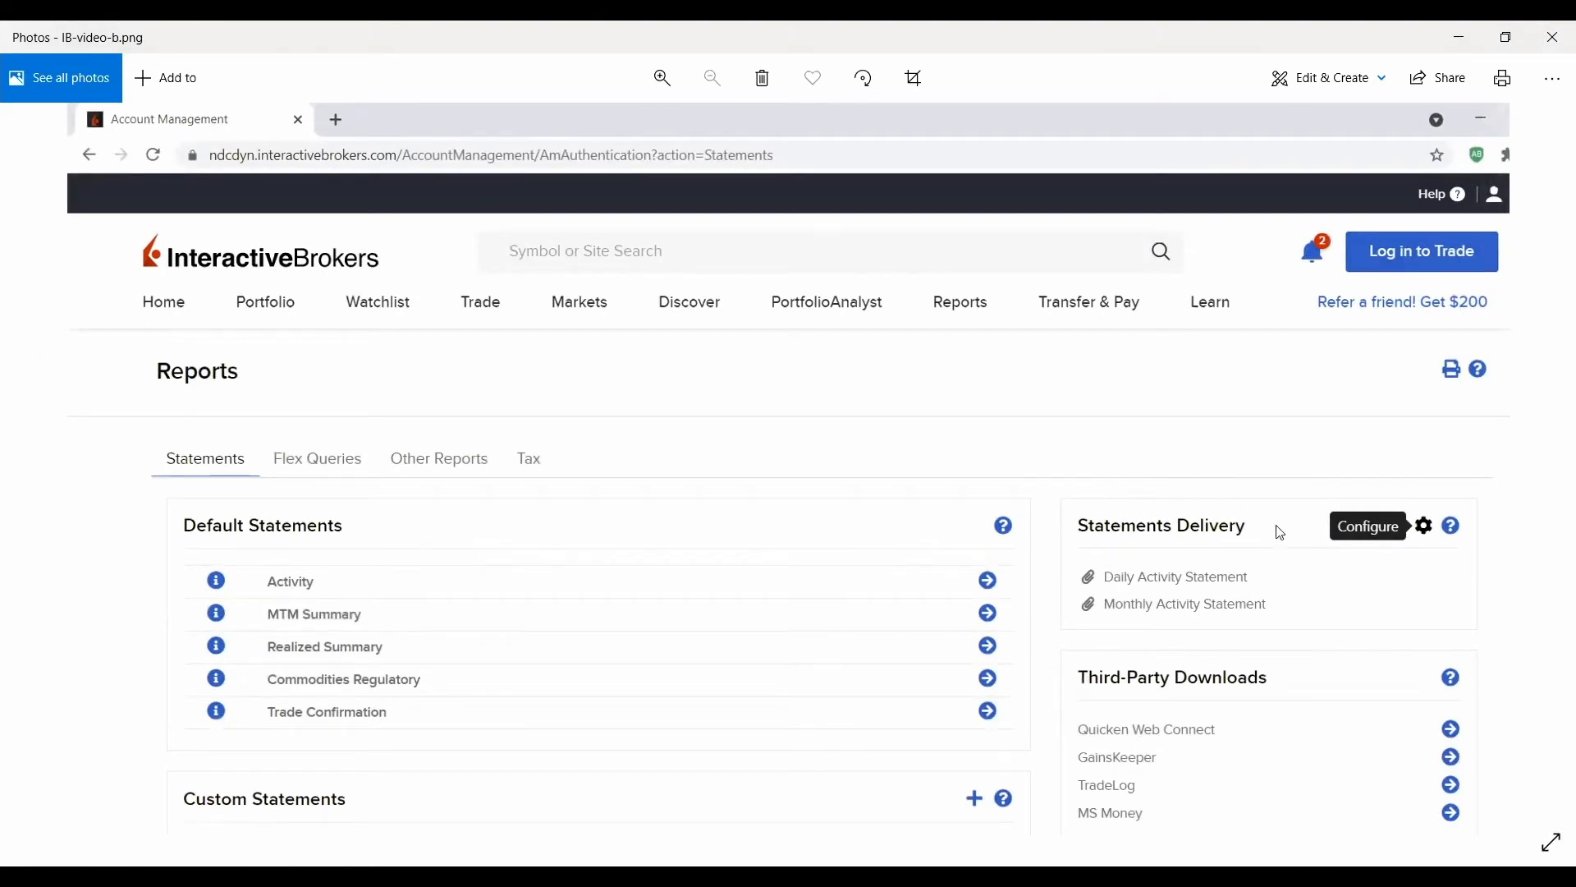
{"action": "mouse_move", "coordinate": [281, 577]}
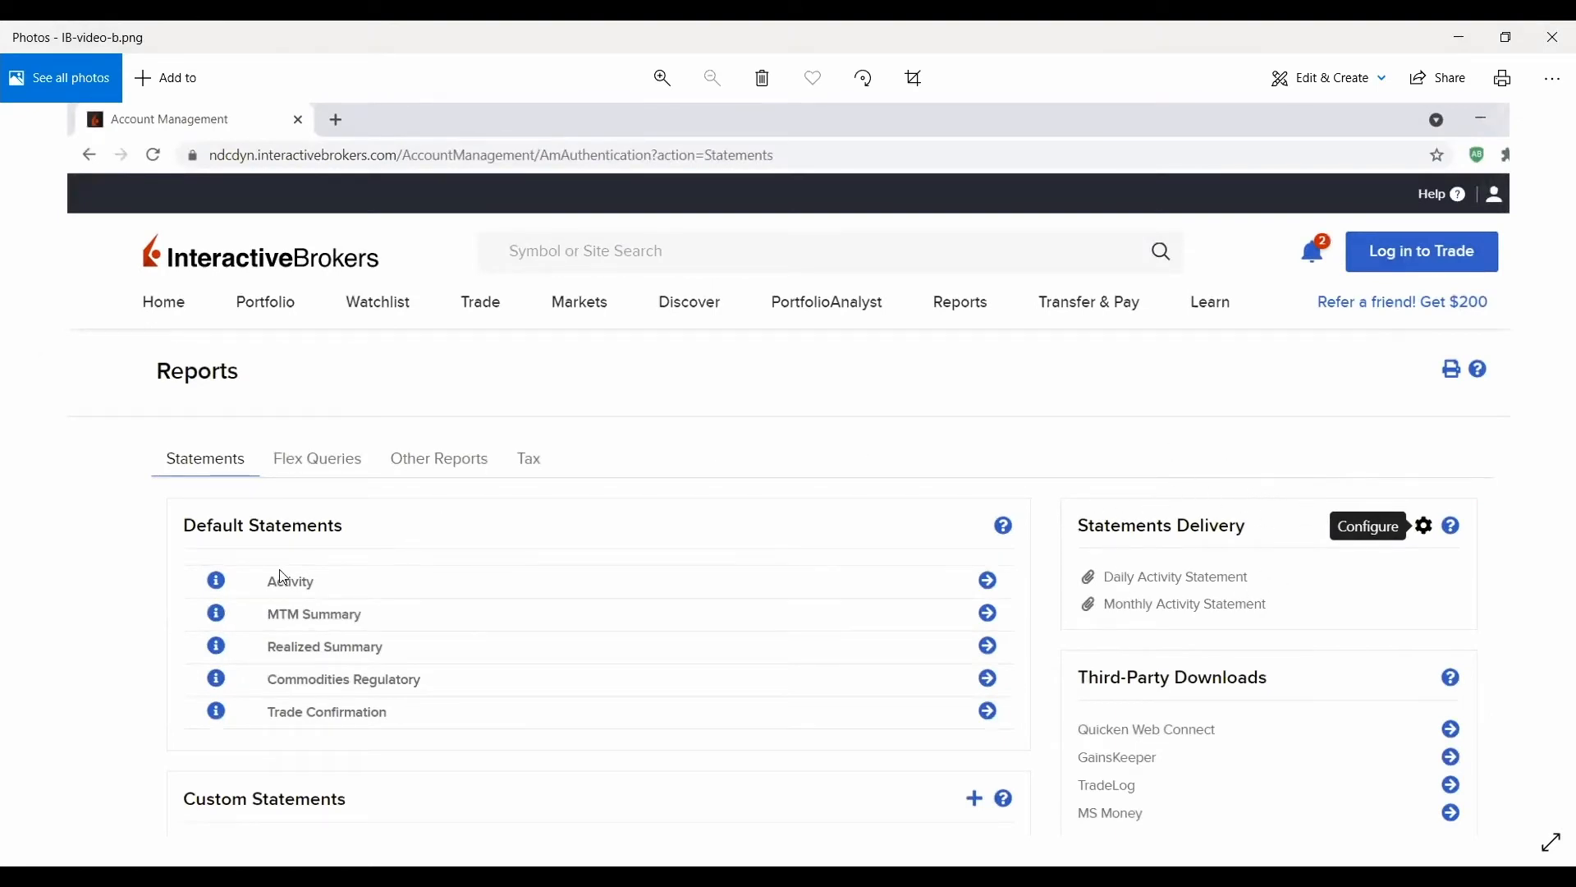
{"action": "mouse_move", "coordinate": [931, 617]}
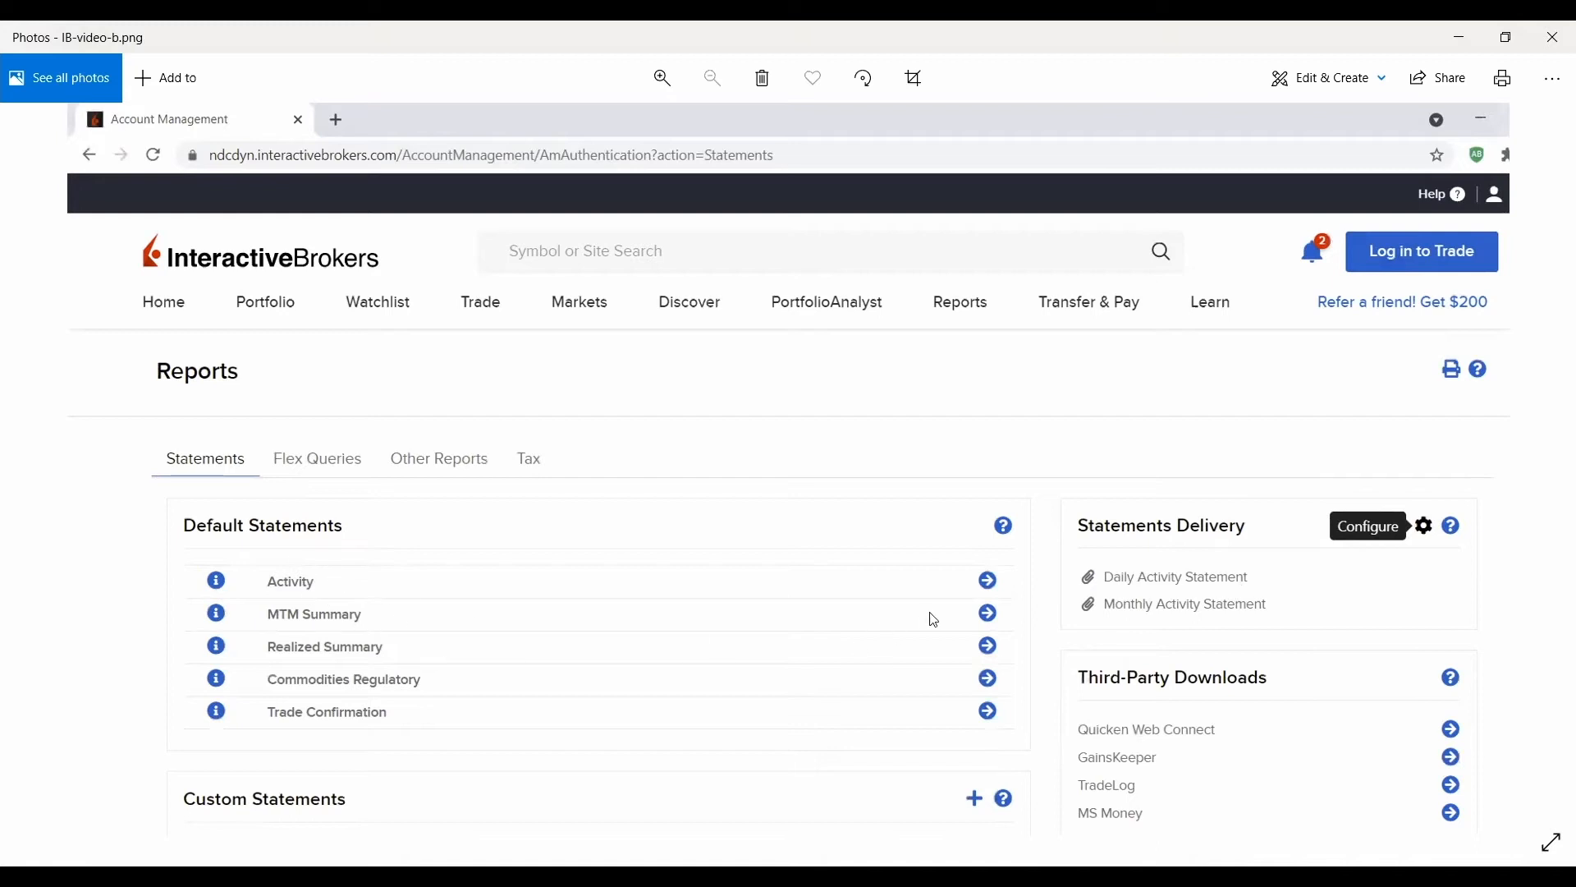
{"action": "mouse_move", "coordinate": [542, 660]}
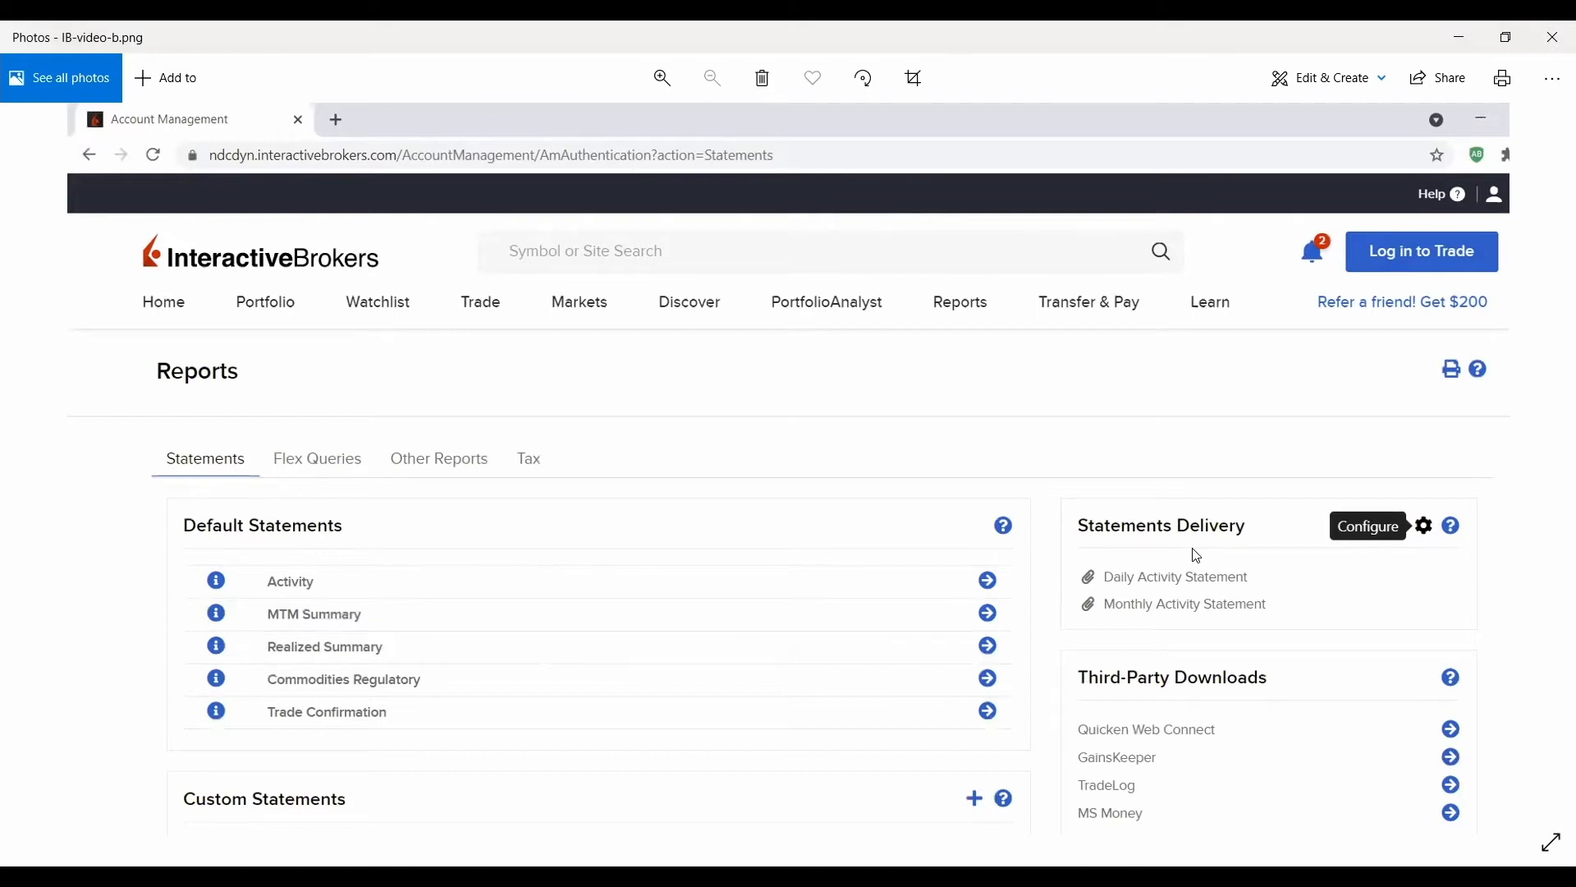
{"action": "mouse_move", "coordinate": [1520, 525]}
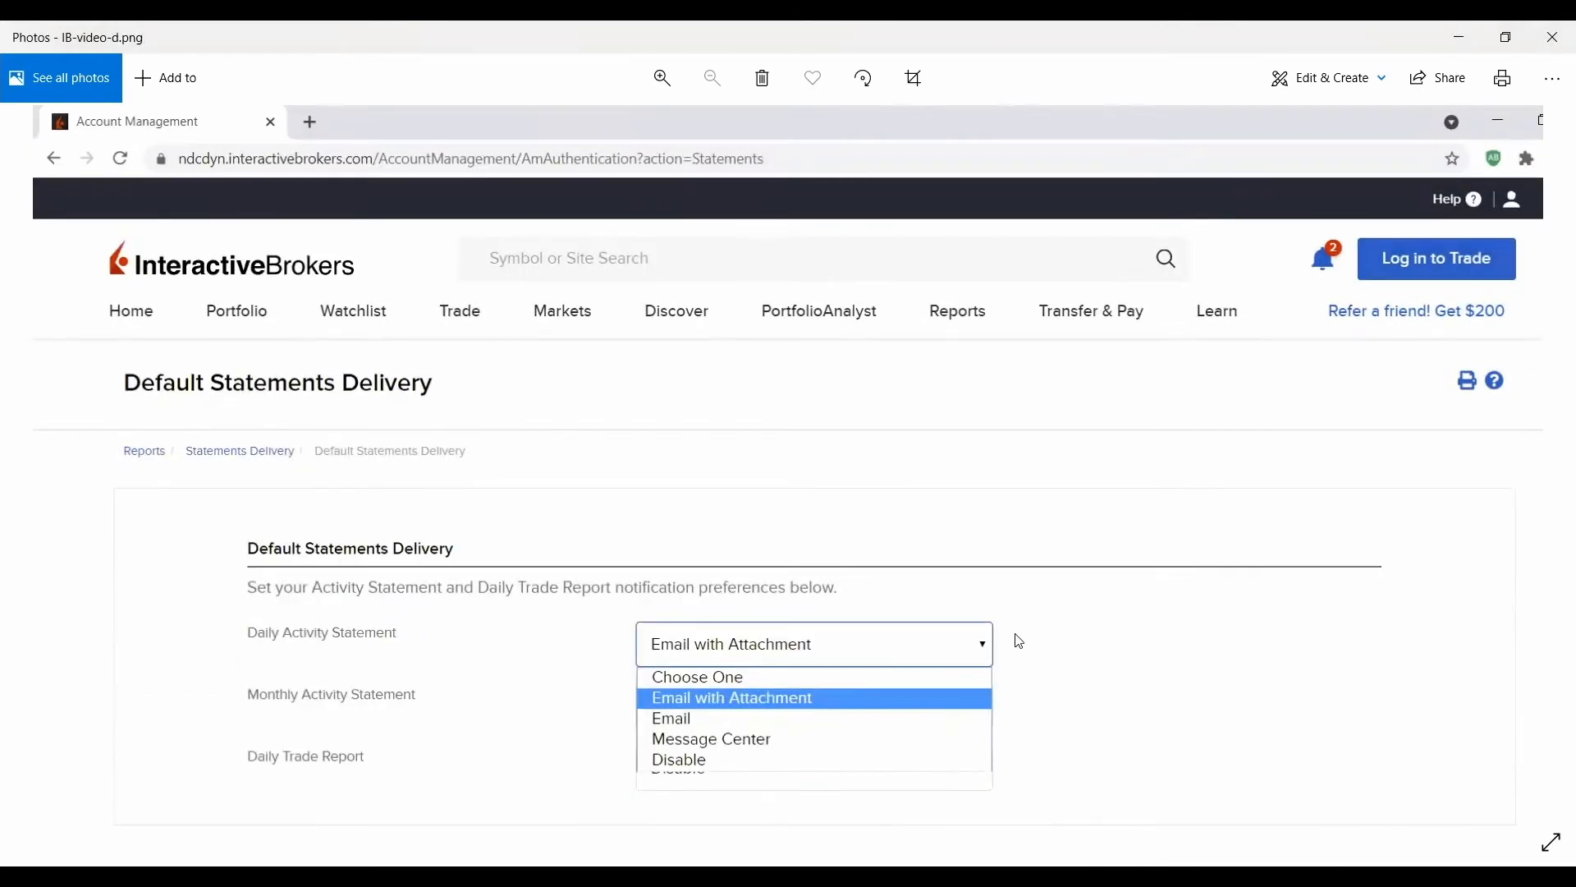
{"action": "mouse_move", "coordinate": [362, 650]}
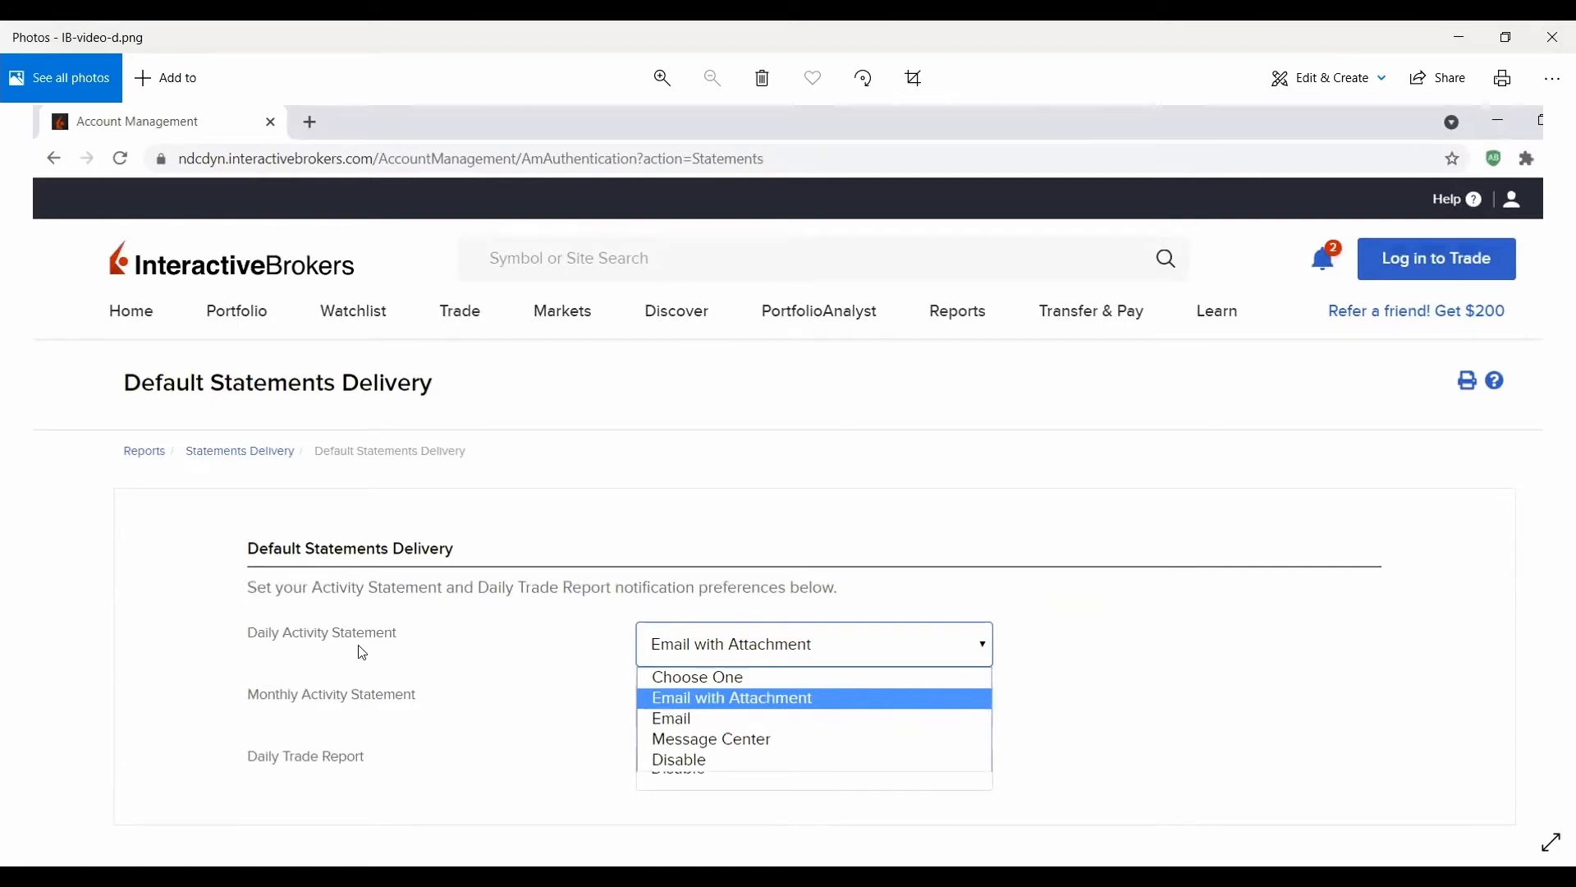
{"action": "mouse_move", "coordinate": [711, 685]}
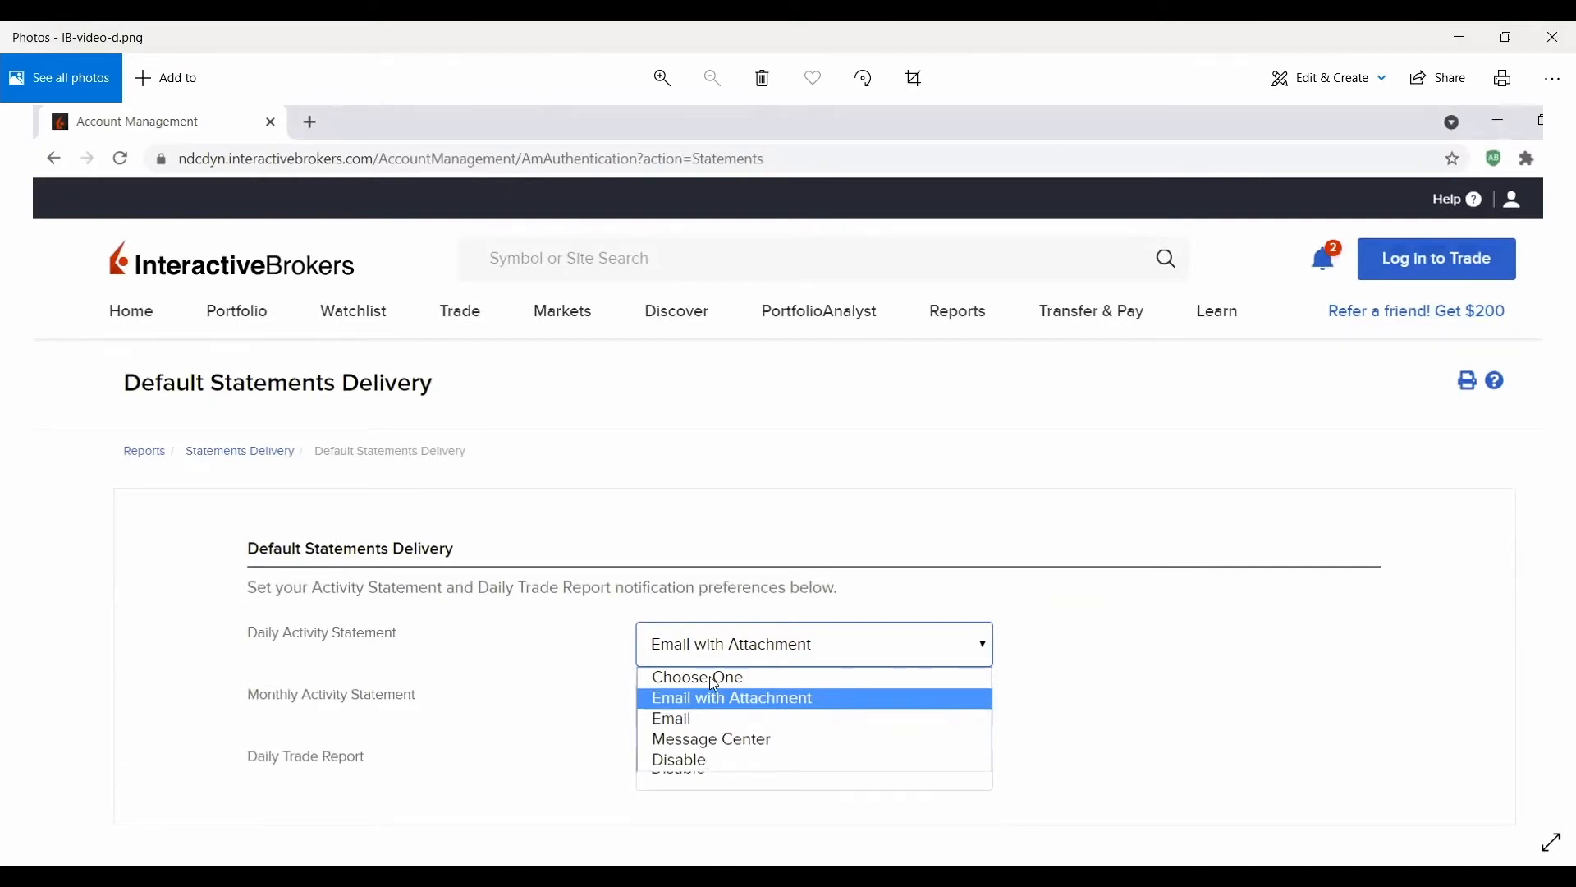
{"action": "mouse_move", "coordinate": [788, 706]}
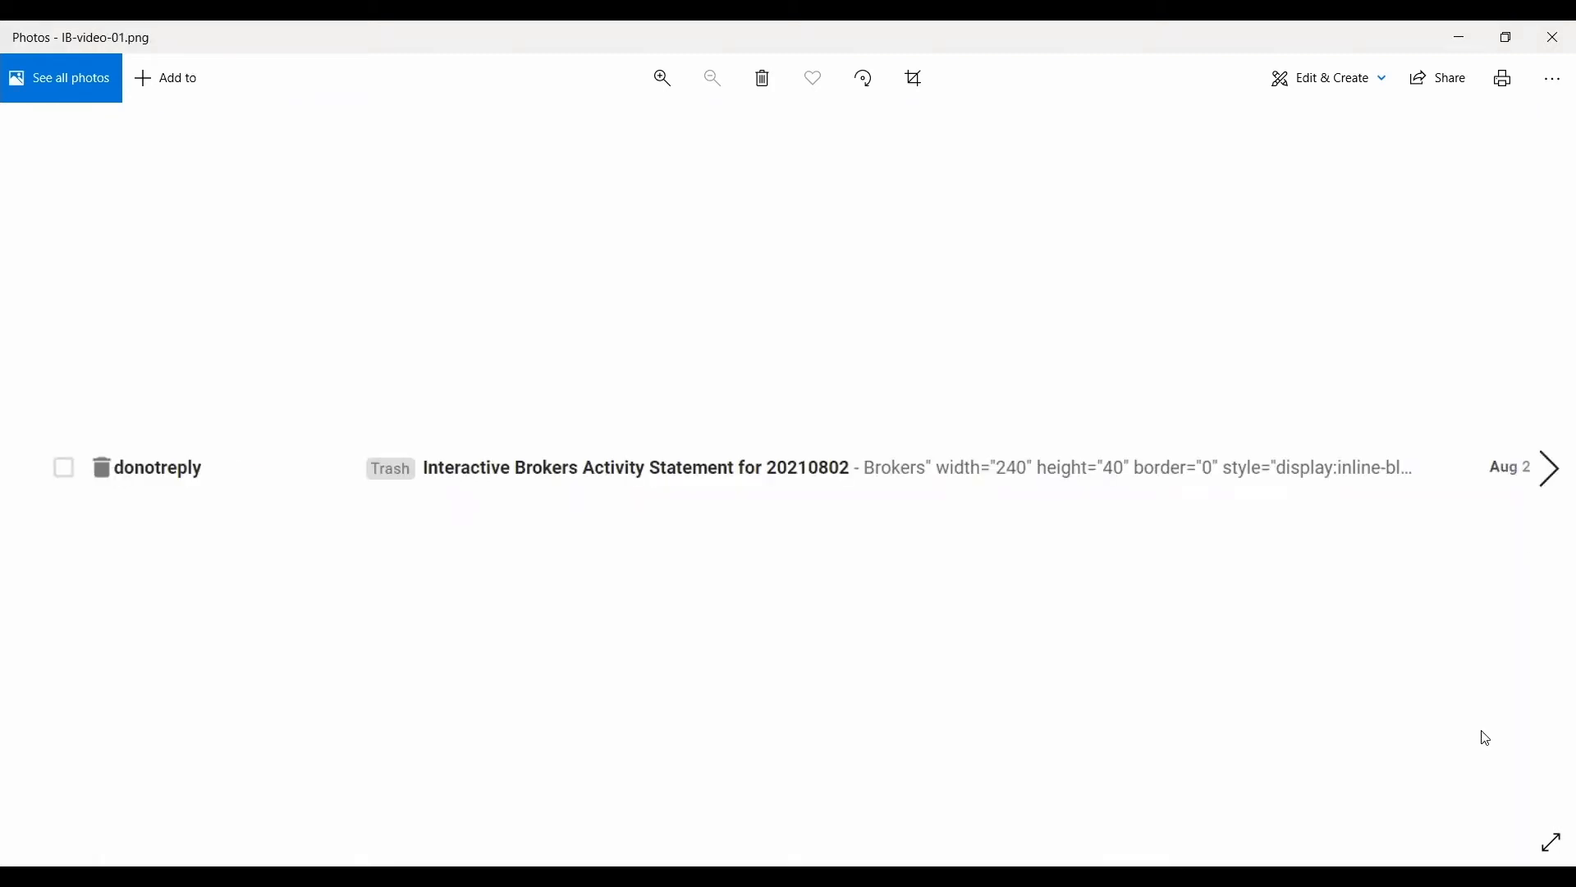
{"action": "mouse_move", "coordinate": [1485, 726]}
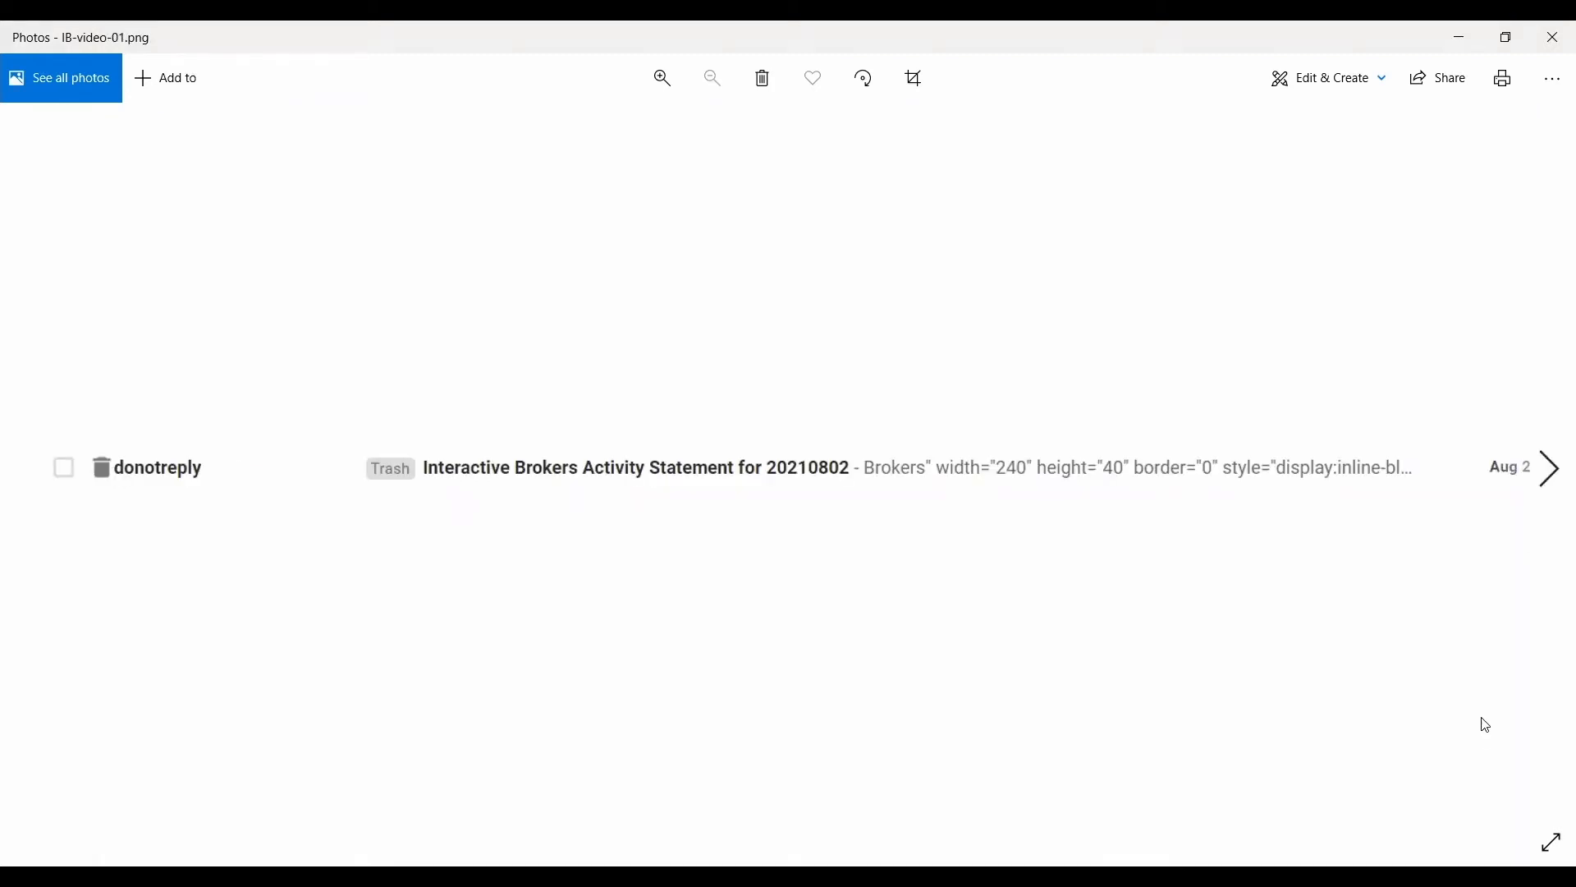
{"action": "mouse_move", "coordinate": [1517, 718]}
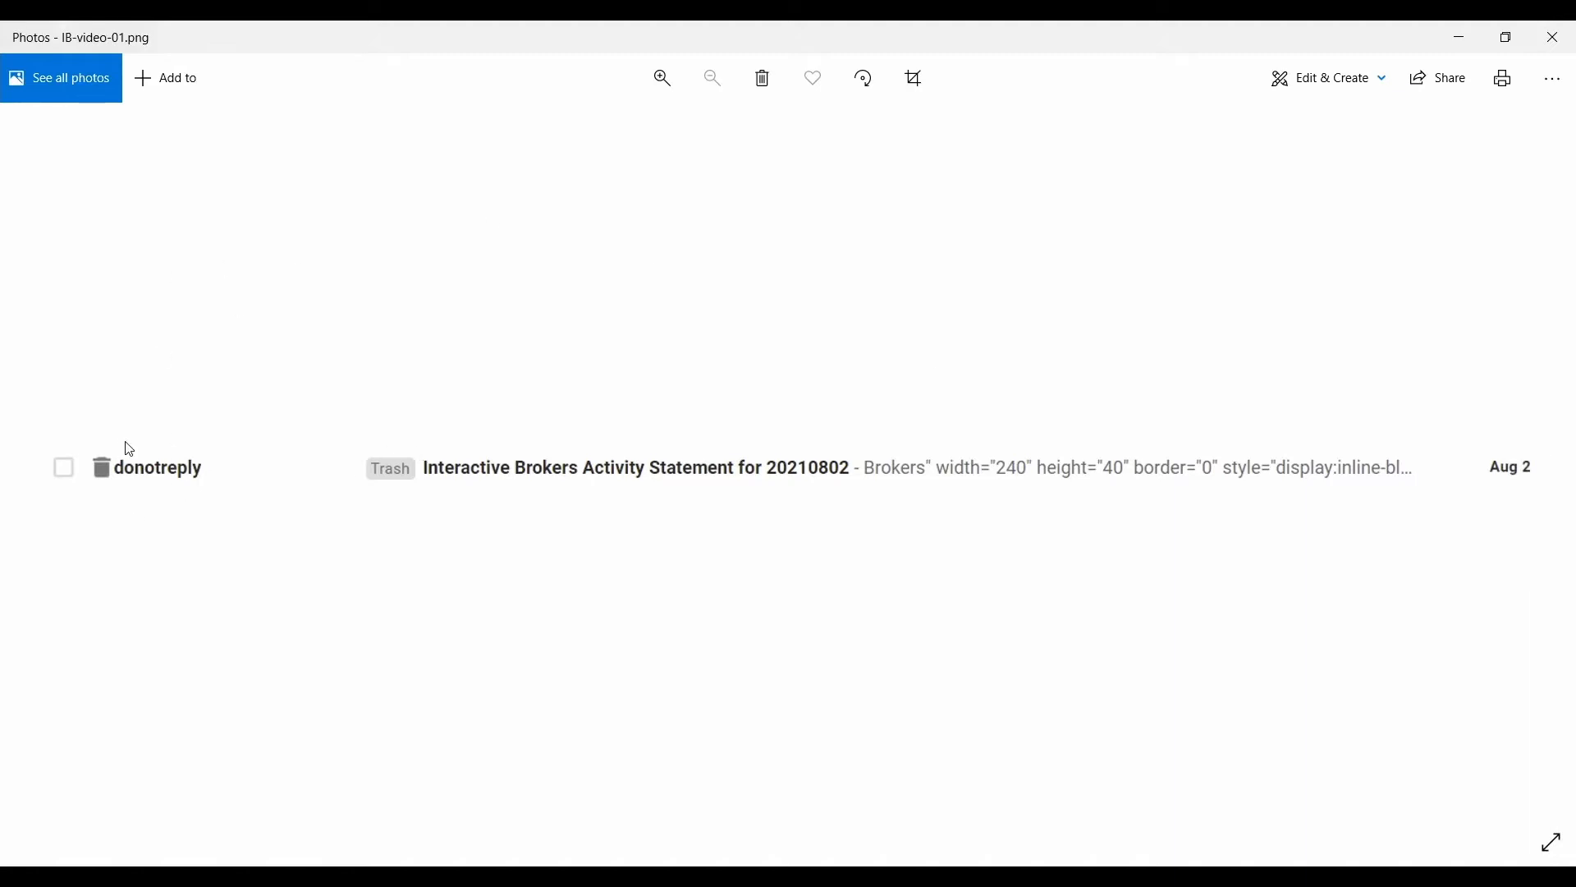
{"action": "mouse_move", "coordinate": [588, 479]}
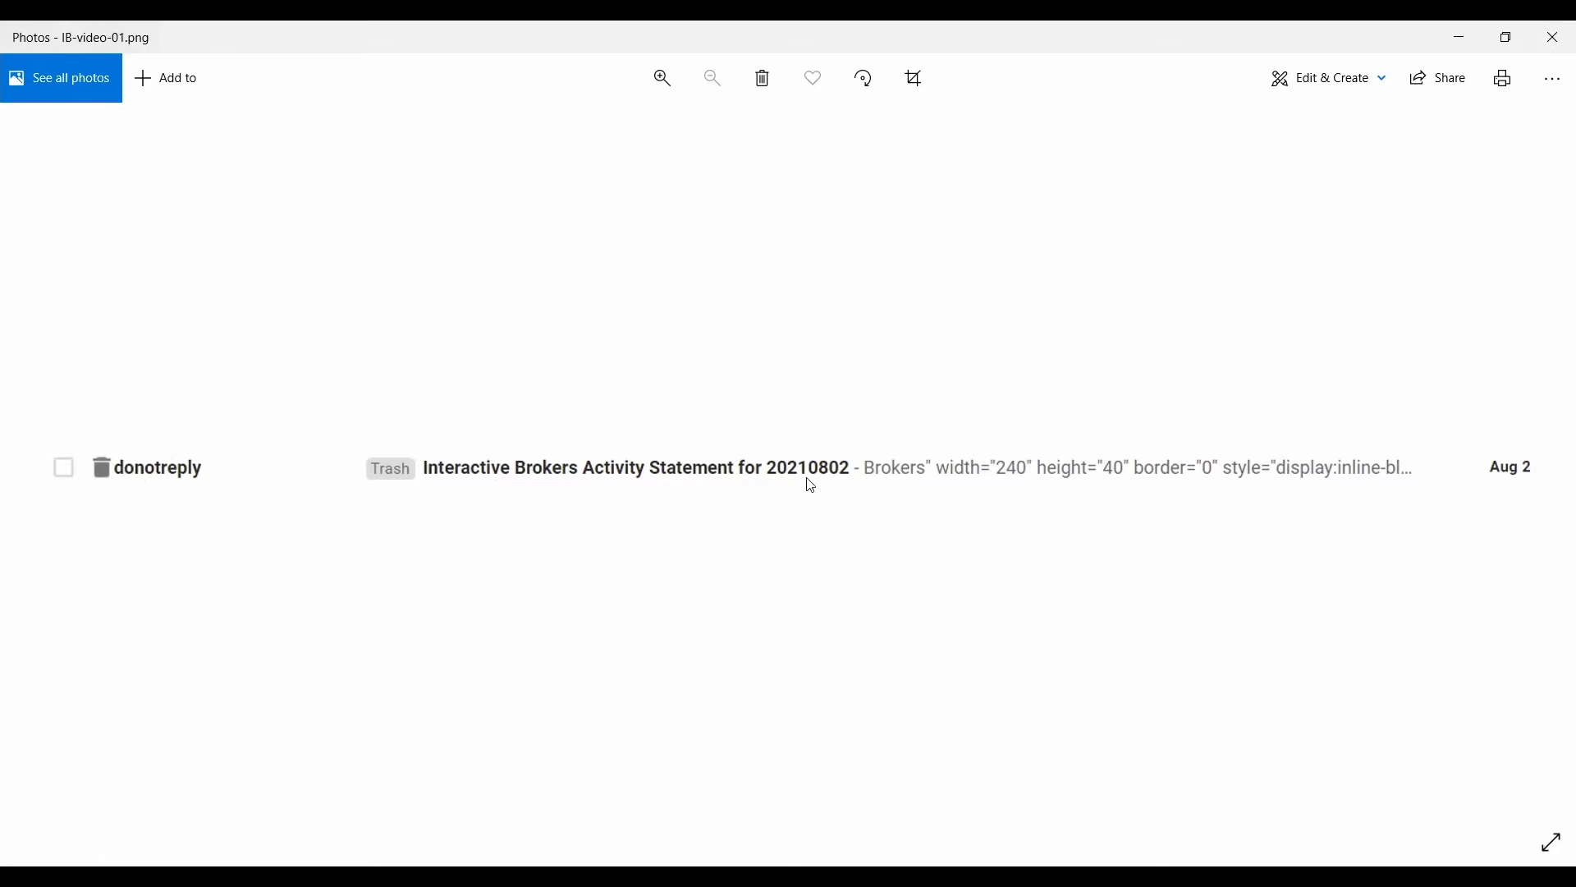
{"action": "mouse_move", "coordinate": [854, 480]}
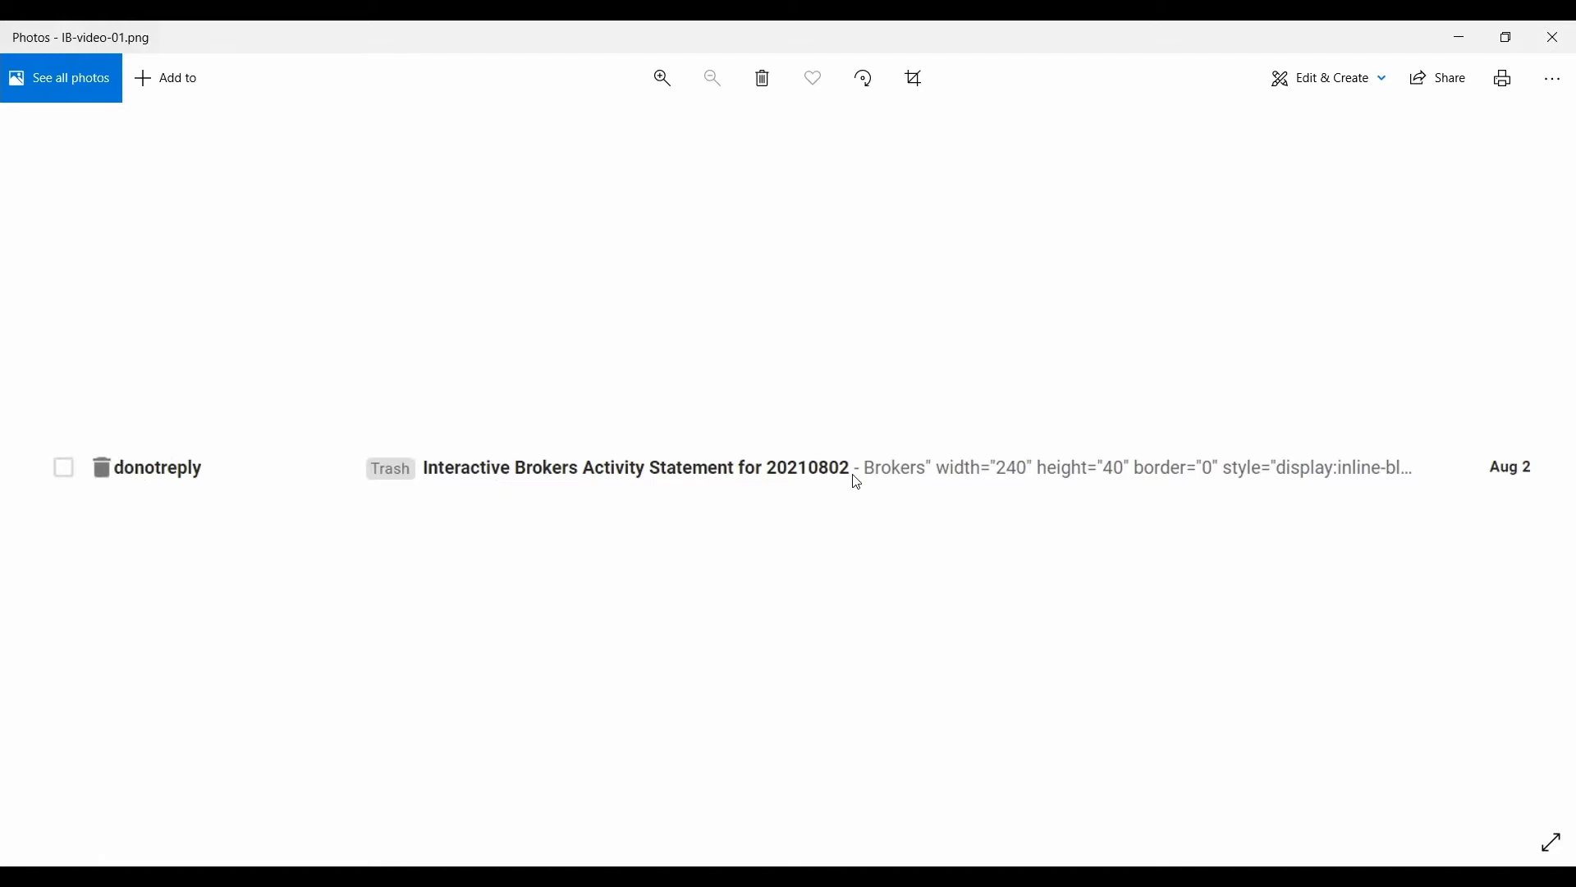
{"action": "mouse_move", "coordinate": [1545, 581]}
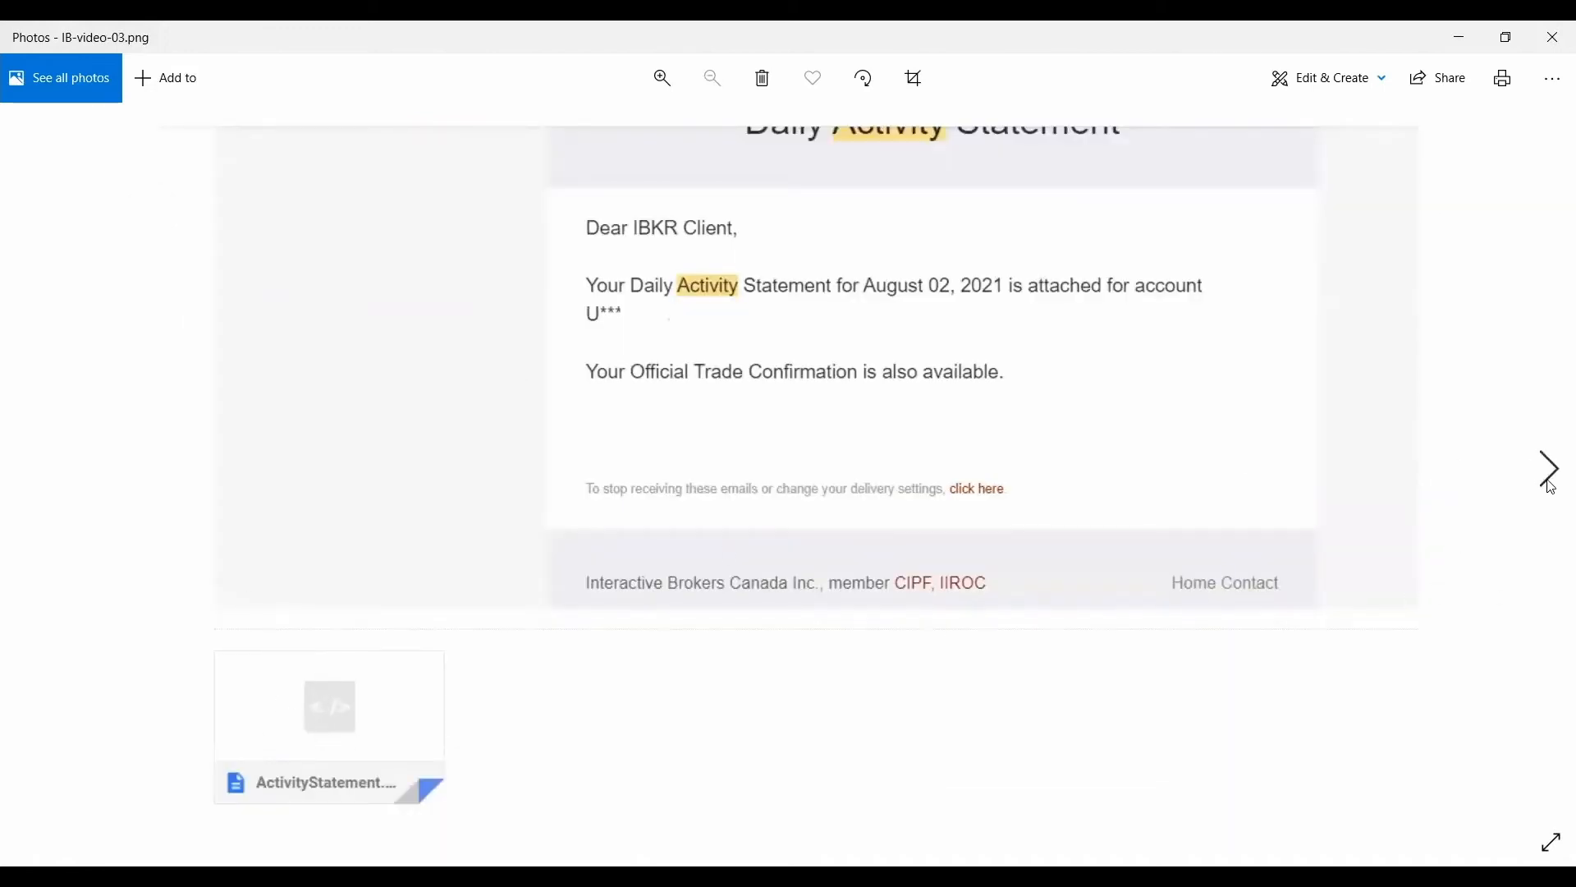
Open the attached August 2, 2021 activity statement to reach its Trades section.
{"action": "left_click", "coordinate": [1550, 469]}
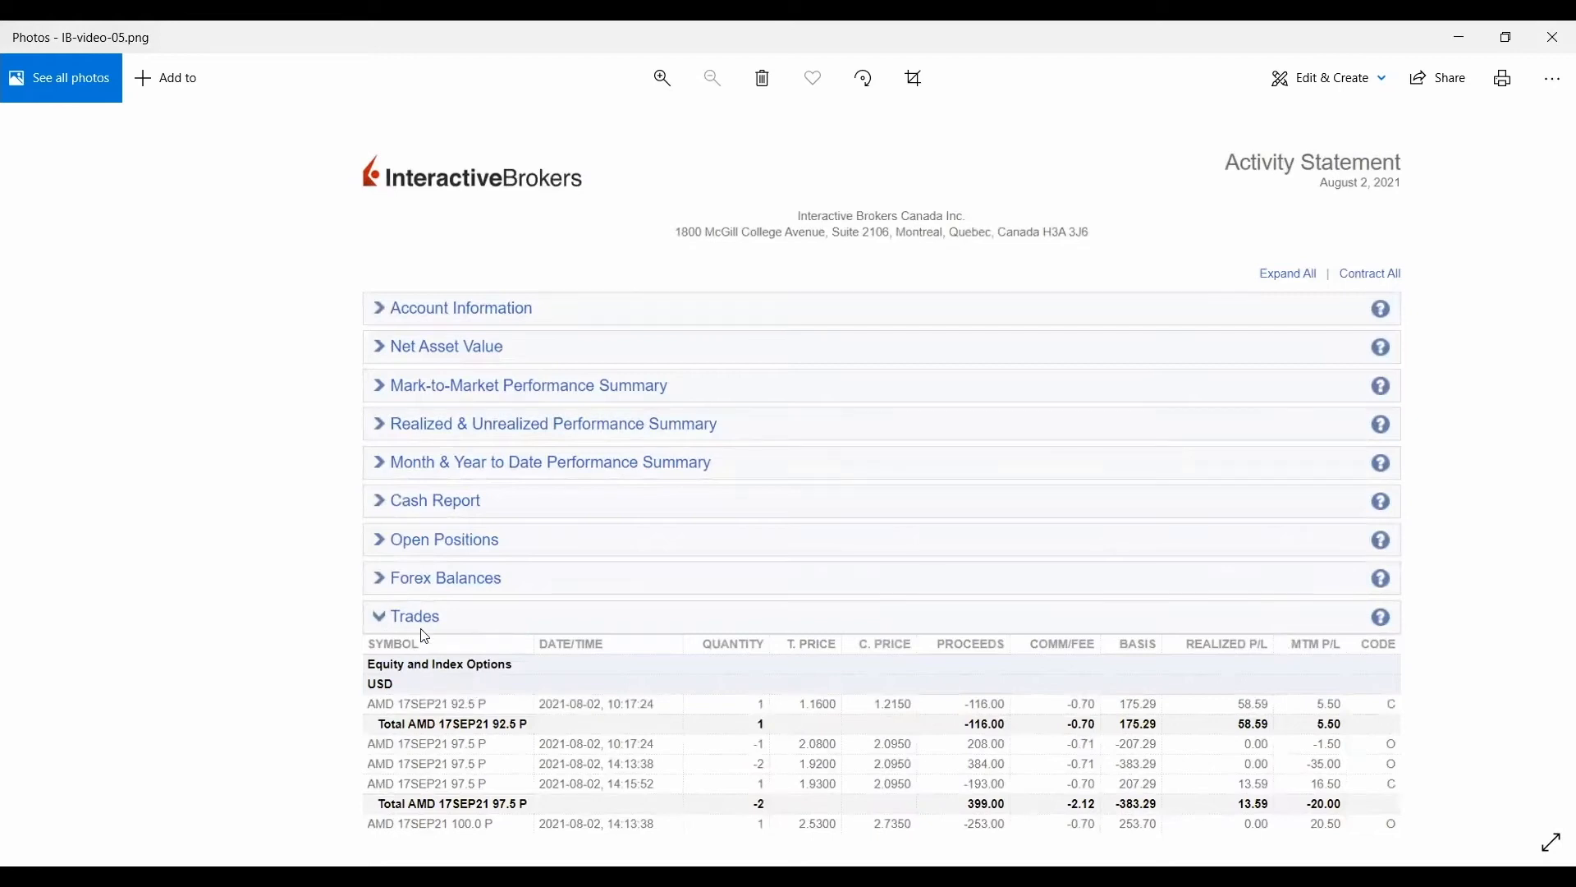
{"action": "mouse_move", "coordinate": [1544, 477]}
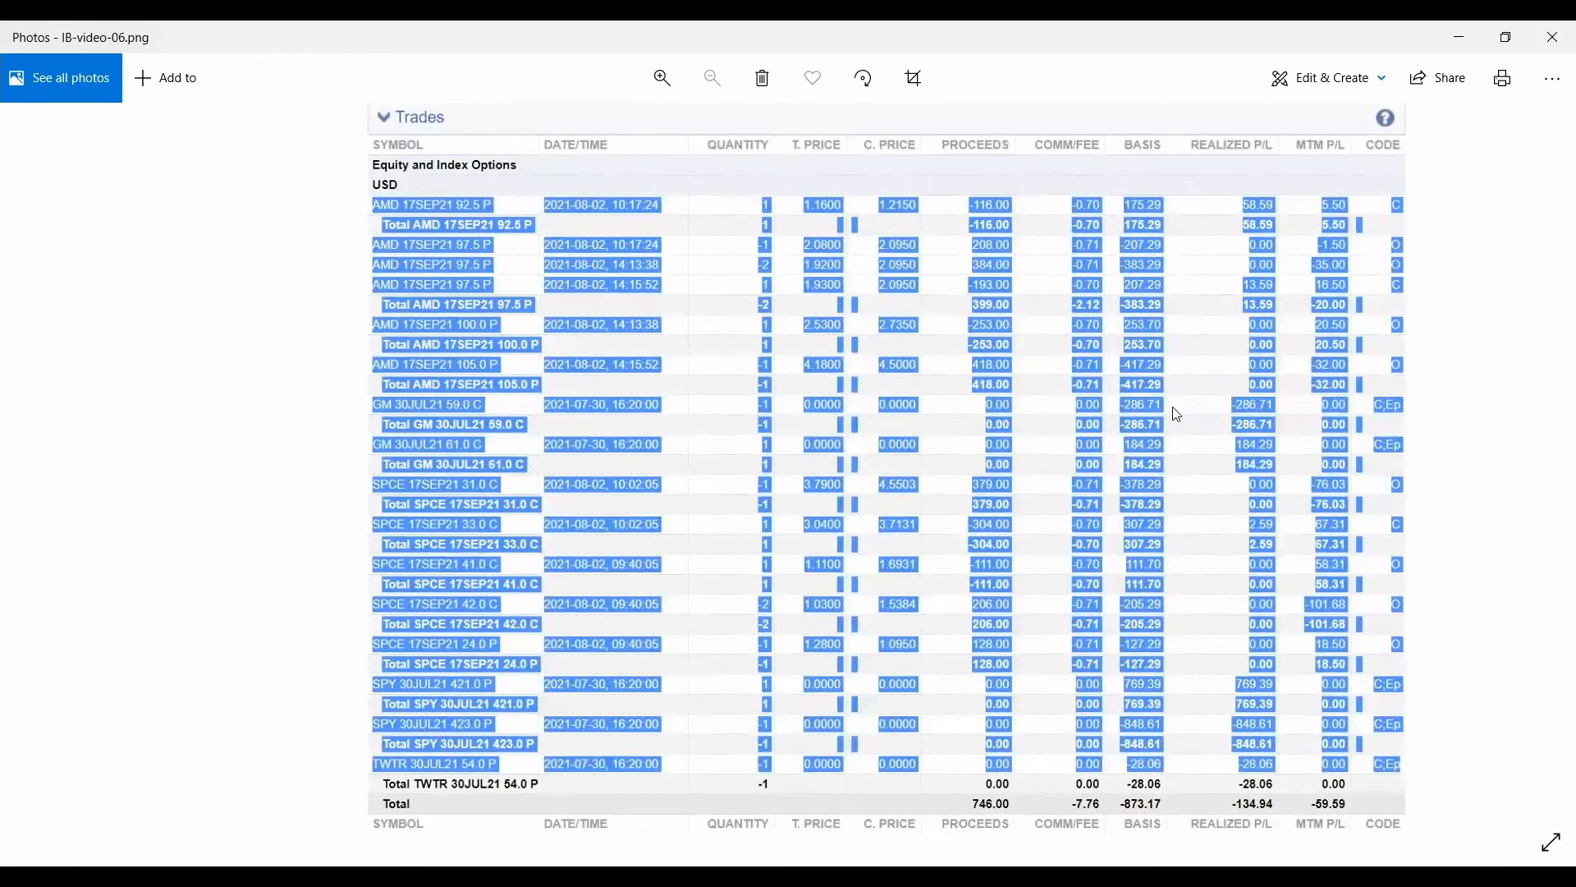
{"action": "mouse_move", "coordinate": [1405, 770]}
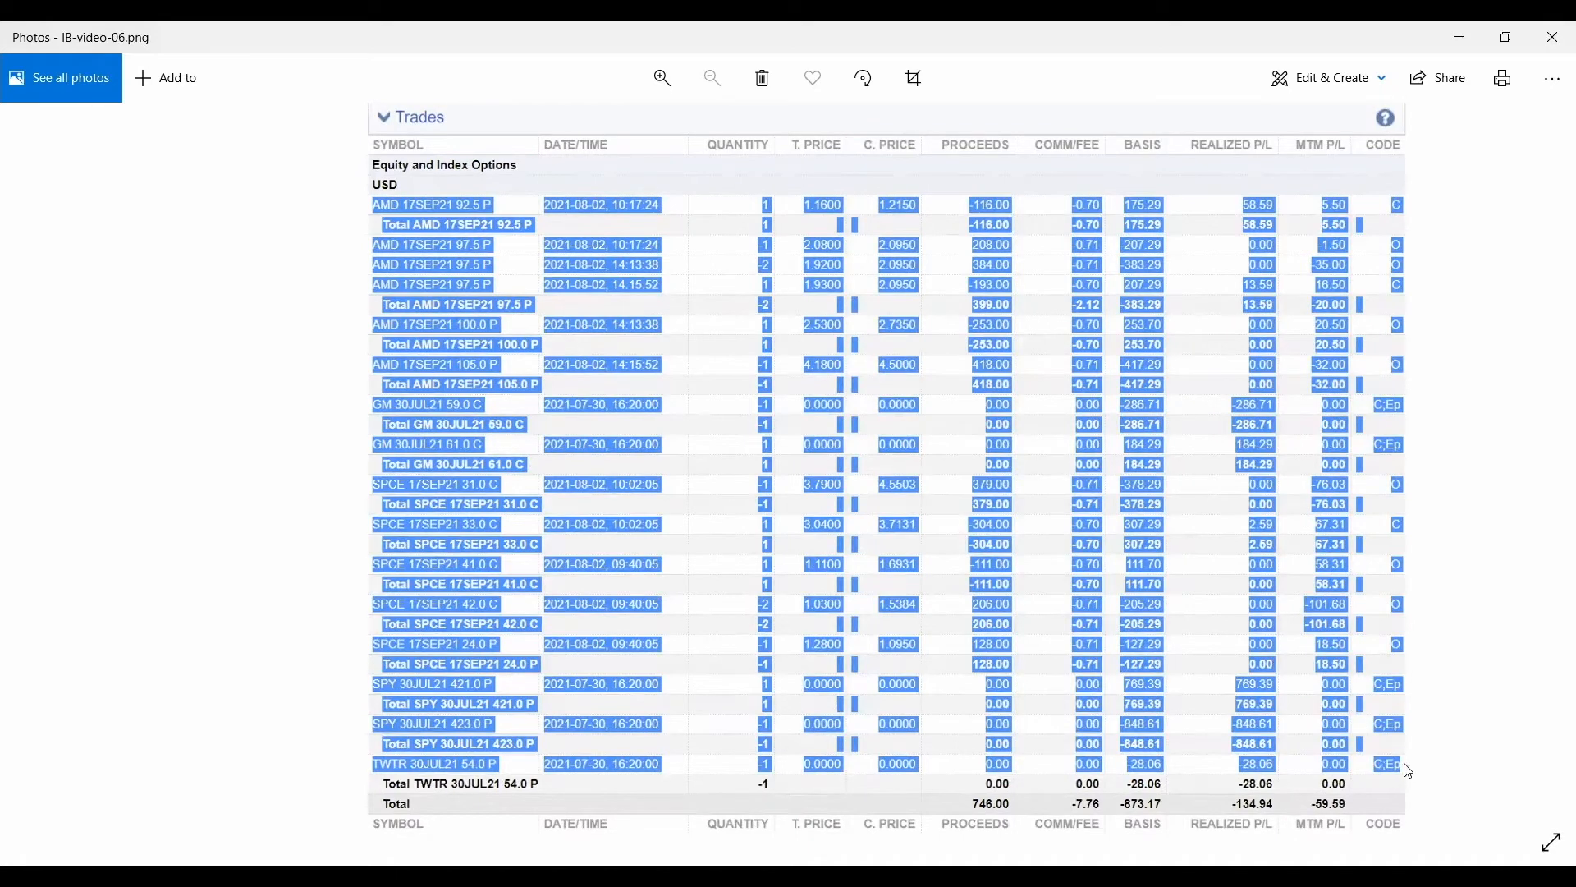
{"action": "mouse_move", "coordinate": [1376, 774]}
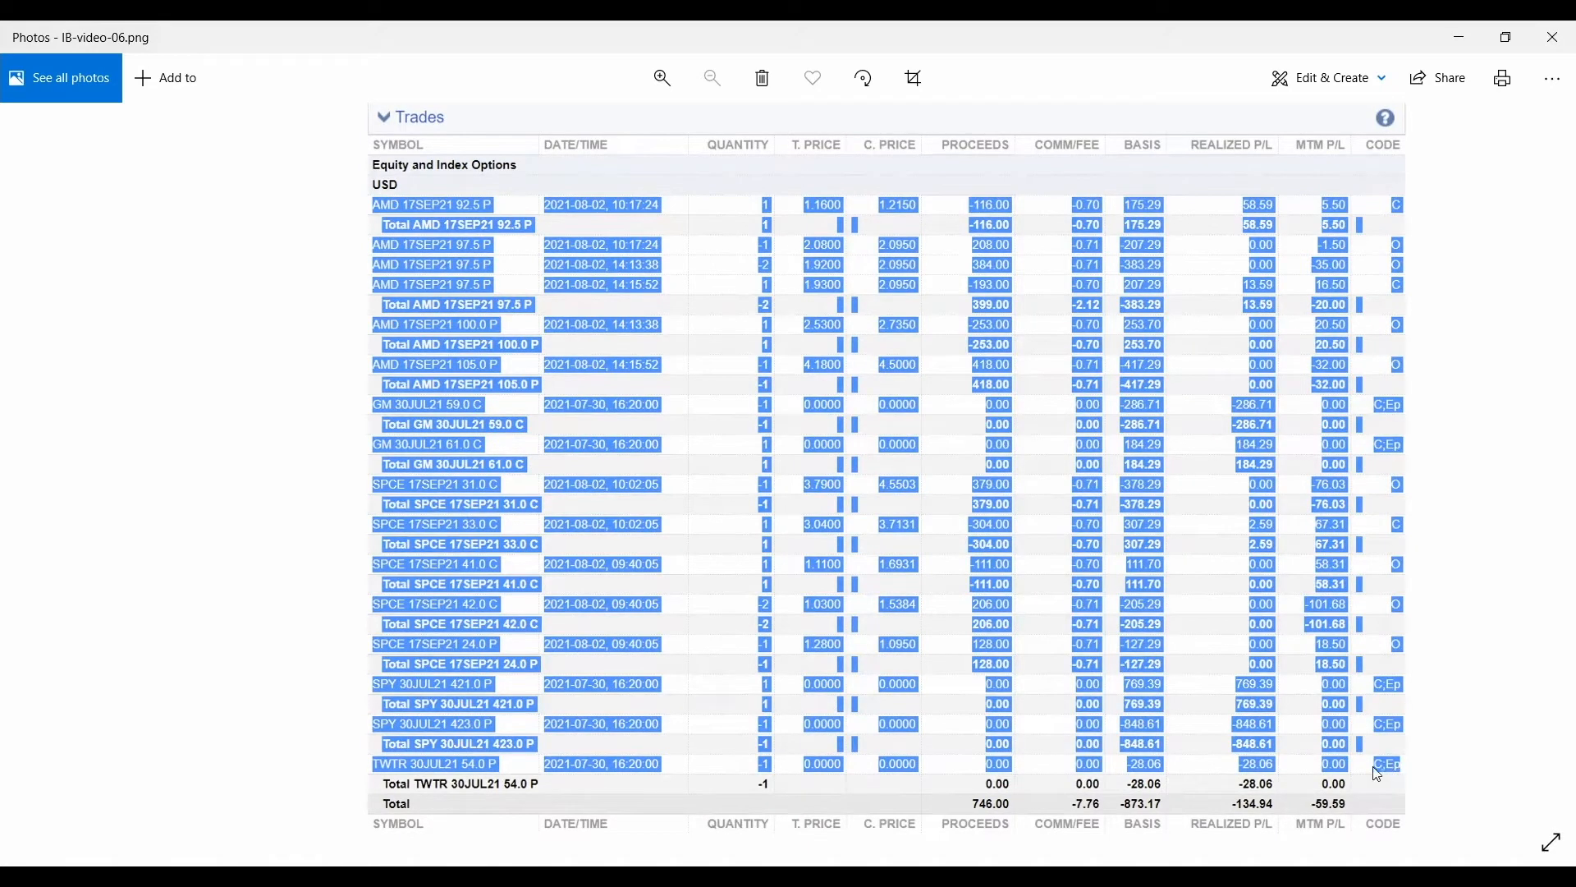
{"action": "mouse_move", "coordinate": [1316, 544]}
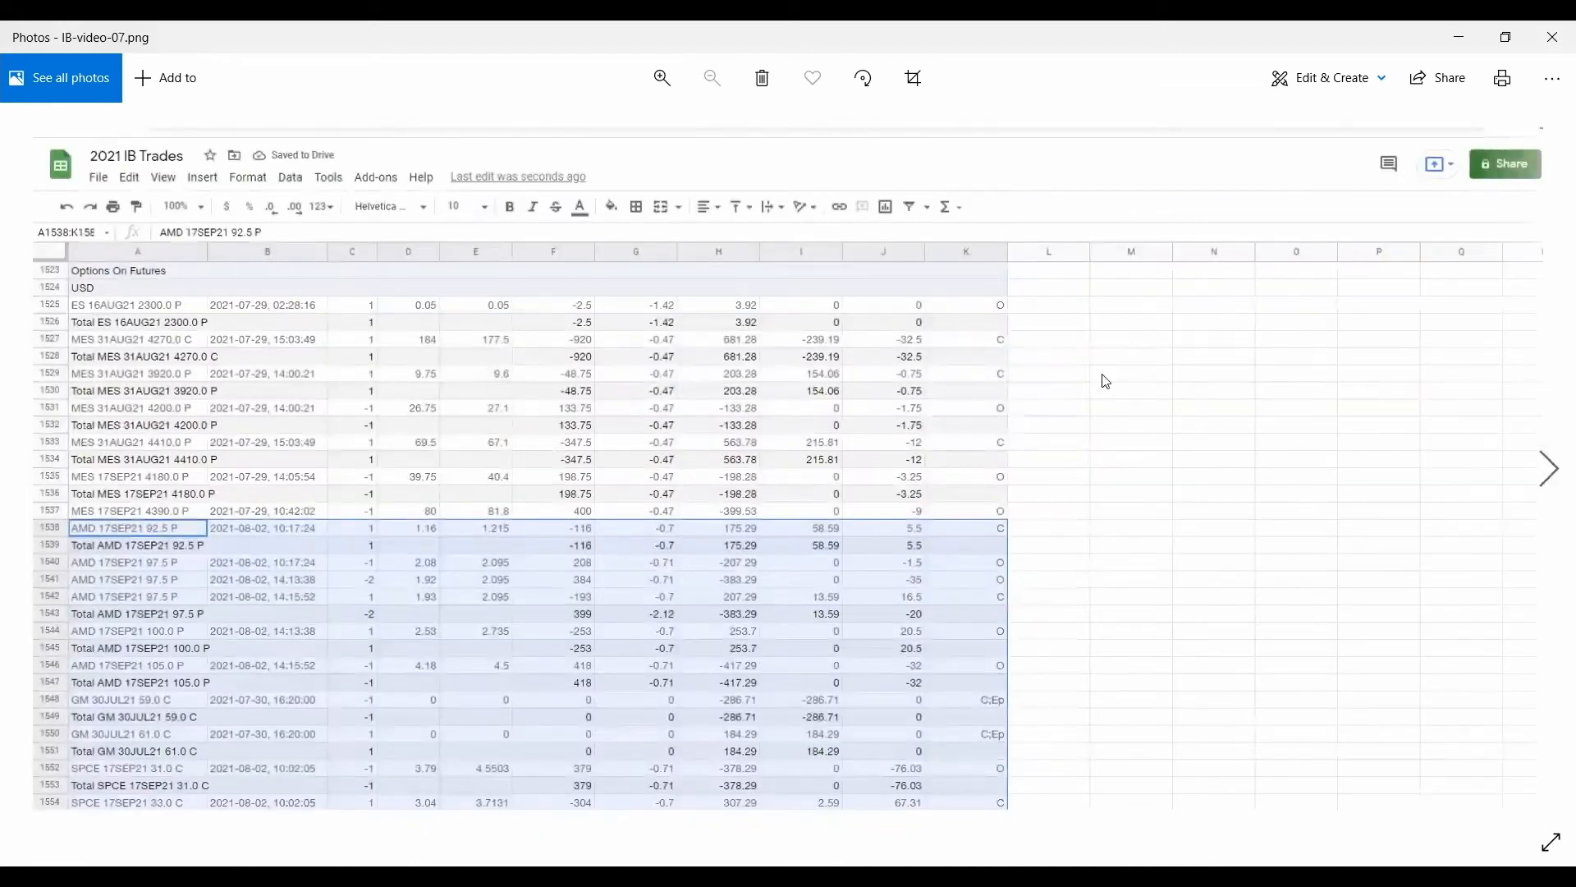
{"action": "mouse_move", "coordinate": [295, 483]}
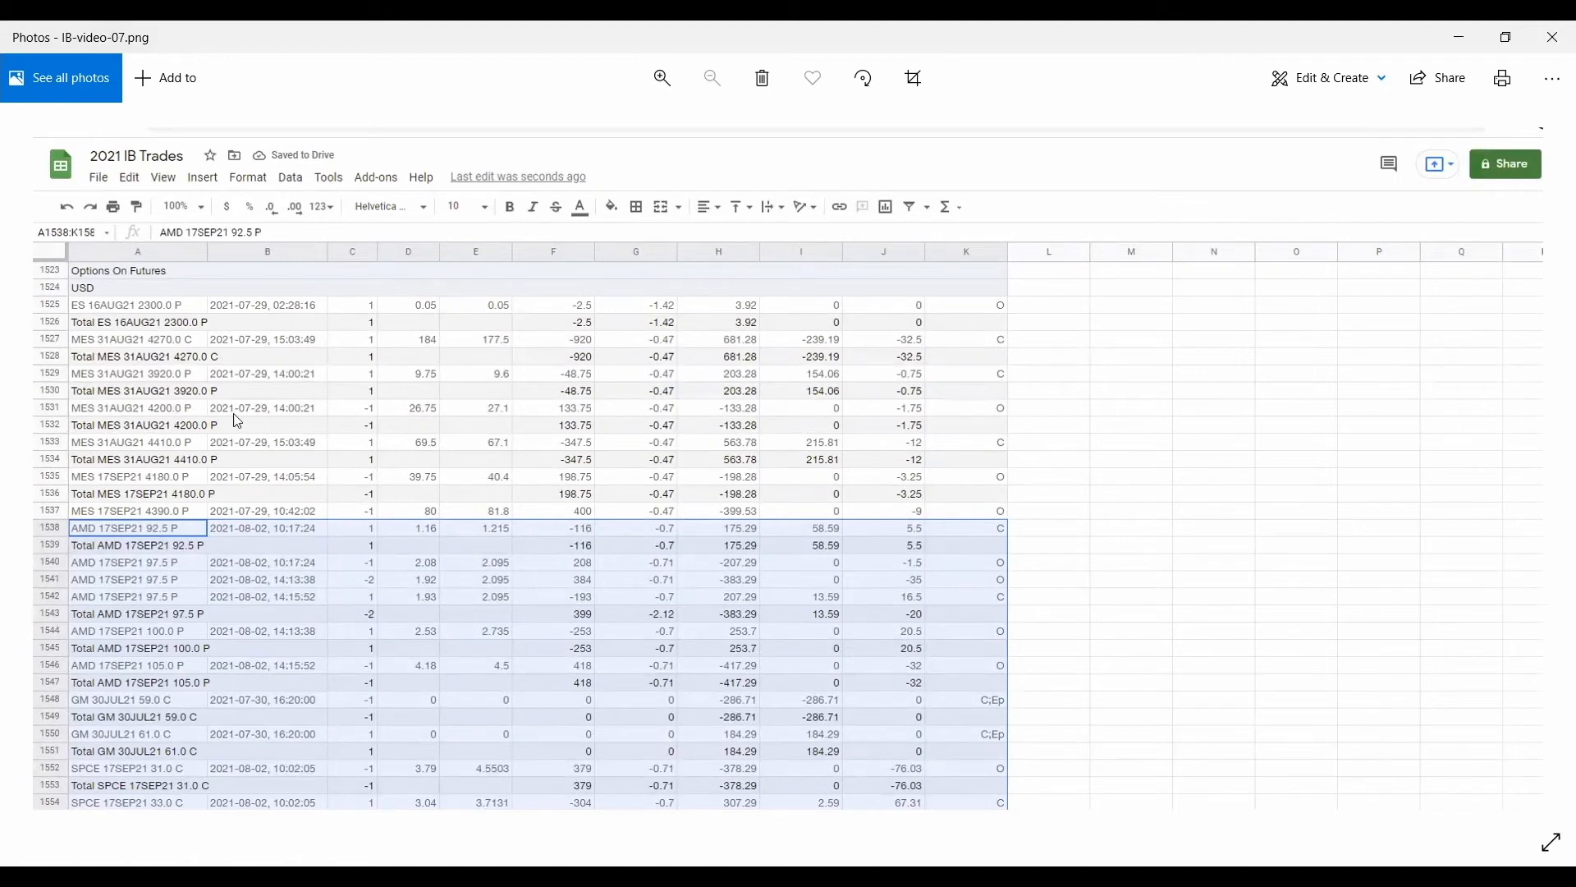
{"action": "mouse_move", "coordinate": [119, 533]}
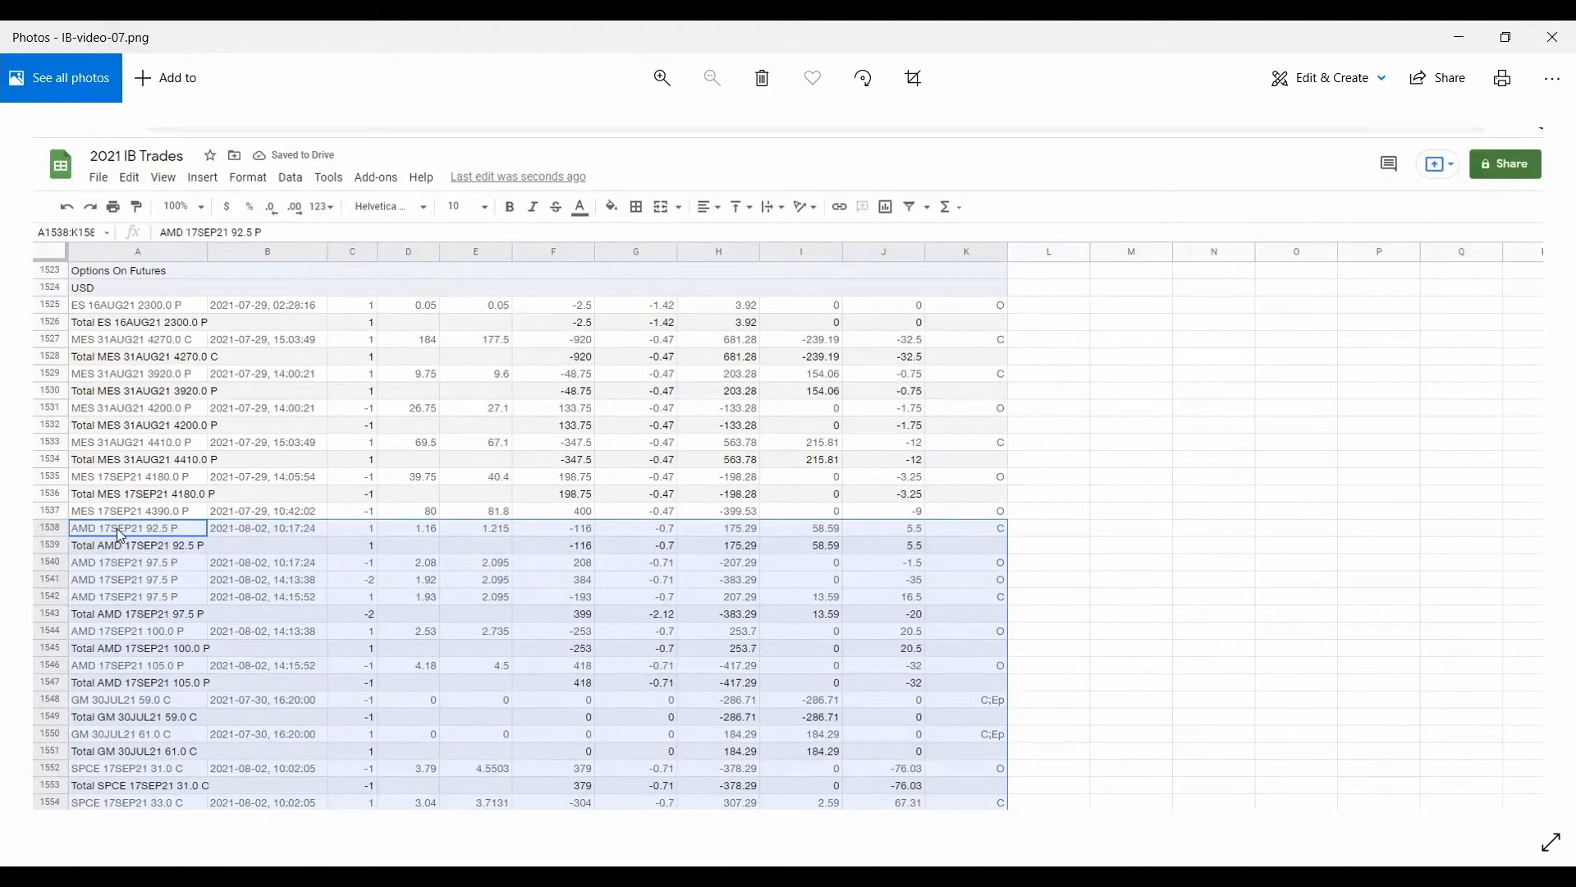
{"action": "mouse_move", "coordinate": [204, 289]}
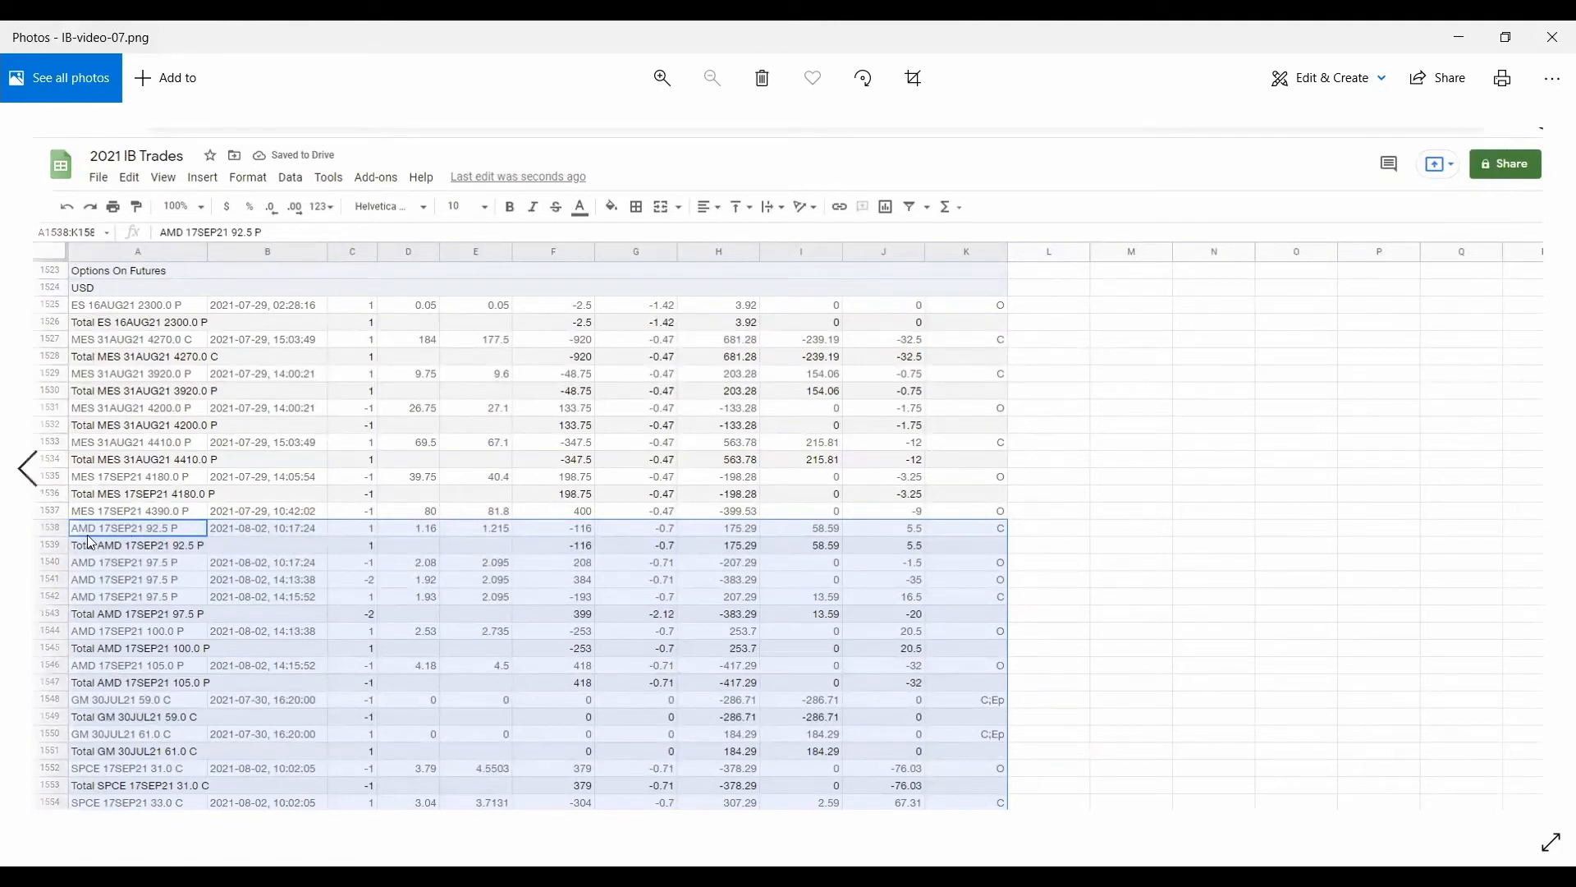
{"action": "mouse_move", "coordinate": [879, 726]}
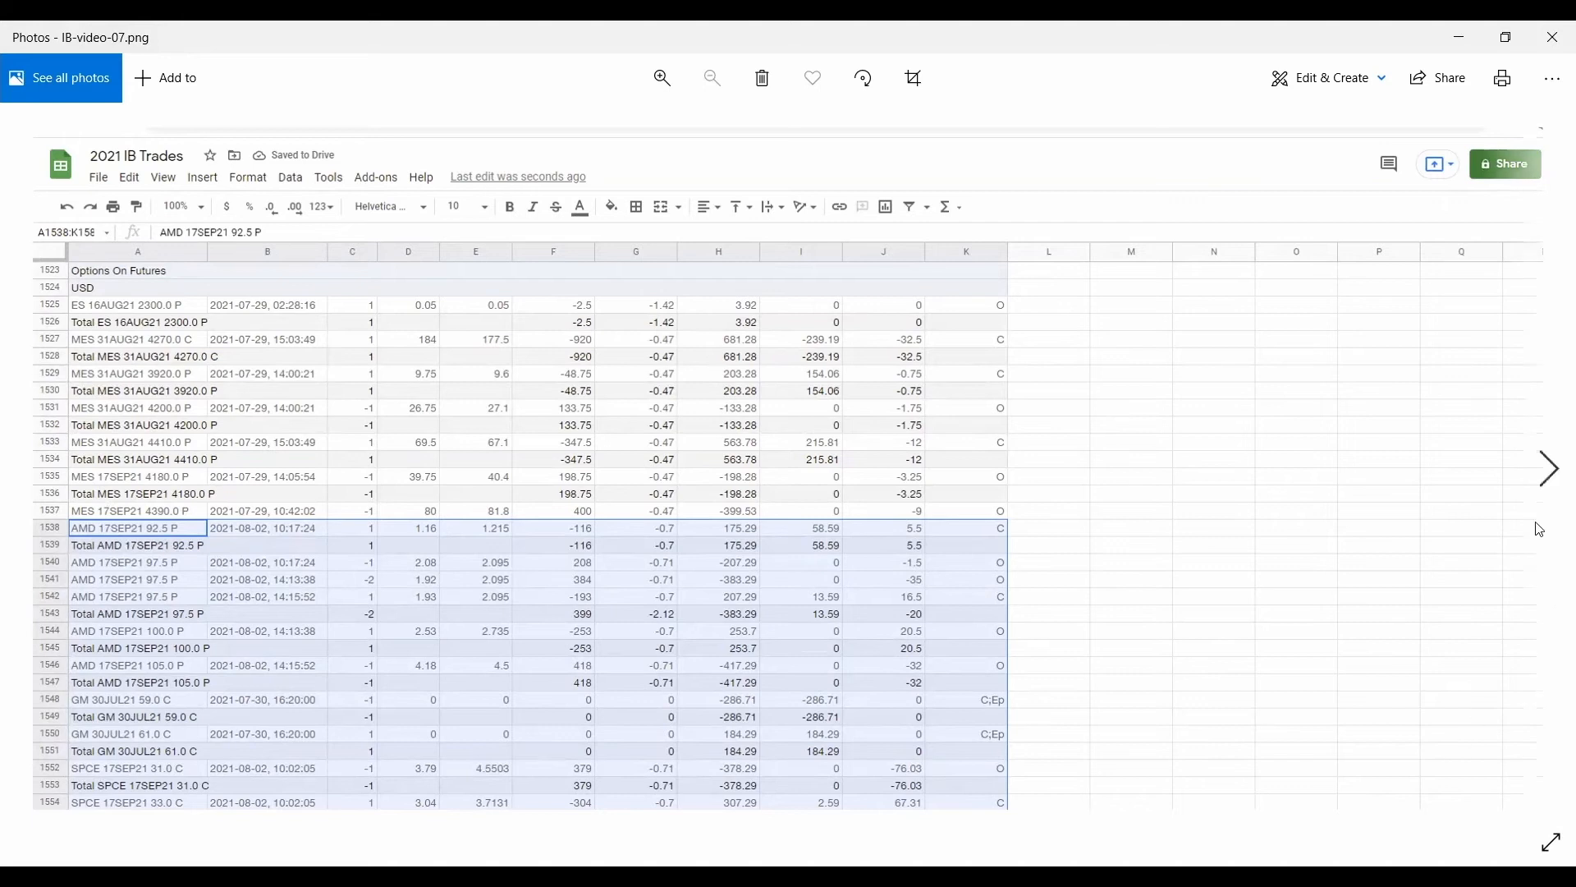
Sort A2:K1586 by Column A, A→Z, via Data > Sort range.
{"action": "left_click", "coordinate": [465, 142]}
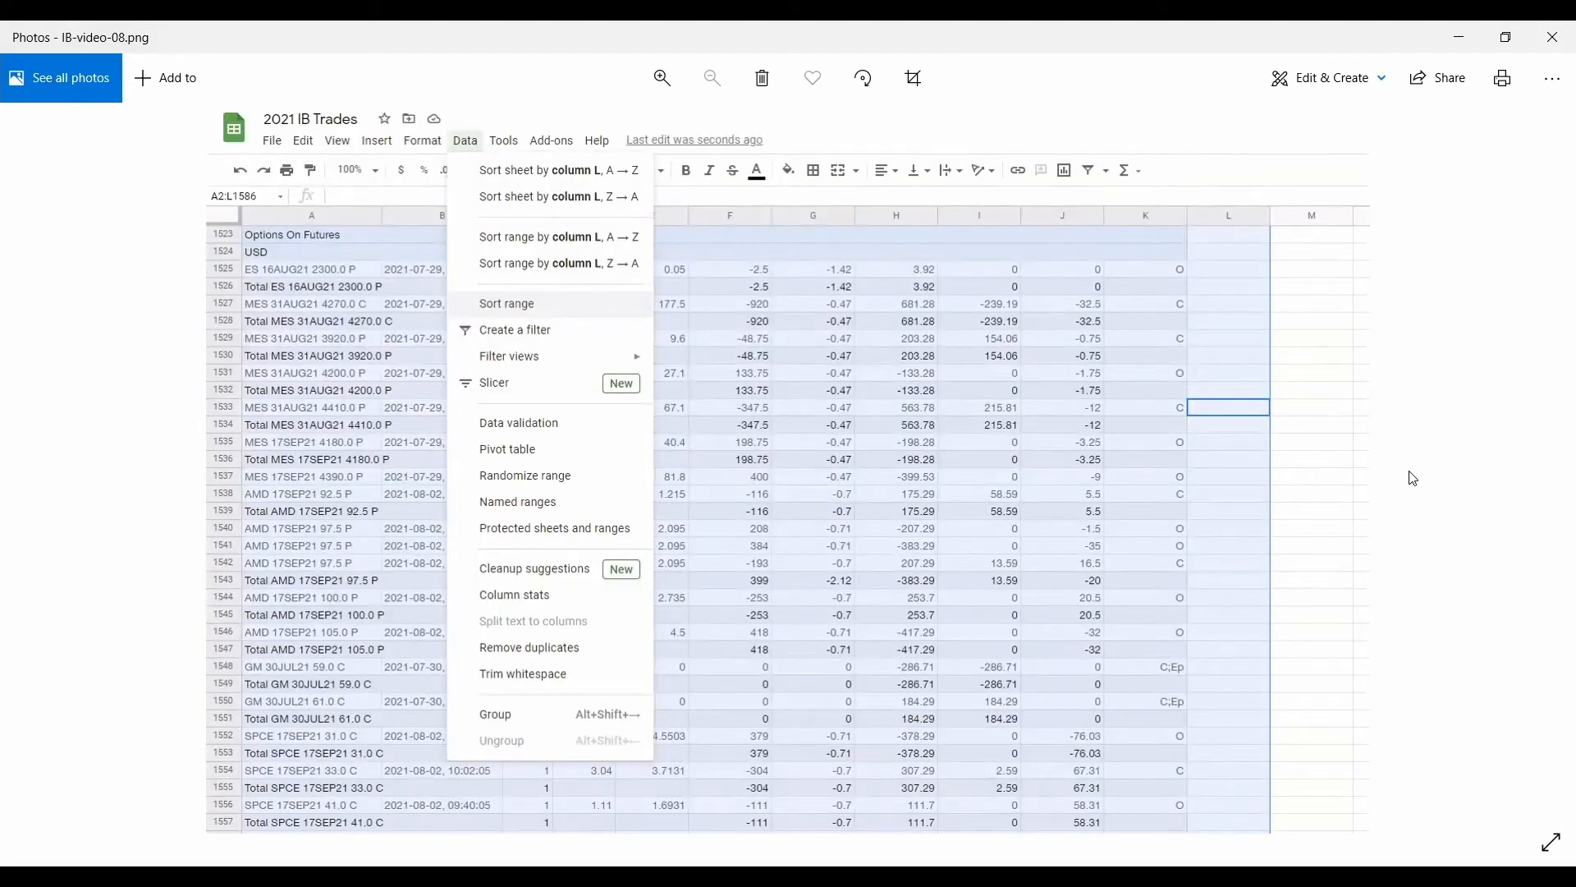
{"action": "mouse_move", "coordinate": [1368, 487]}
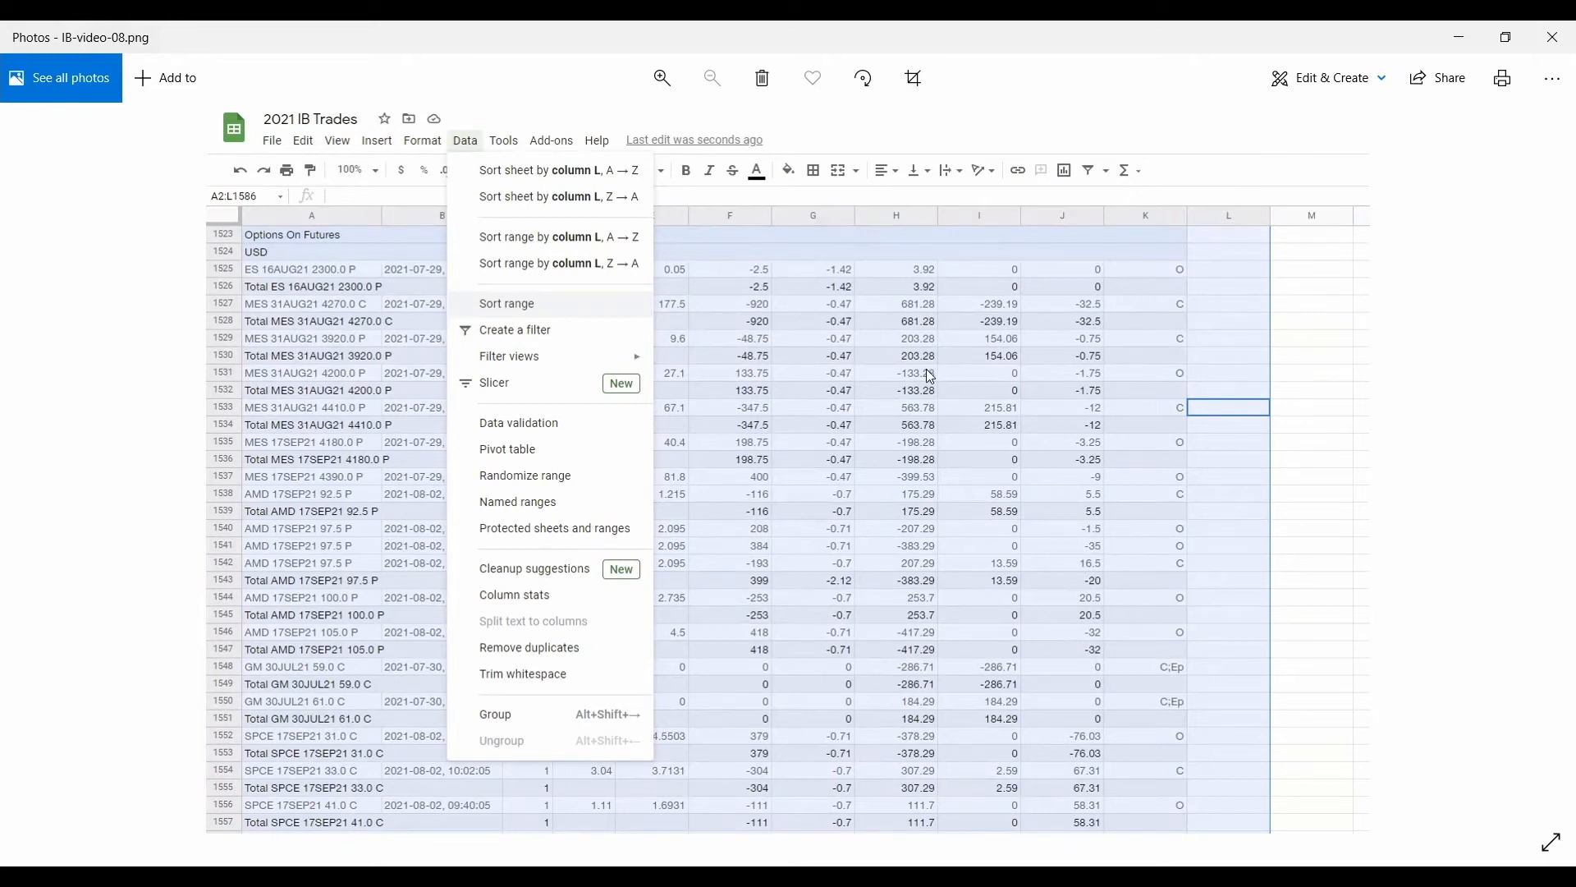
{"action": "mouse_move", "coordinate": [466, 147]}
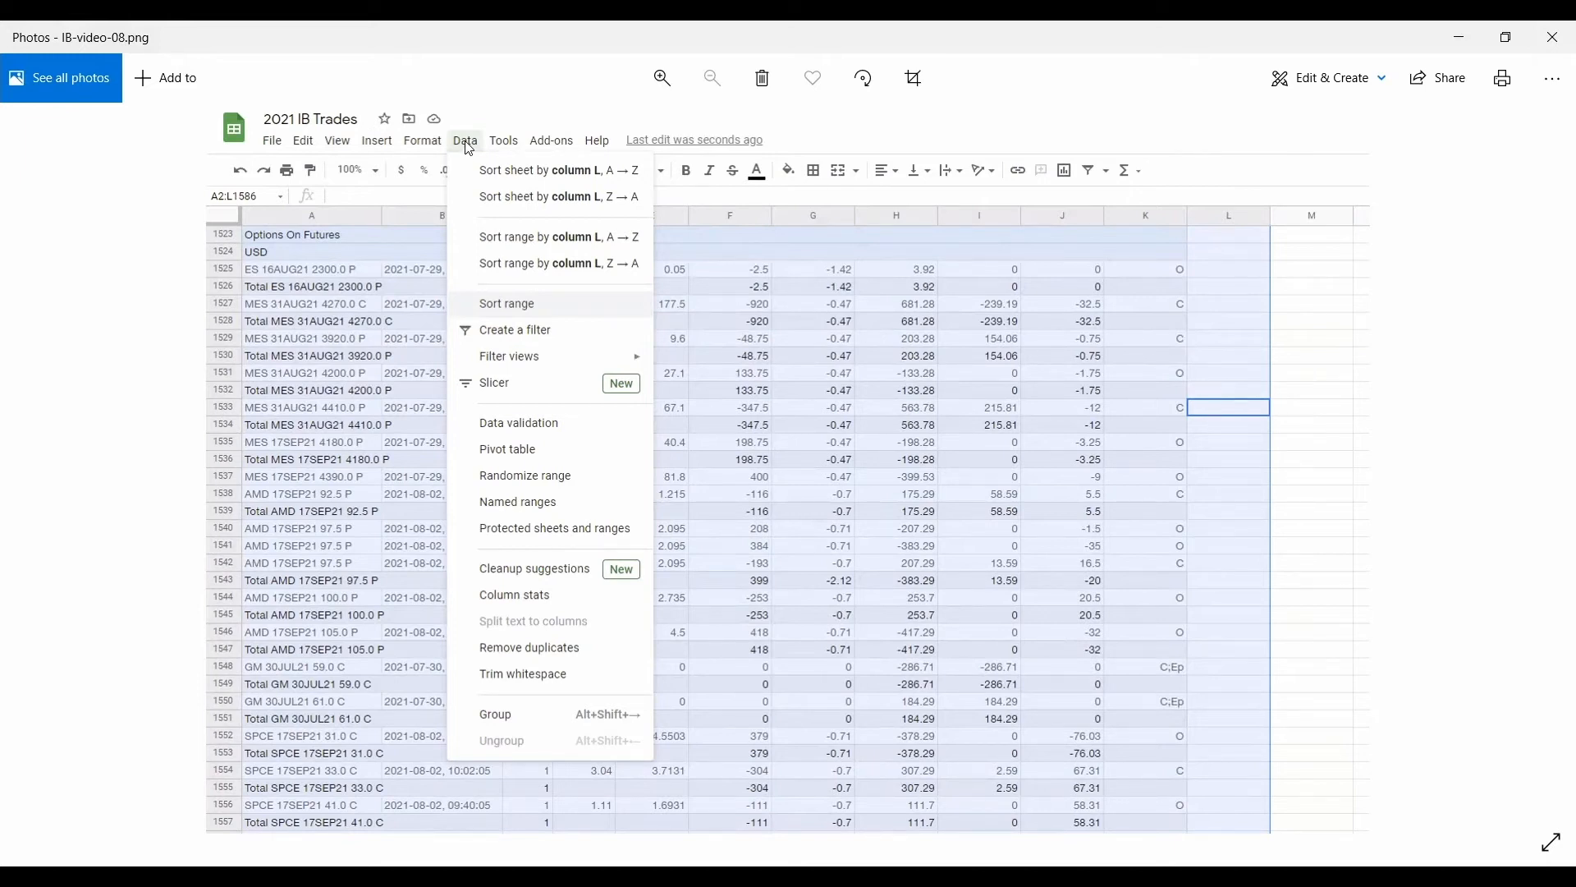
{"action": "mouse_move", "coordinate": [537, 322]}
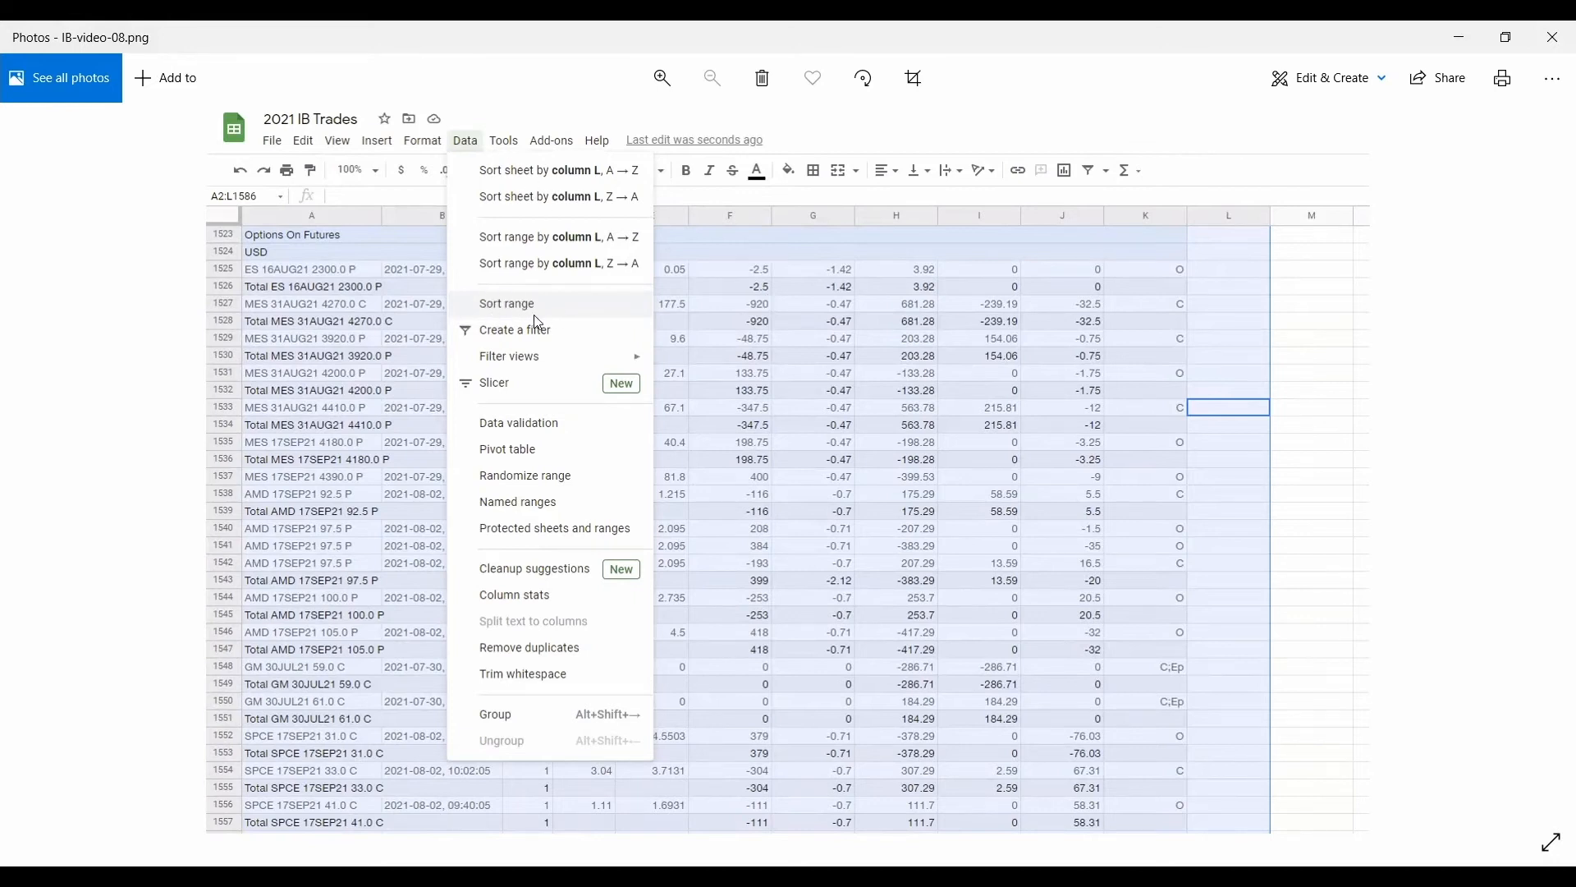
{"action": "mouse_move", "coordinate": [1144, 348]}
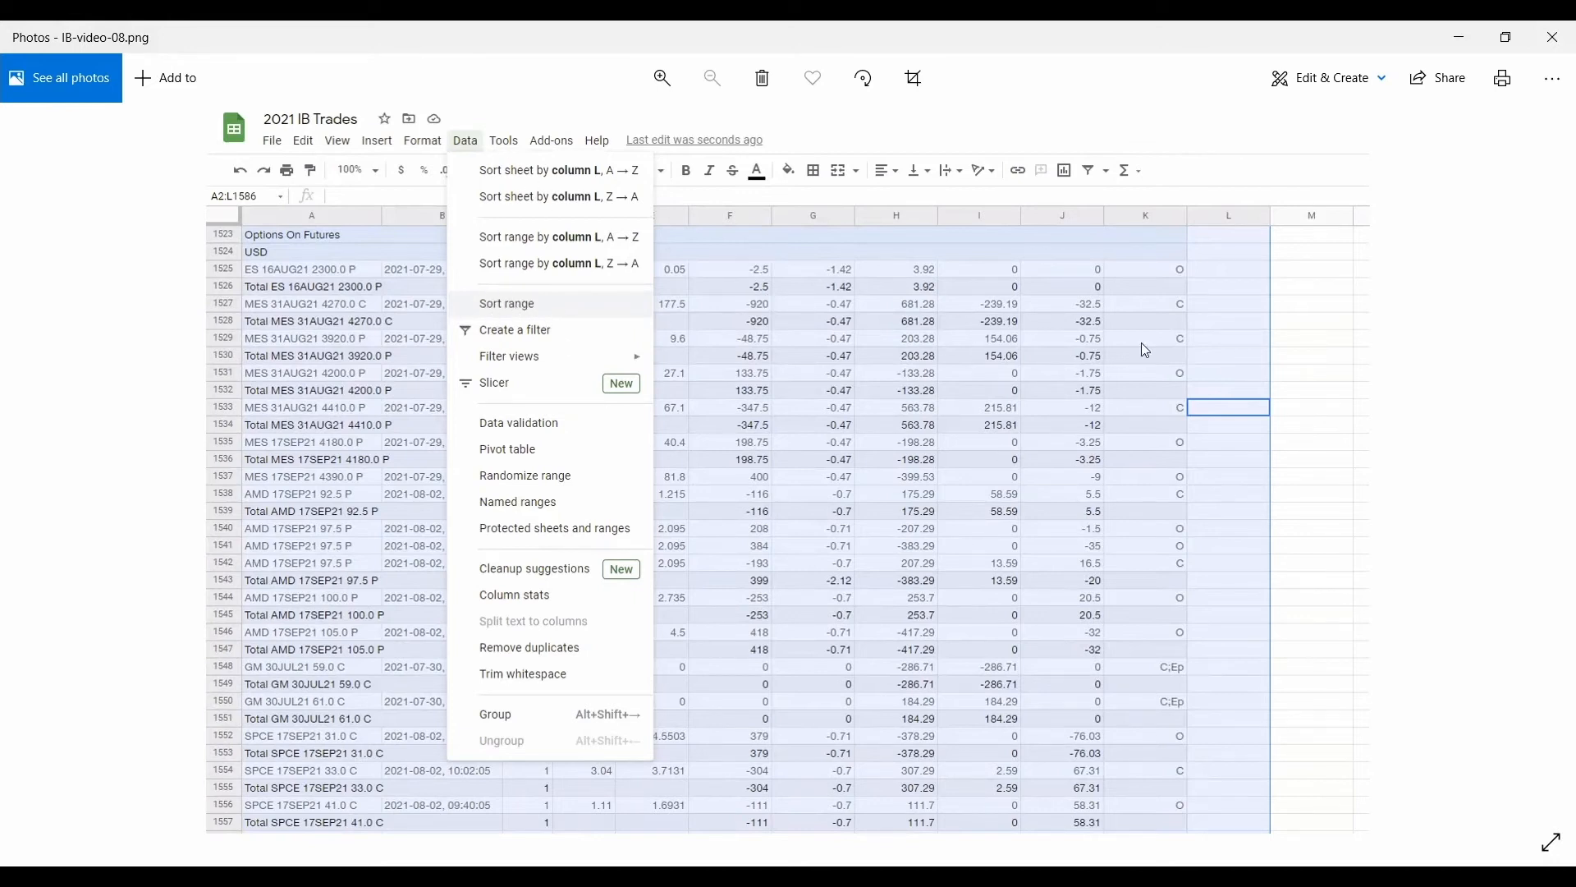
{"action": "left_click", "coordinate": [505, 302]}
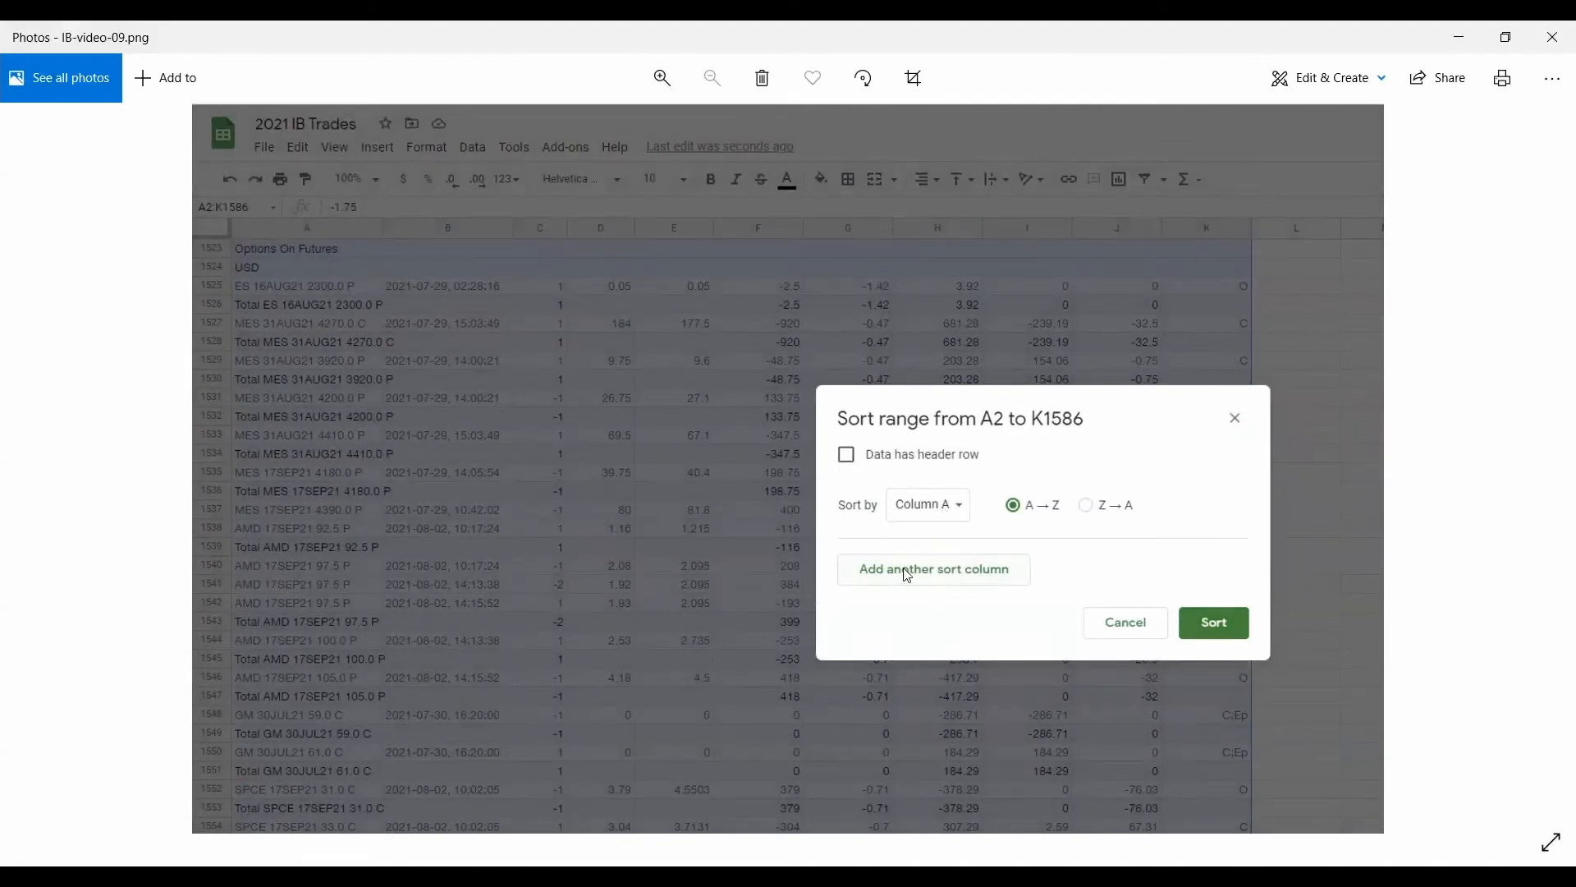
{"action": "mouse_move", "coordinate": [1545, 469]}
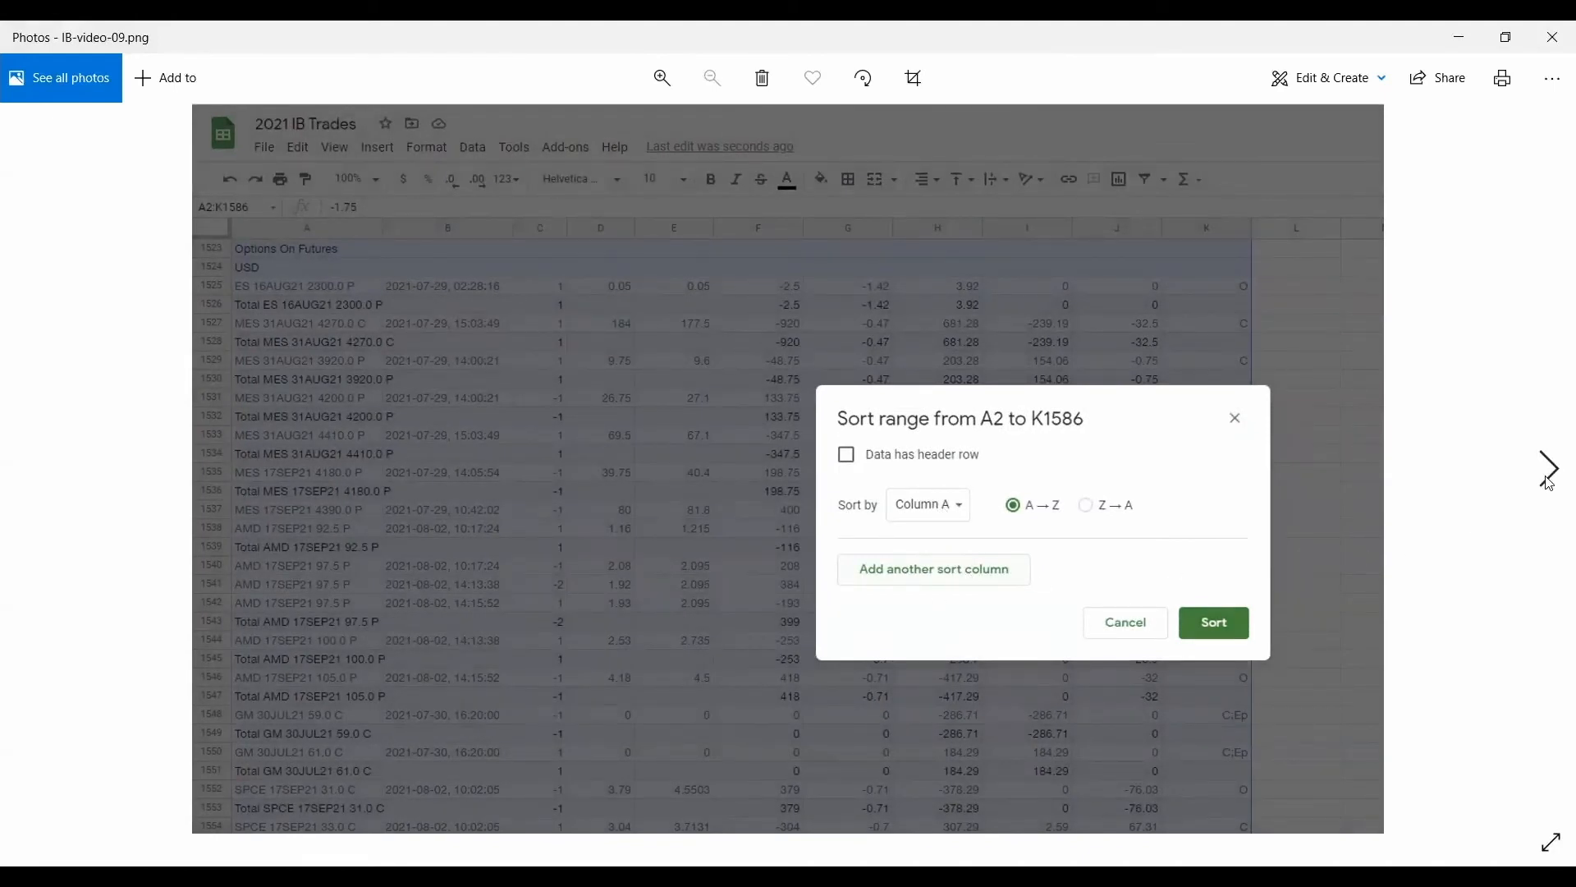
{"action": "left_click", "coordinate": [933, 569]}
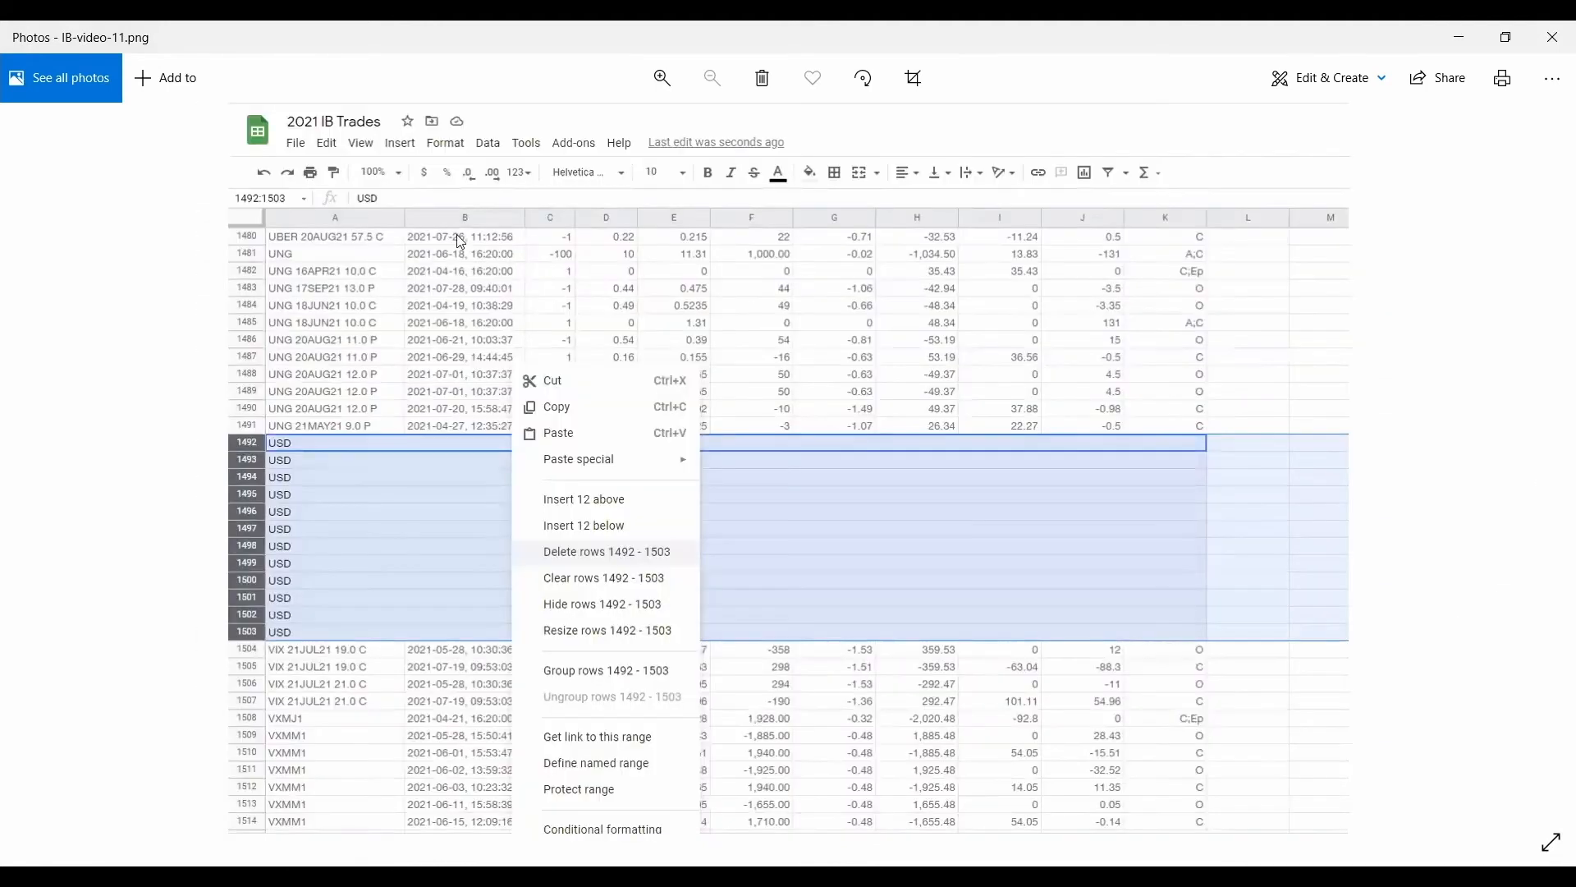
{"action": "mouse_move", "coordinate": [387, 317]}
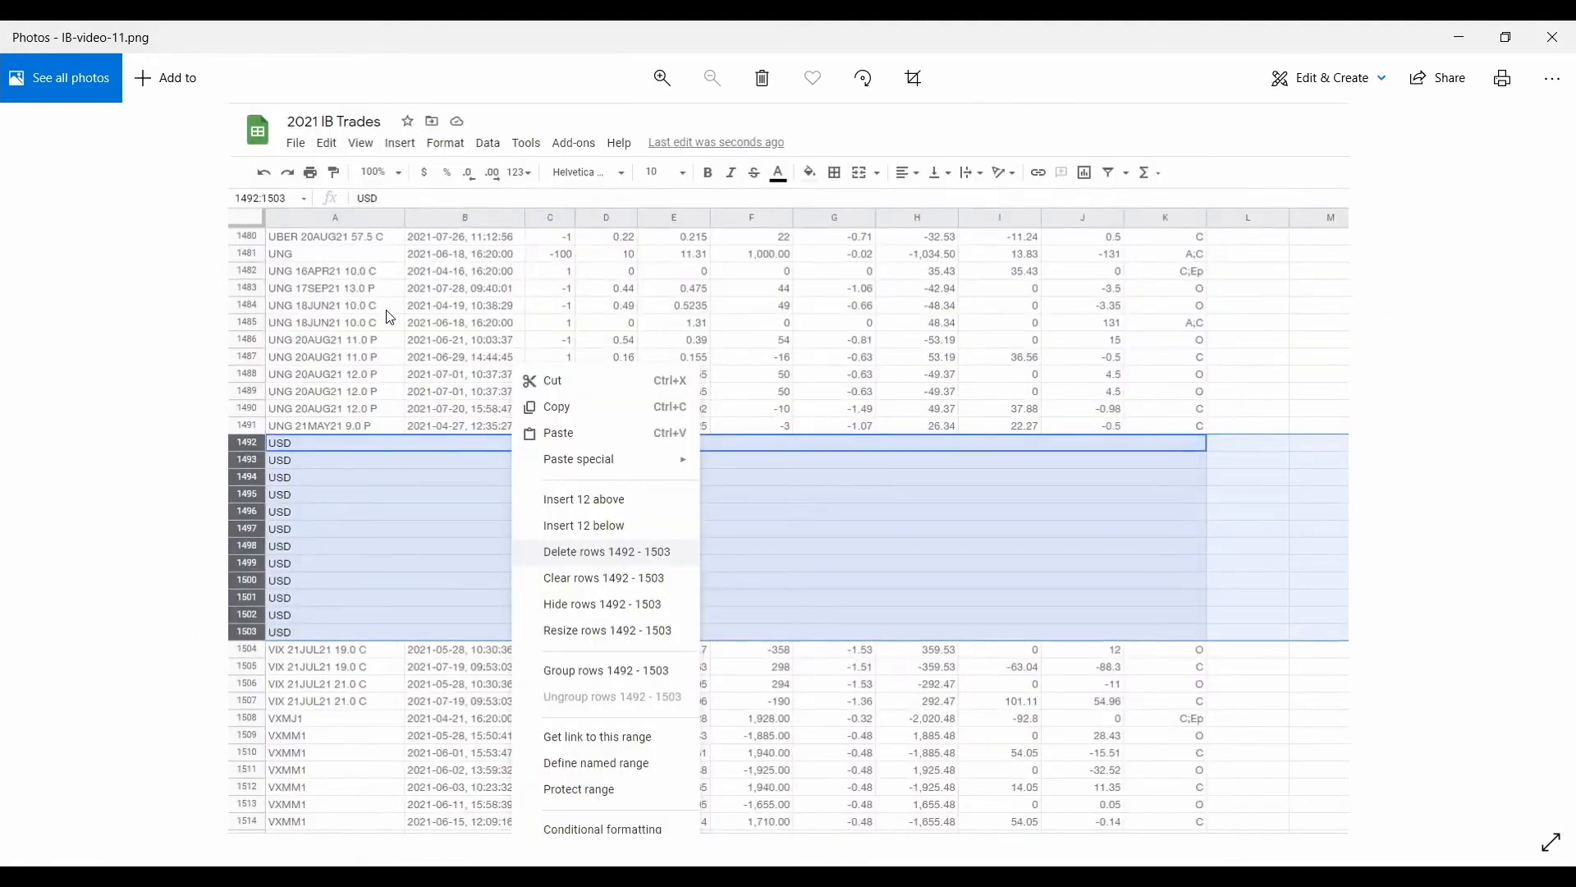
{"action": "mouse_move", "coordinate": [348, 570]}
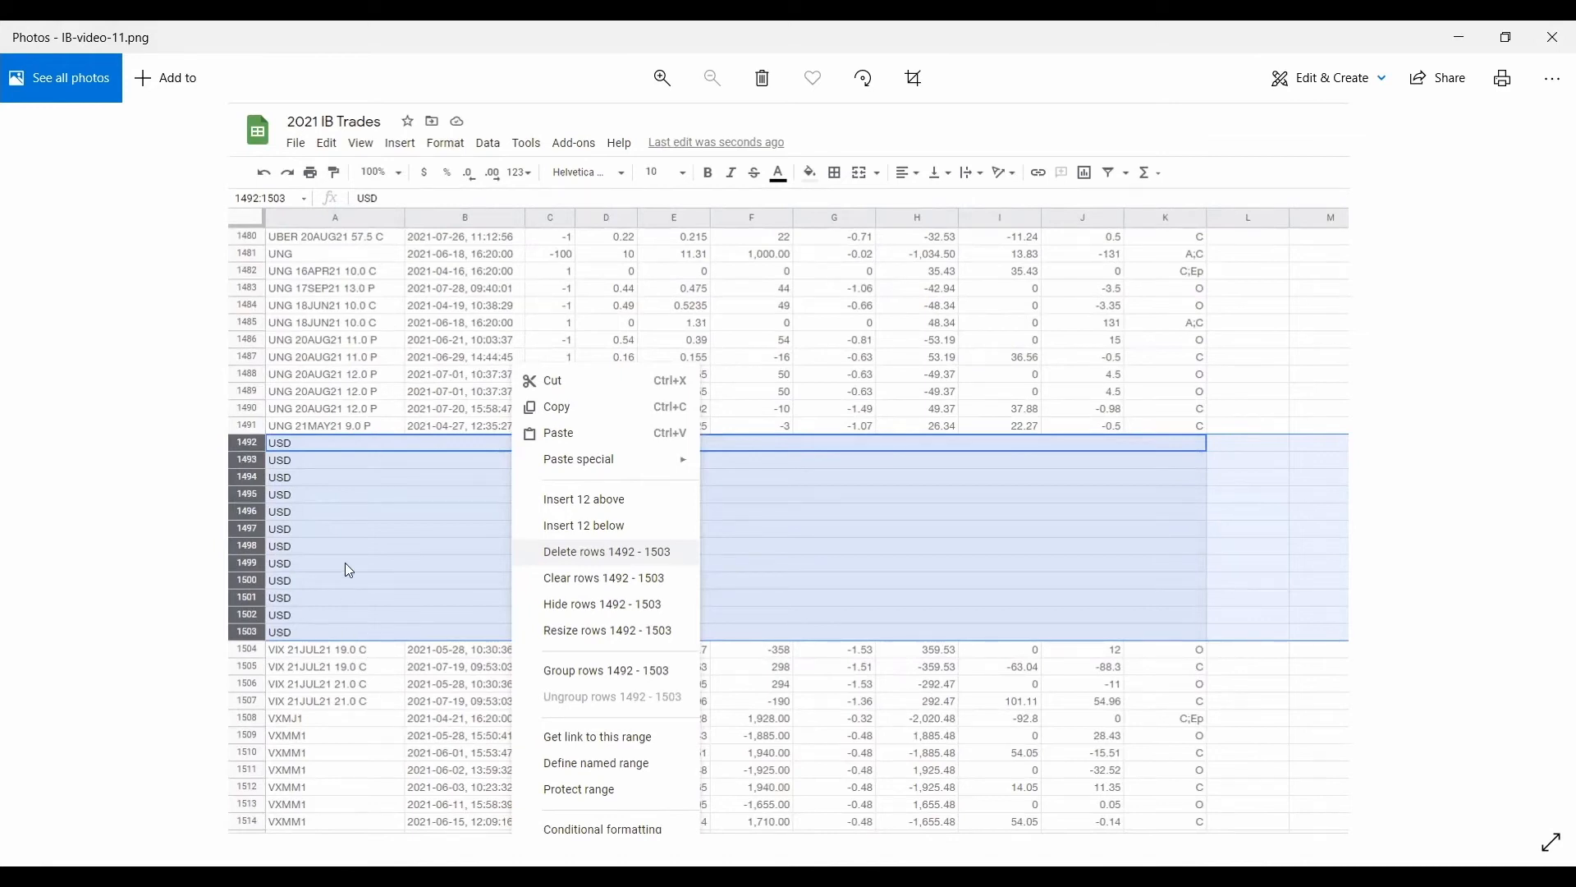
{"action": "mouse_move", "coordinate": [617, 535]}
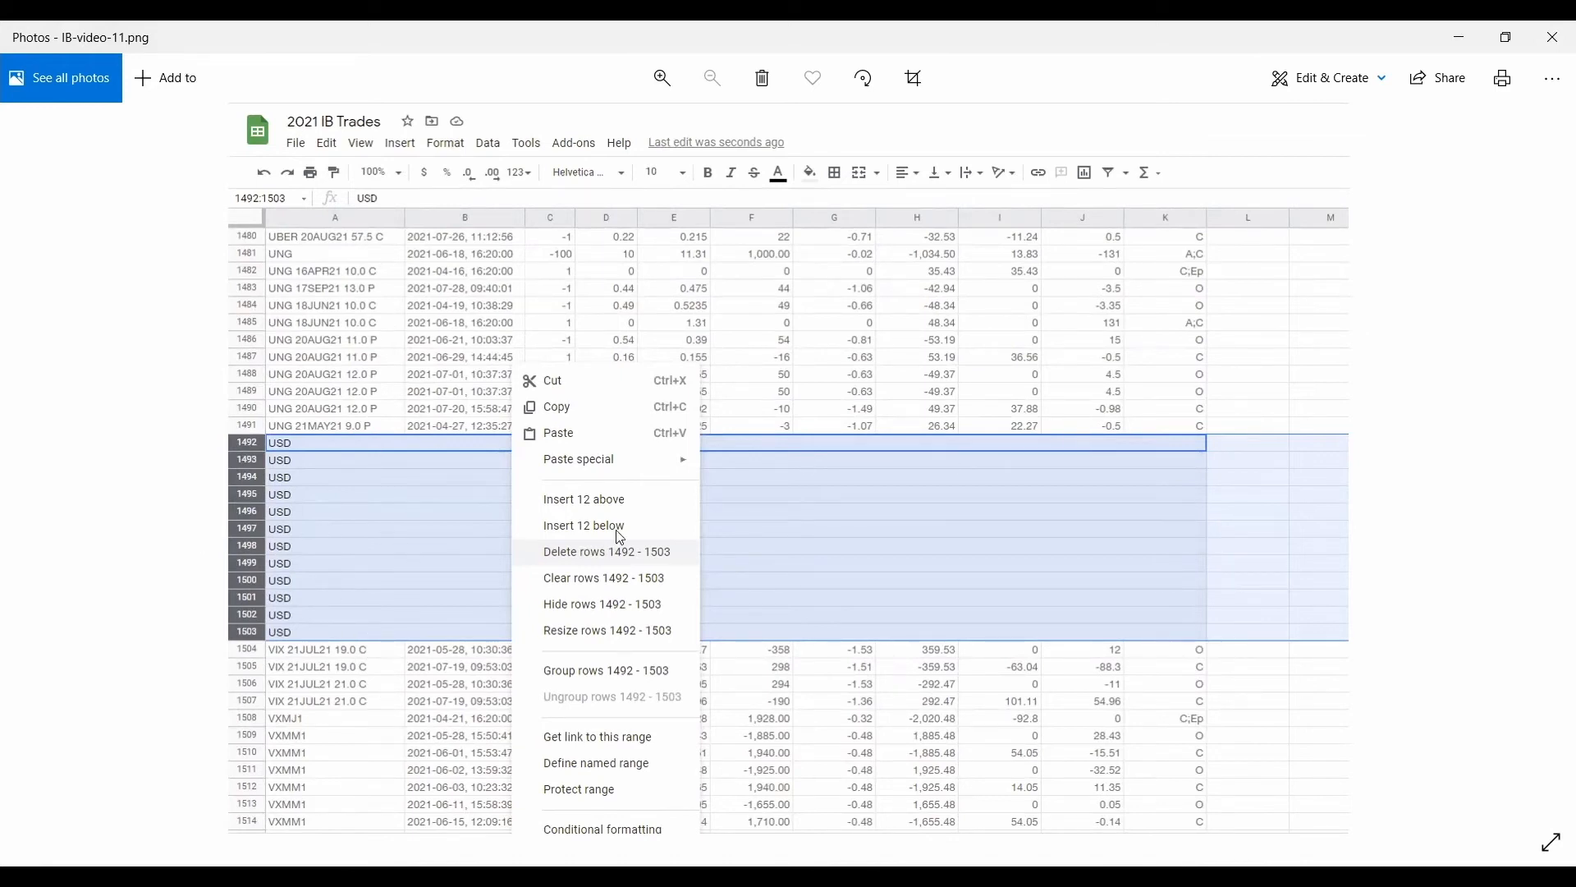
{"action": "mouse_move", "coordinate": [500, 586]}
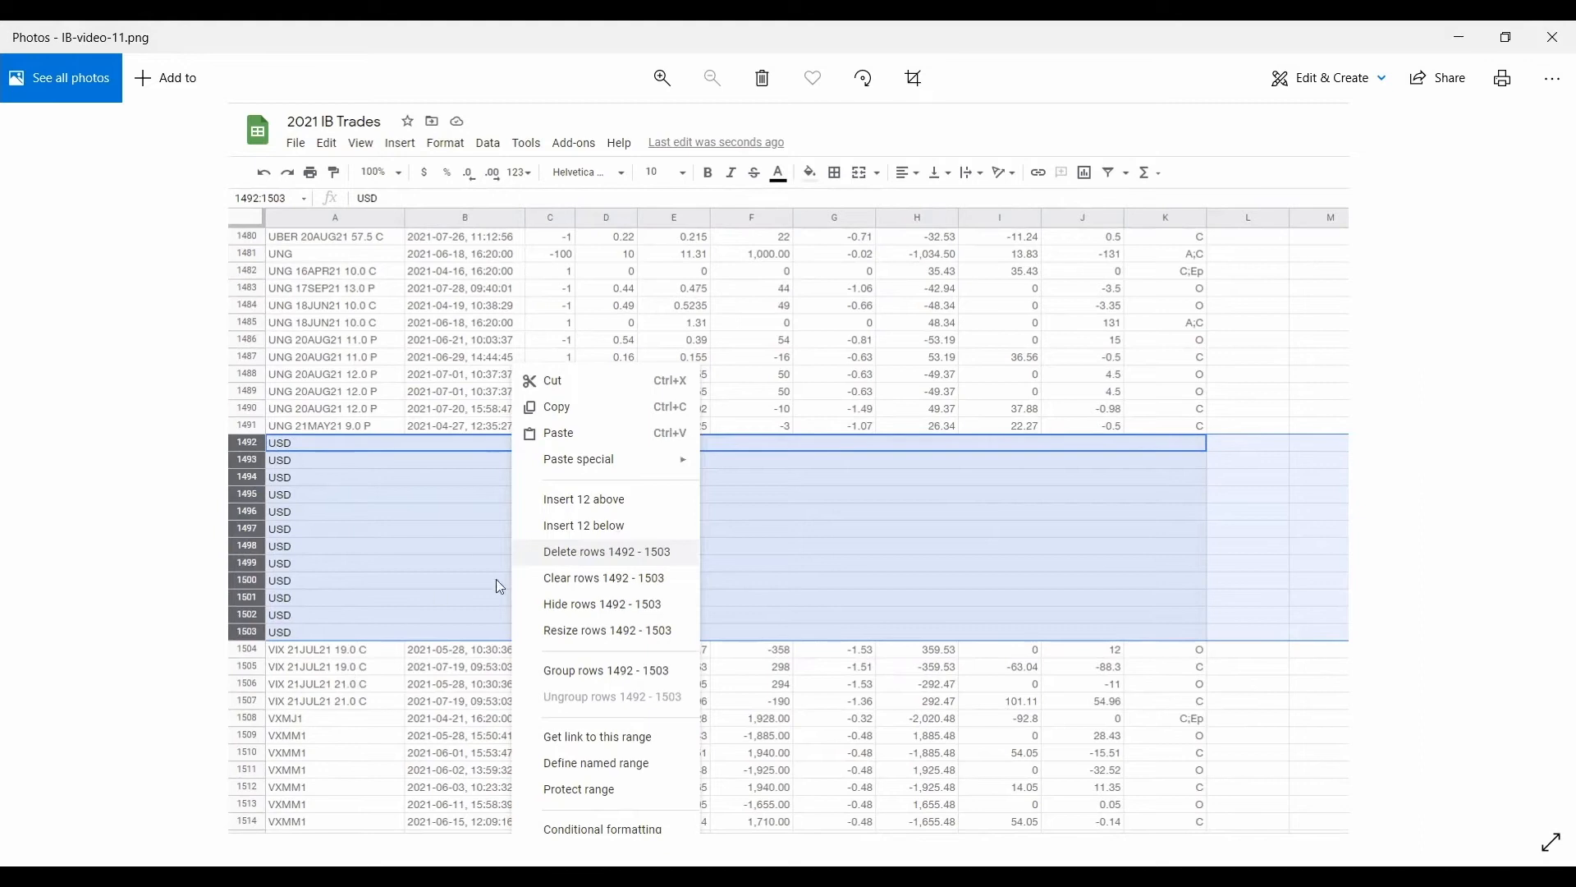
{"action": "mouse_move", "coordinate": [243, 443]}
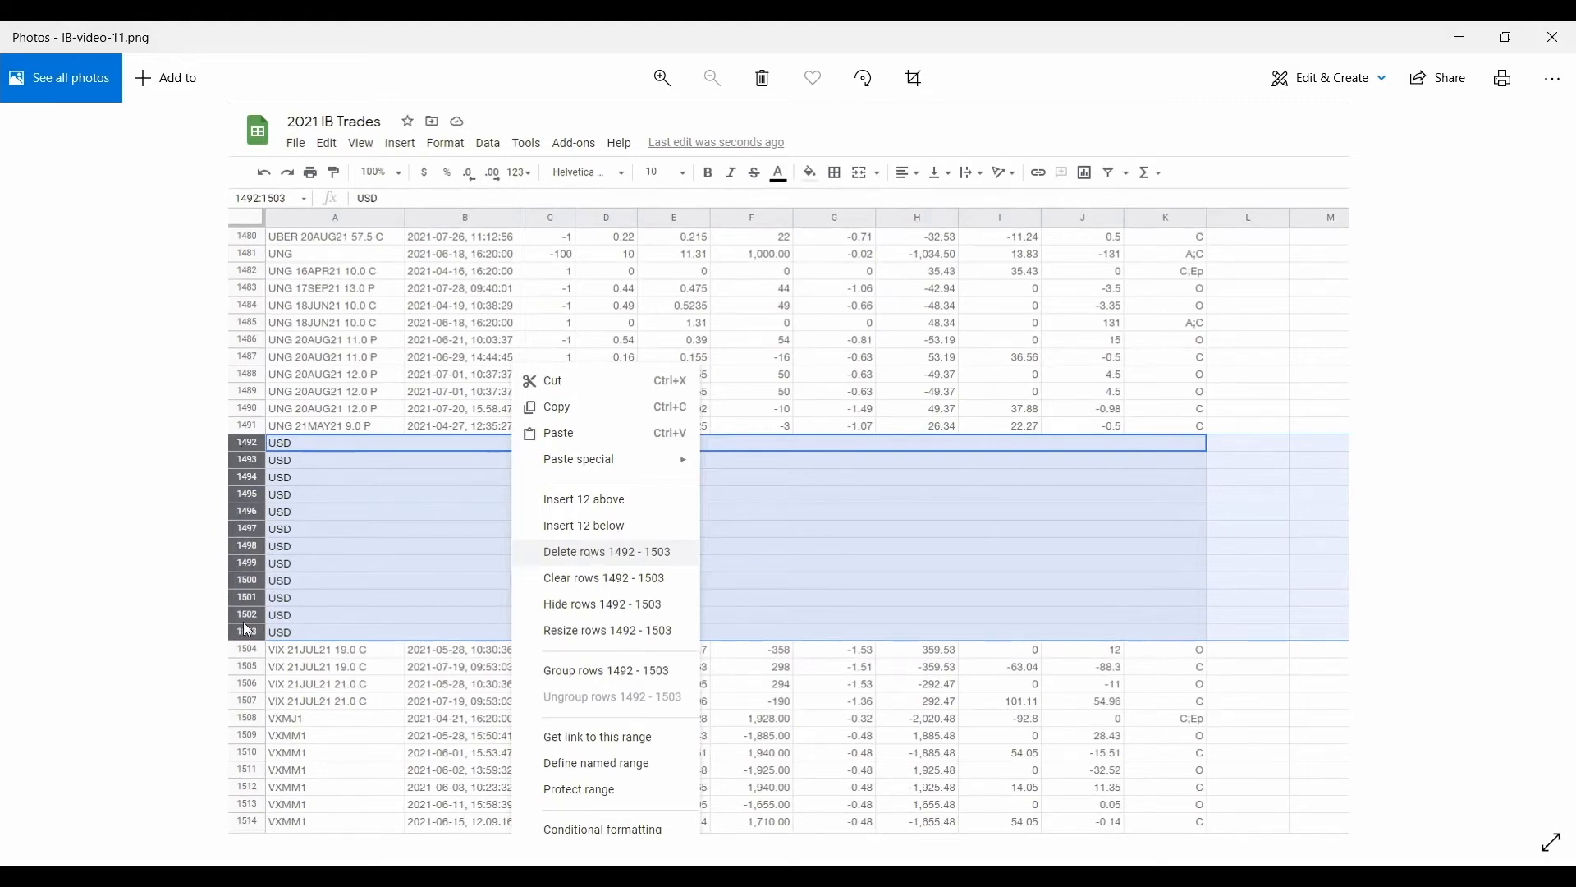
{"action": "mouse_move", "coordinate": [1547, 476]}
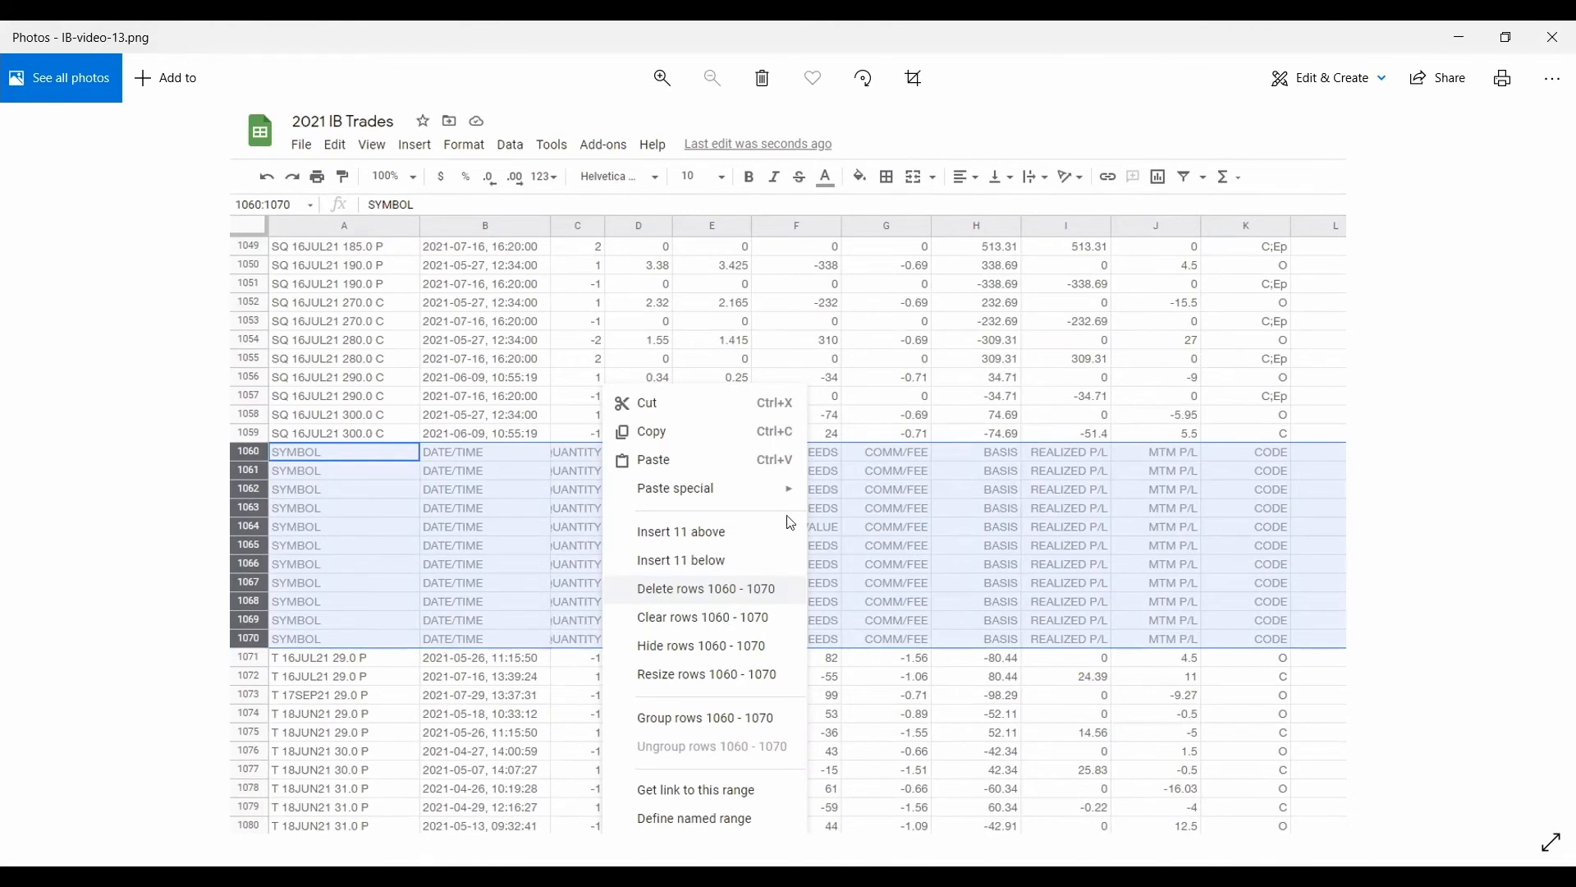
{"action": "mouse_move", "coordinate": [759, 588]}
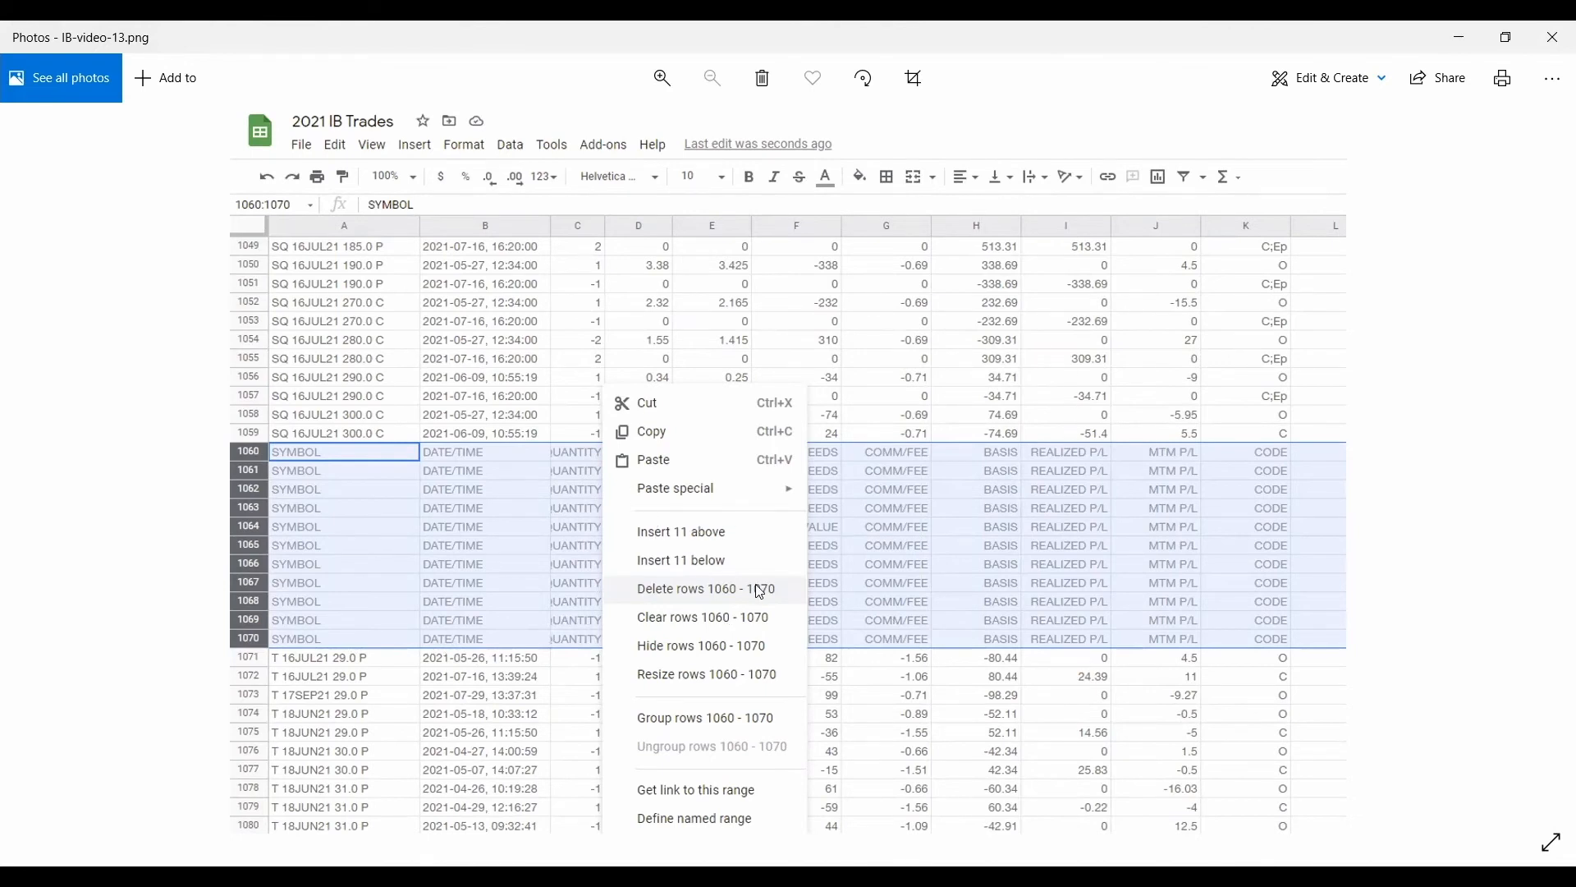
{"action": "mouse_move", "coordinate": [1024, 779]}
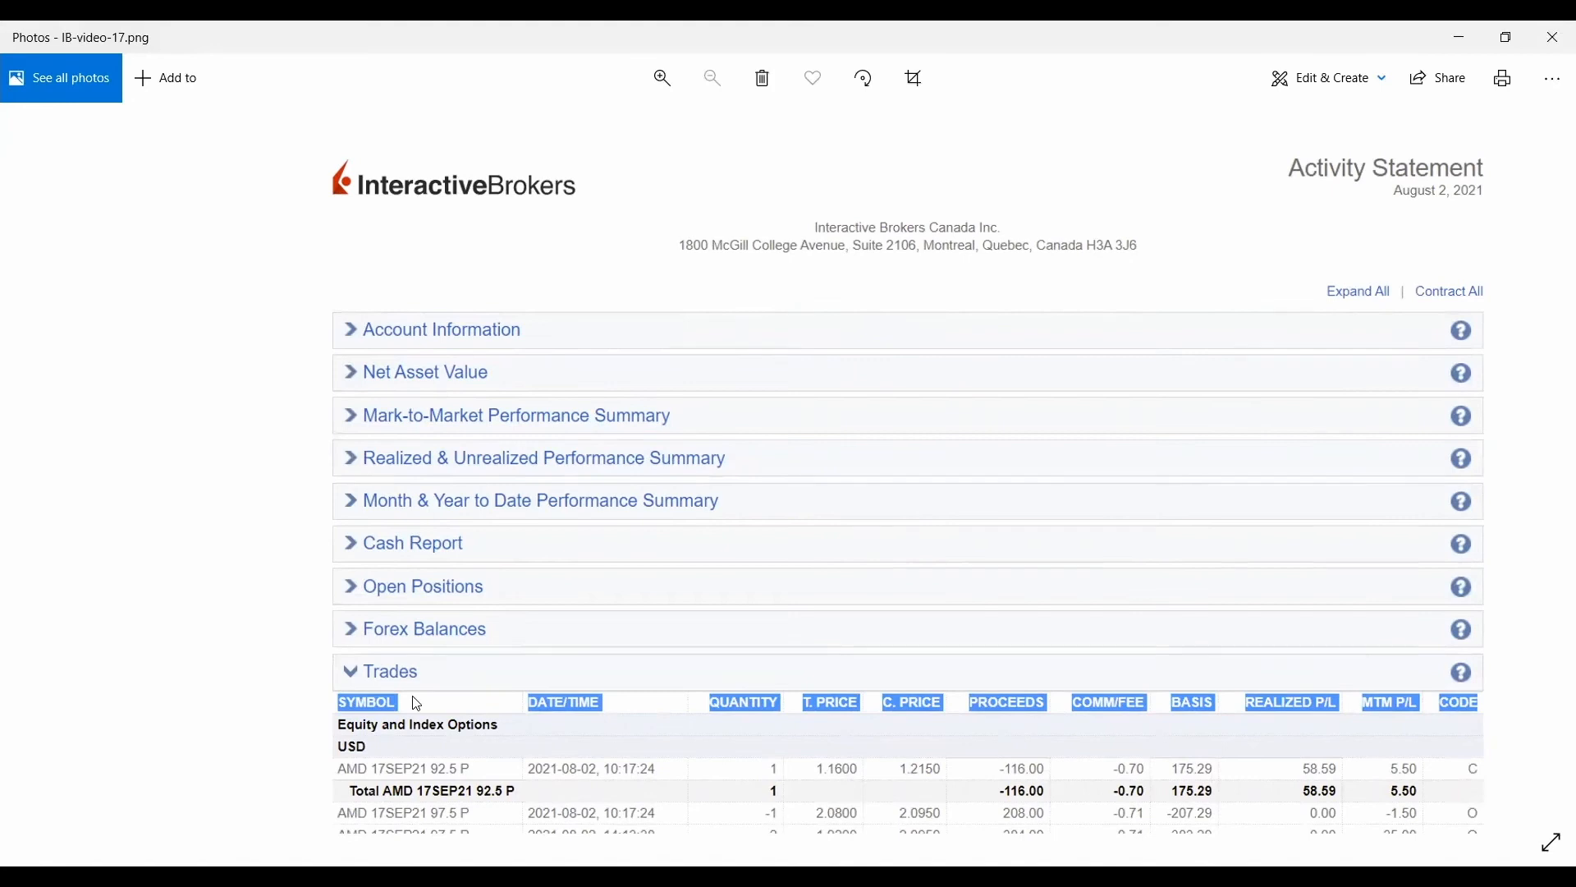
{"action": "mouse_move", "coordinate": [454, 706]}
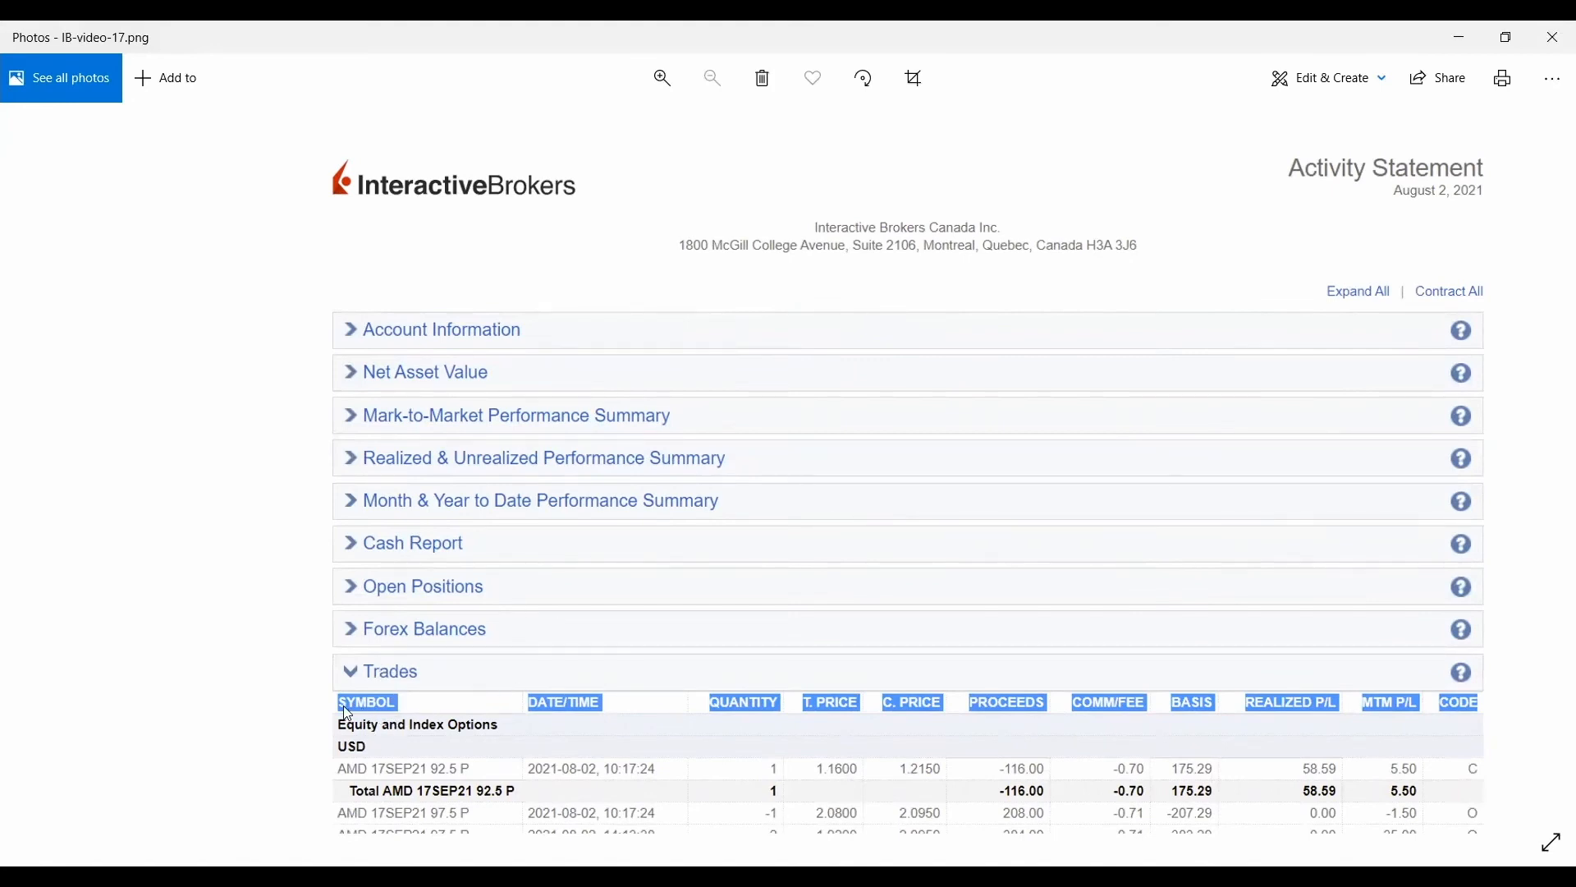
{"action": "mouse_move", "coordinate": [1212, 706]}
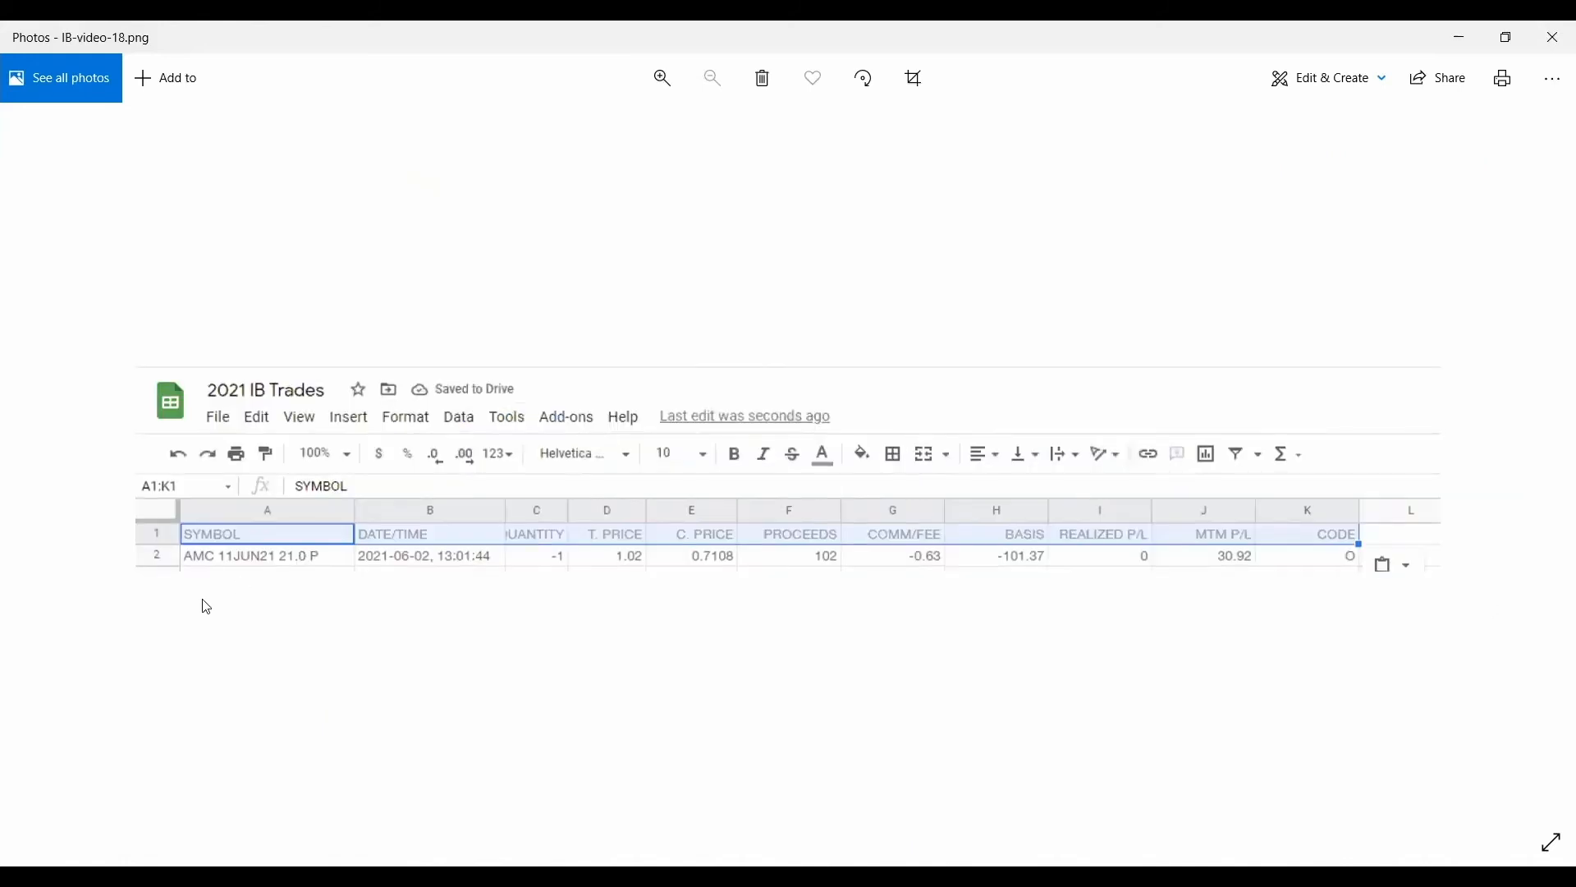
{"action": "mouse_move", "coordinate": [1553, 287]}
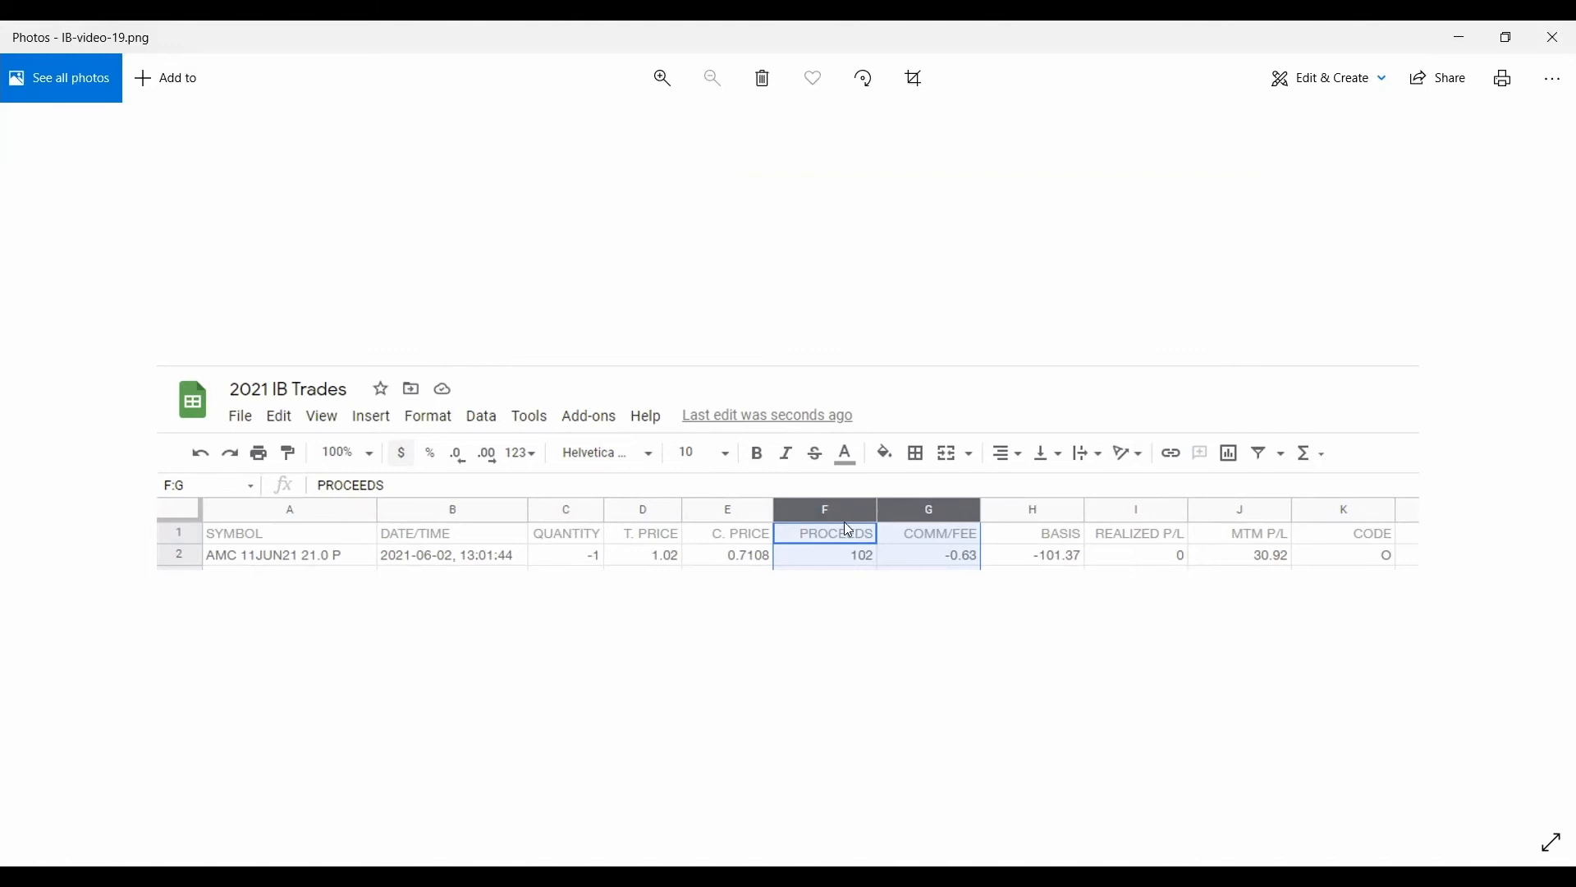
{"action": "mouse_move", "coordinate": [839, 521]}
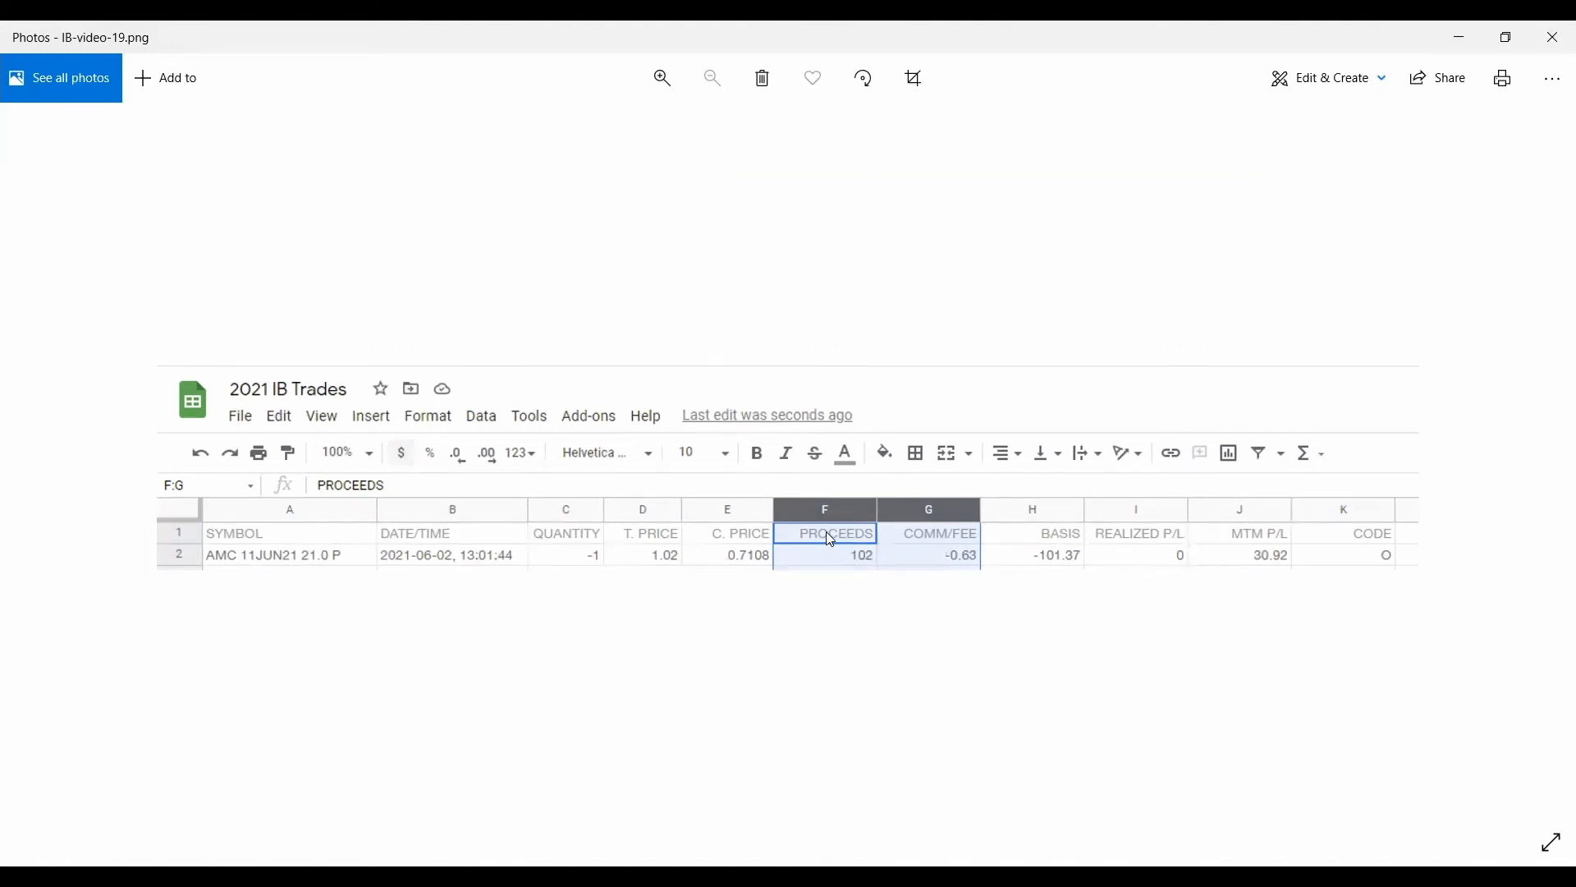
{"action": "mouse_move", "coordinate": [1493, 483]}
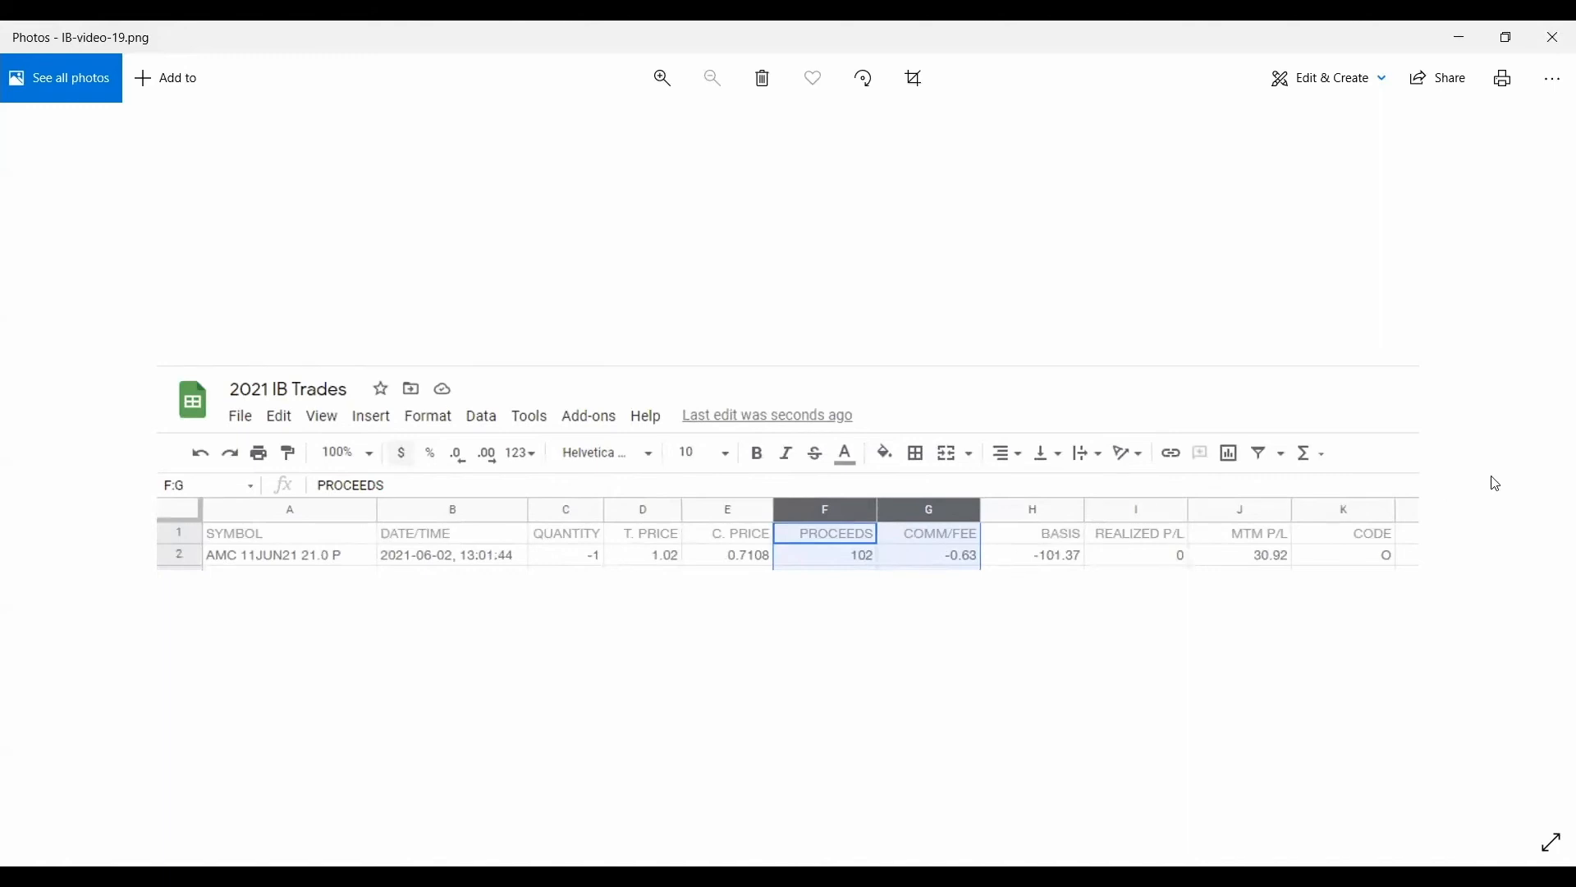
Place the statement's column headings above the first AMC trade row.
{"action": "left_click", "coordinate": [351, 236]}
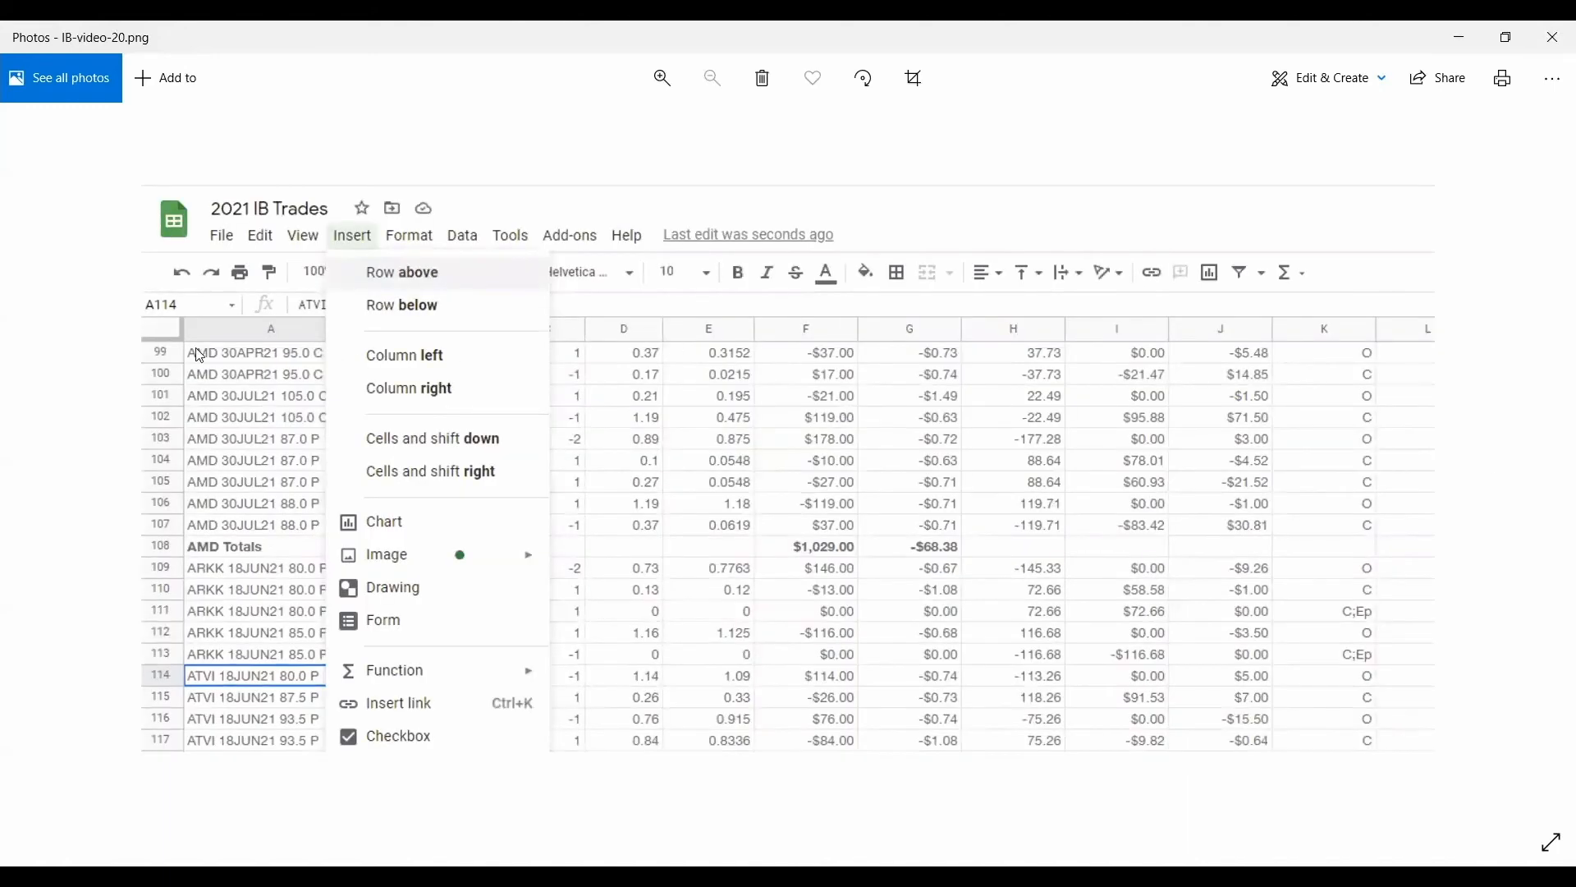
{"action": "mouse_move", "coordinate": [203, 339]}
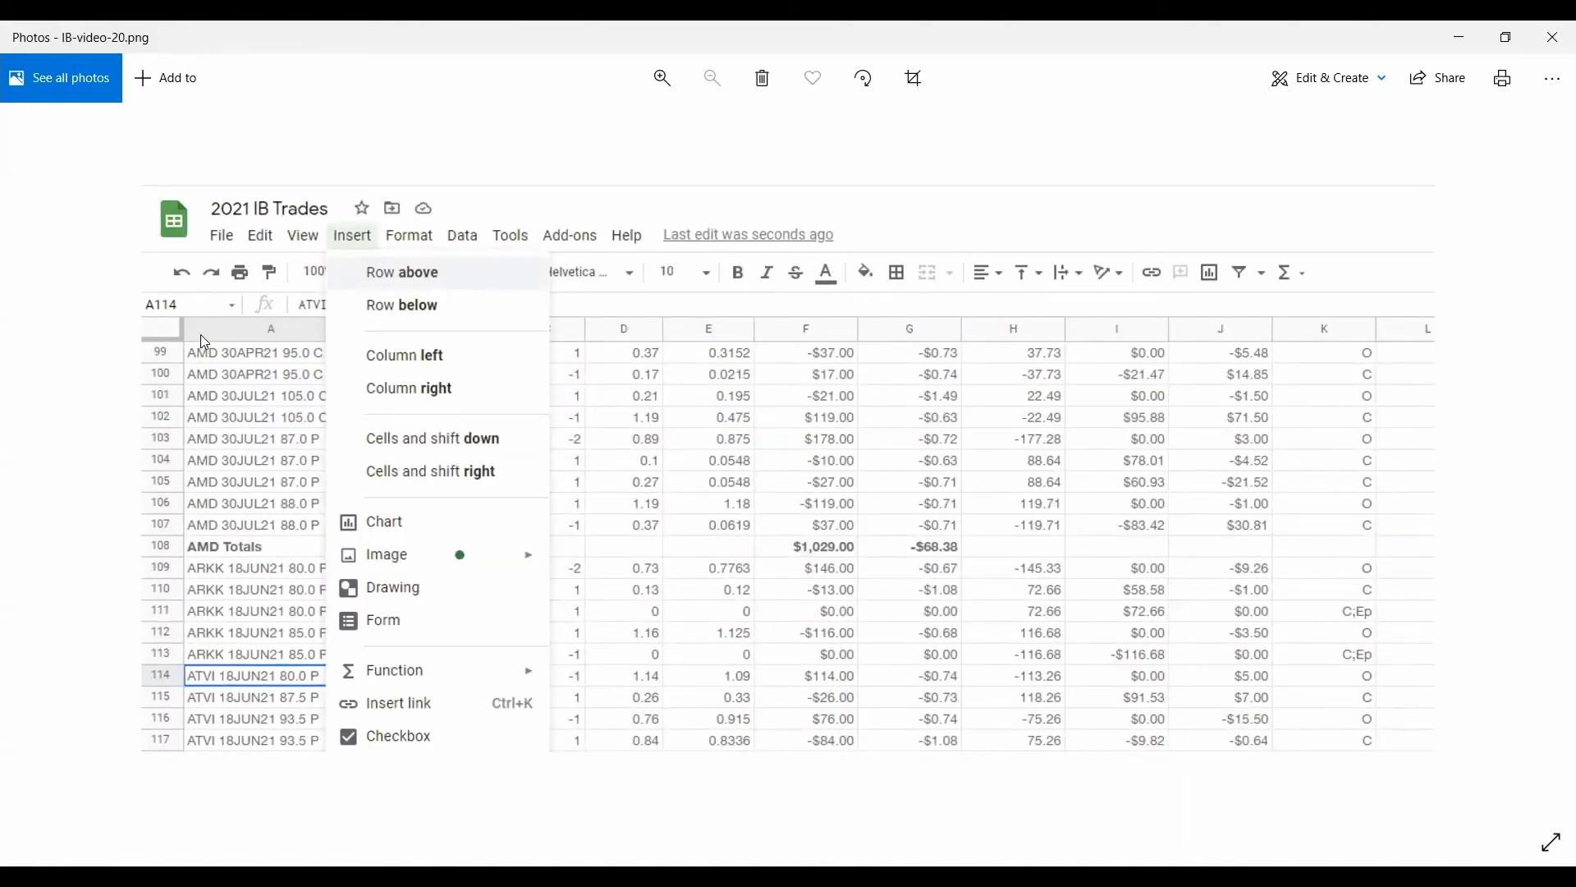
{"action": "mouse_move", "coordinate": [228, 560]}
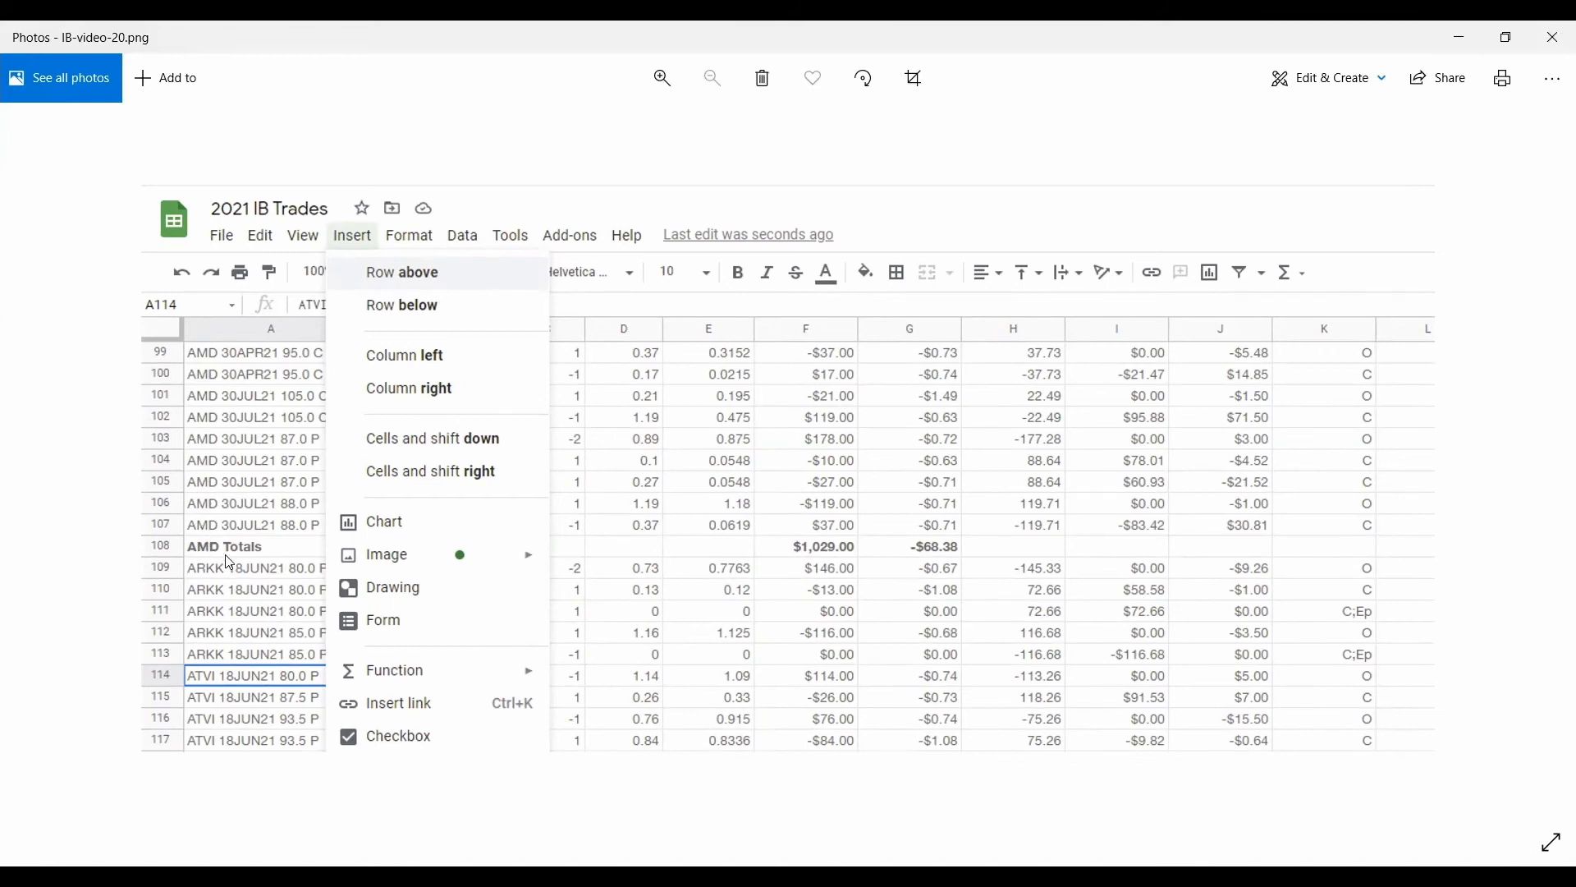
{"action": "mouse_move", "coordinate": [253, 552]}
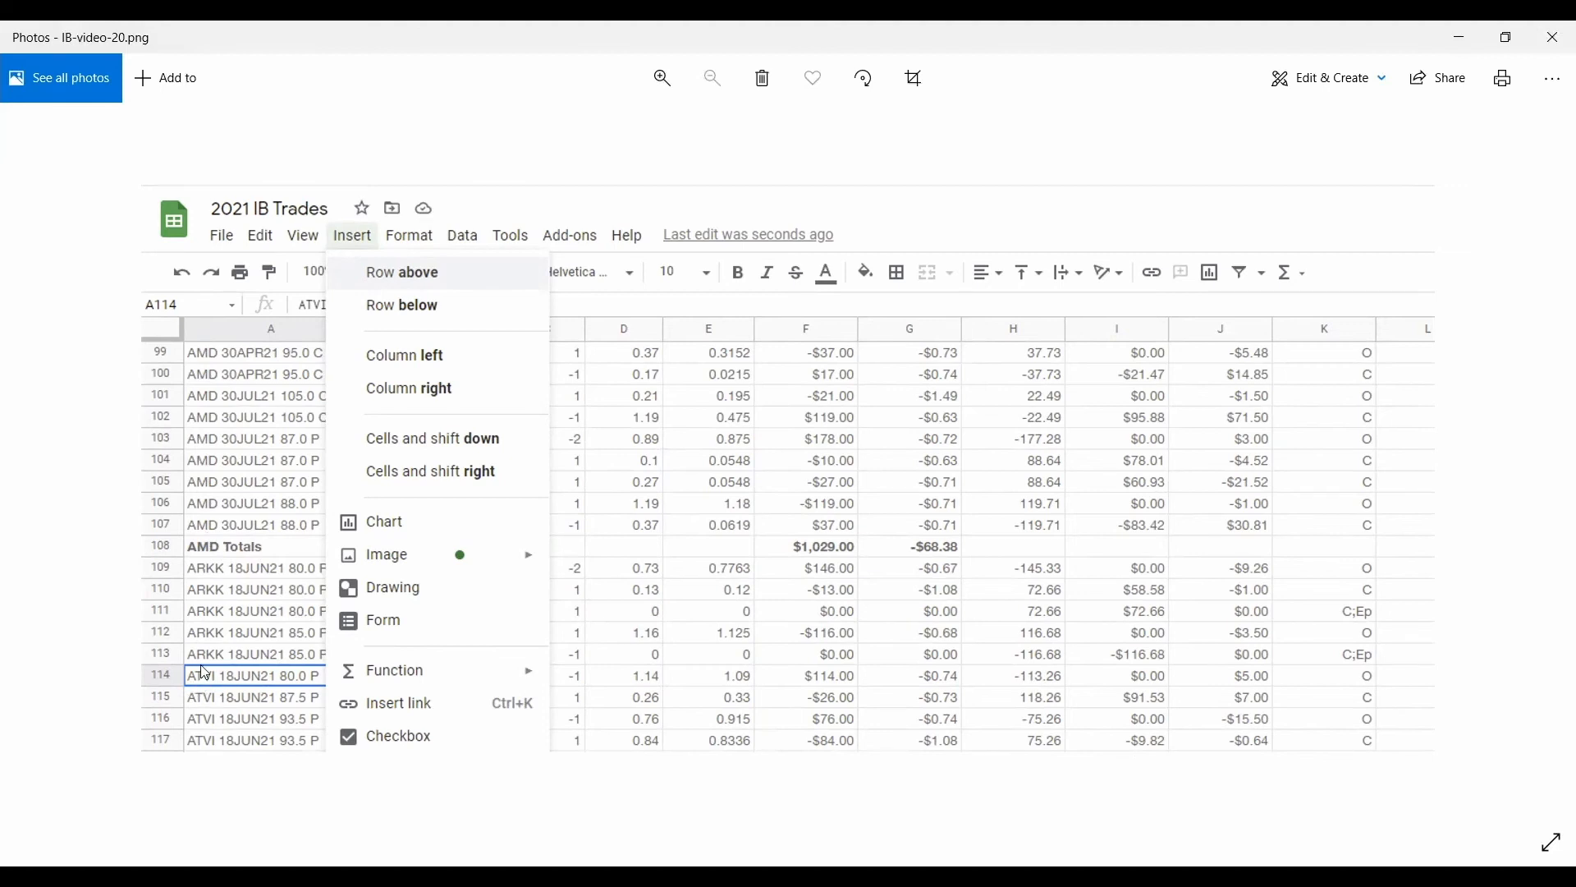
{"action": "mouse_move", "coordinate": [233, 686]}
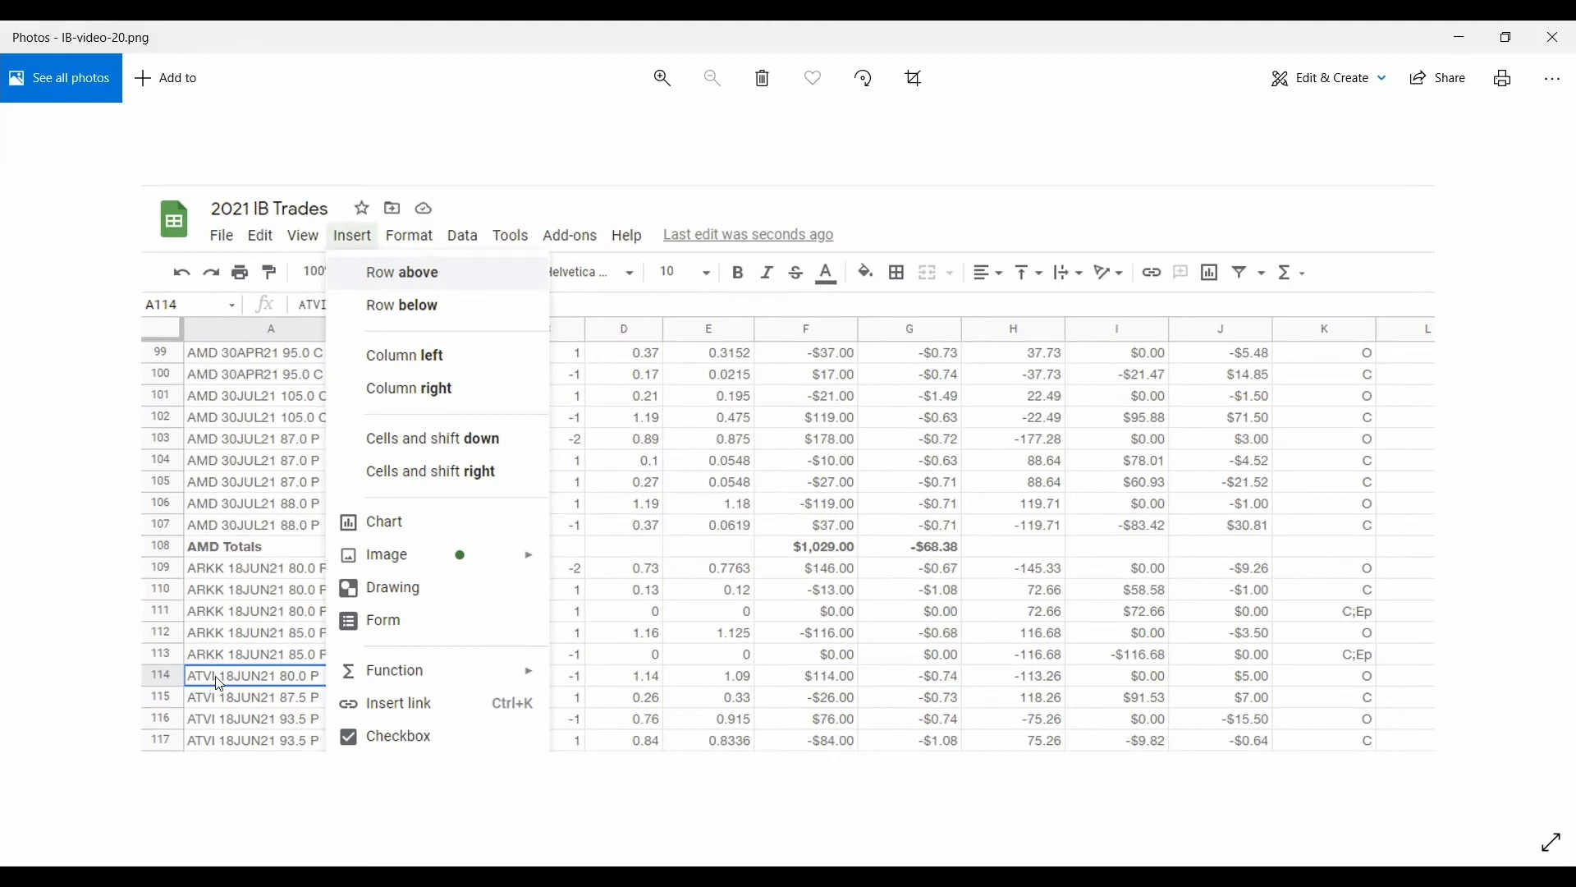
{"action": "mouse_move", "coordinate": [389, 274]}
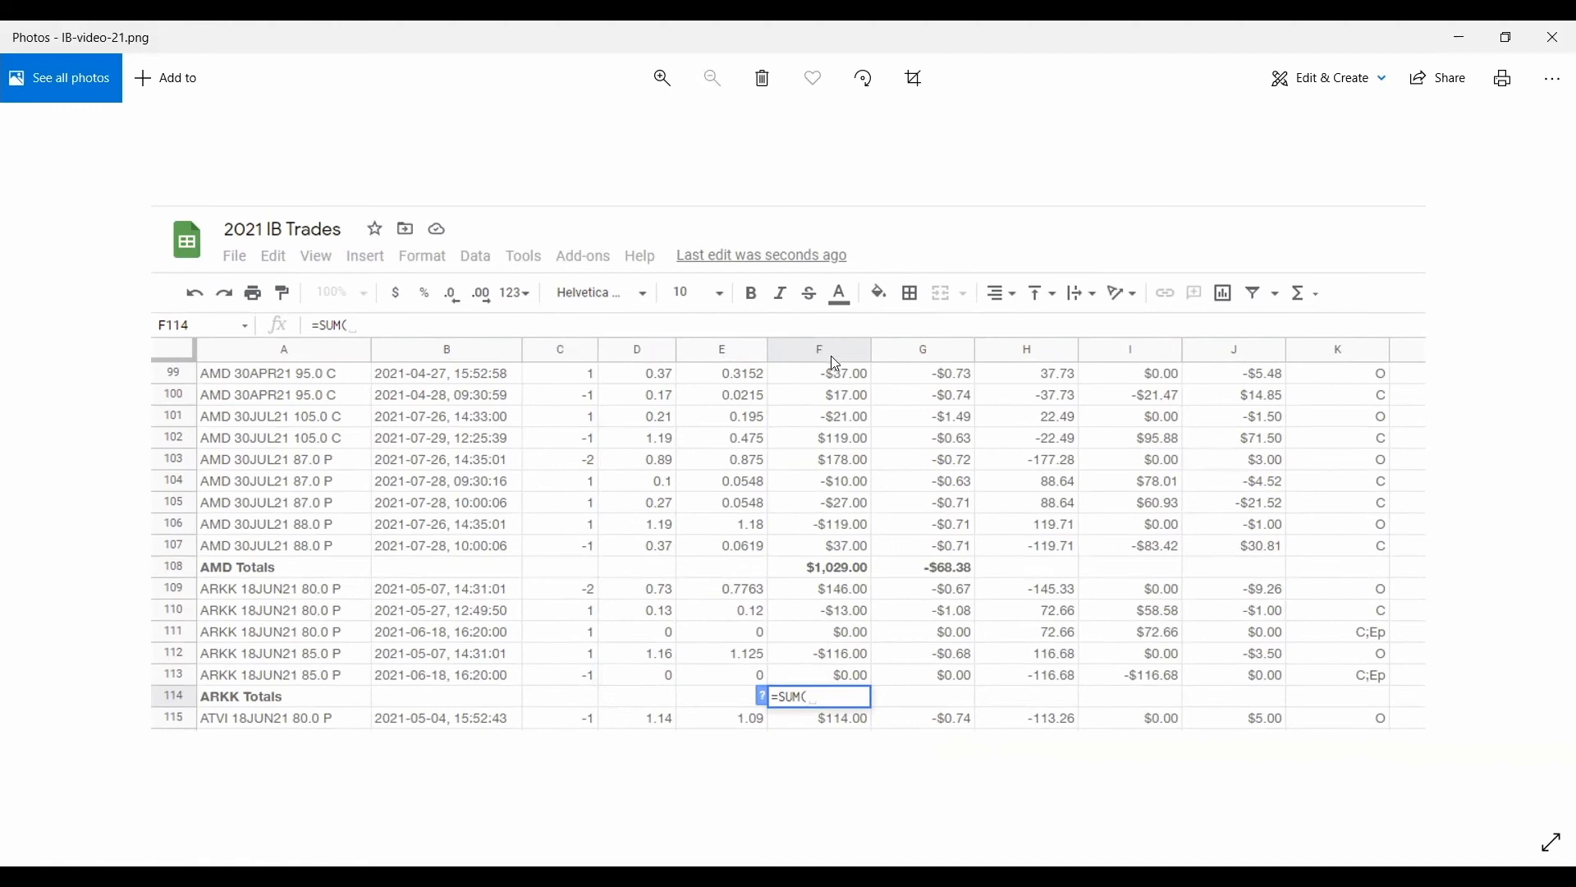
{"action": "mouse_move", "coordinate": [919, 411]}
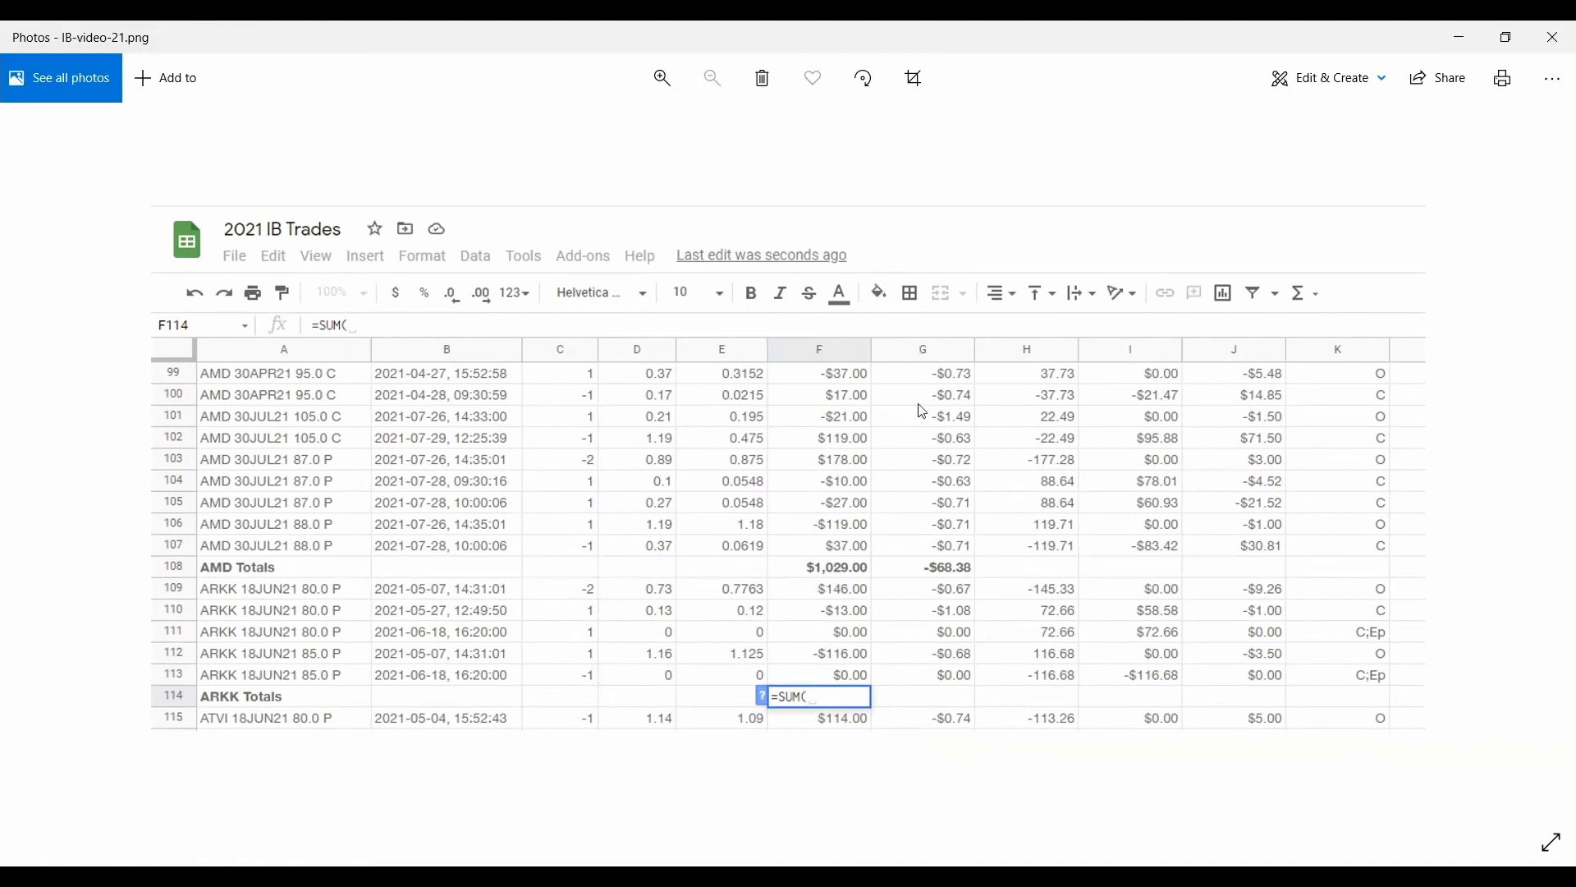
{"action": "mouse_move", "coordinate": [829, 706]}
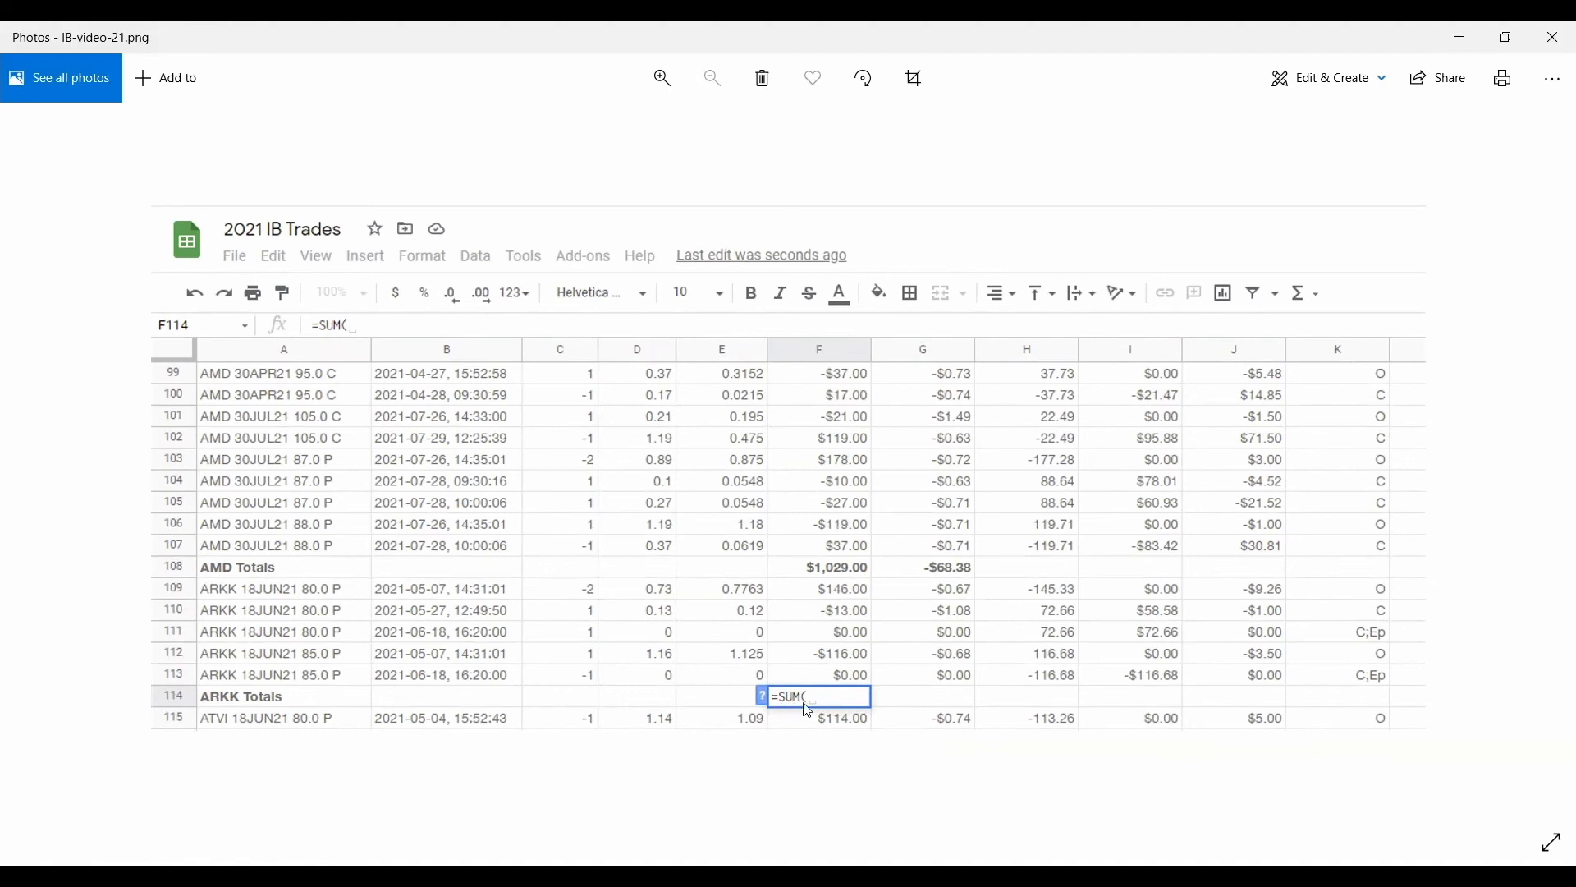
{"action": "mouse_move", "coordinate": [801, 709]}
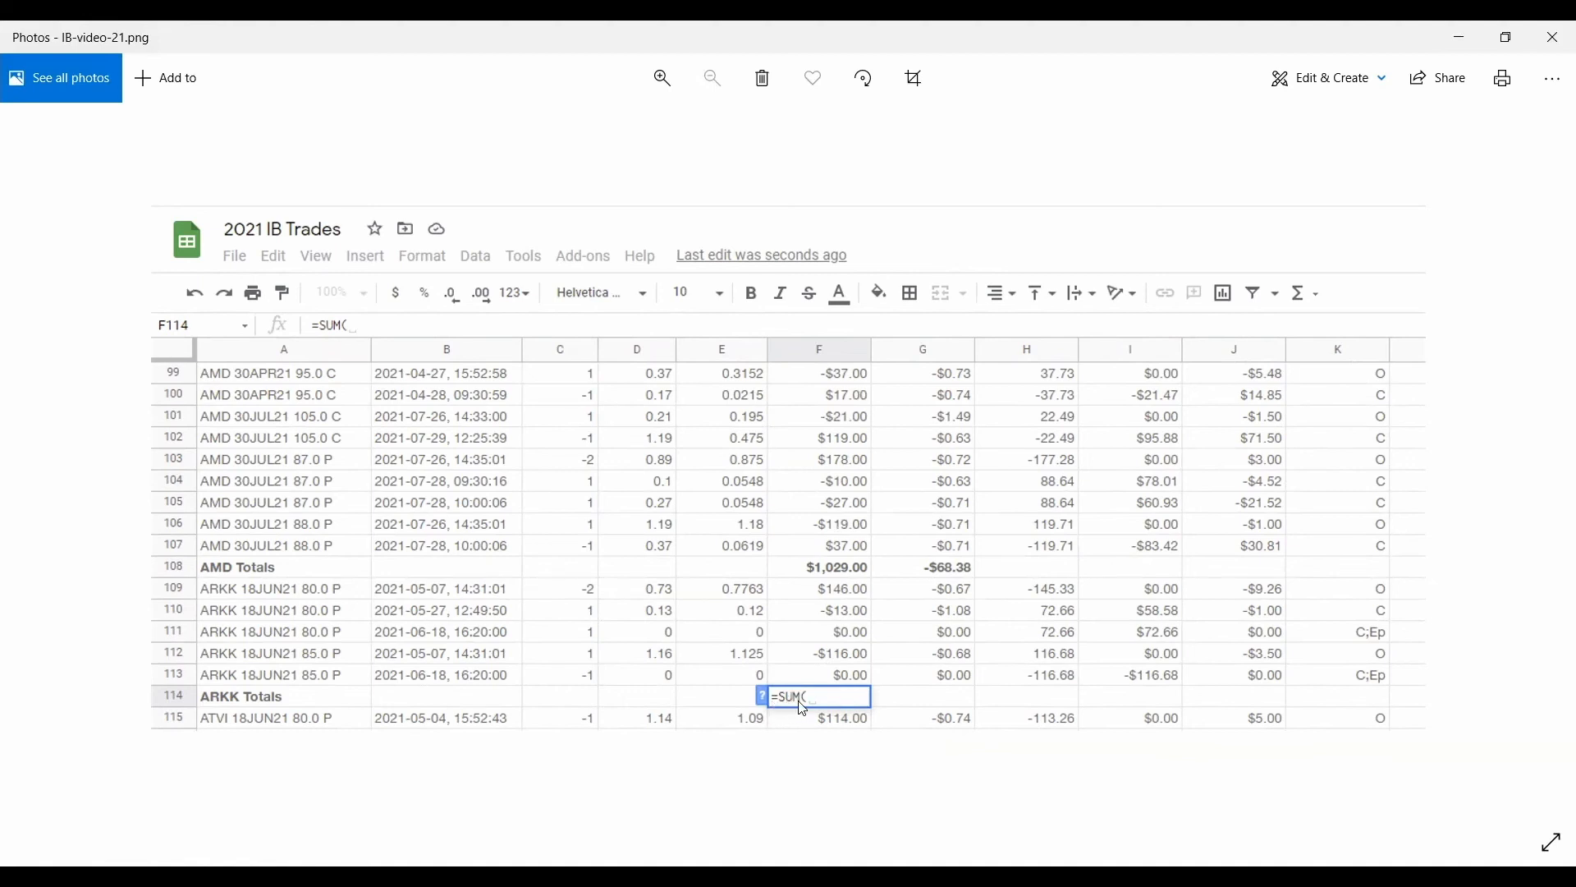
{"action": "mouse_move", "coordinate": [846, 706]}
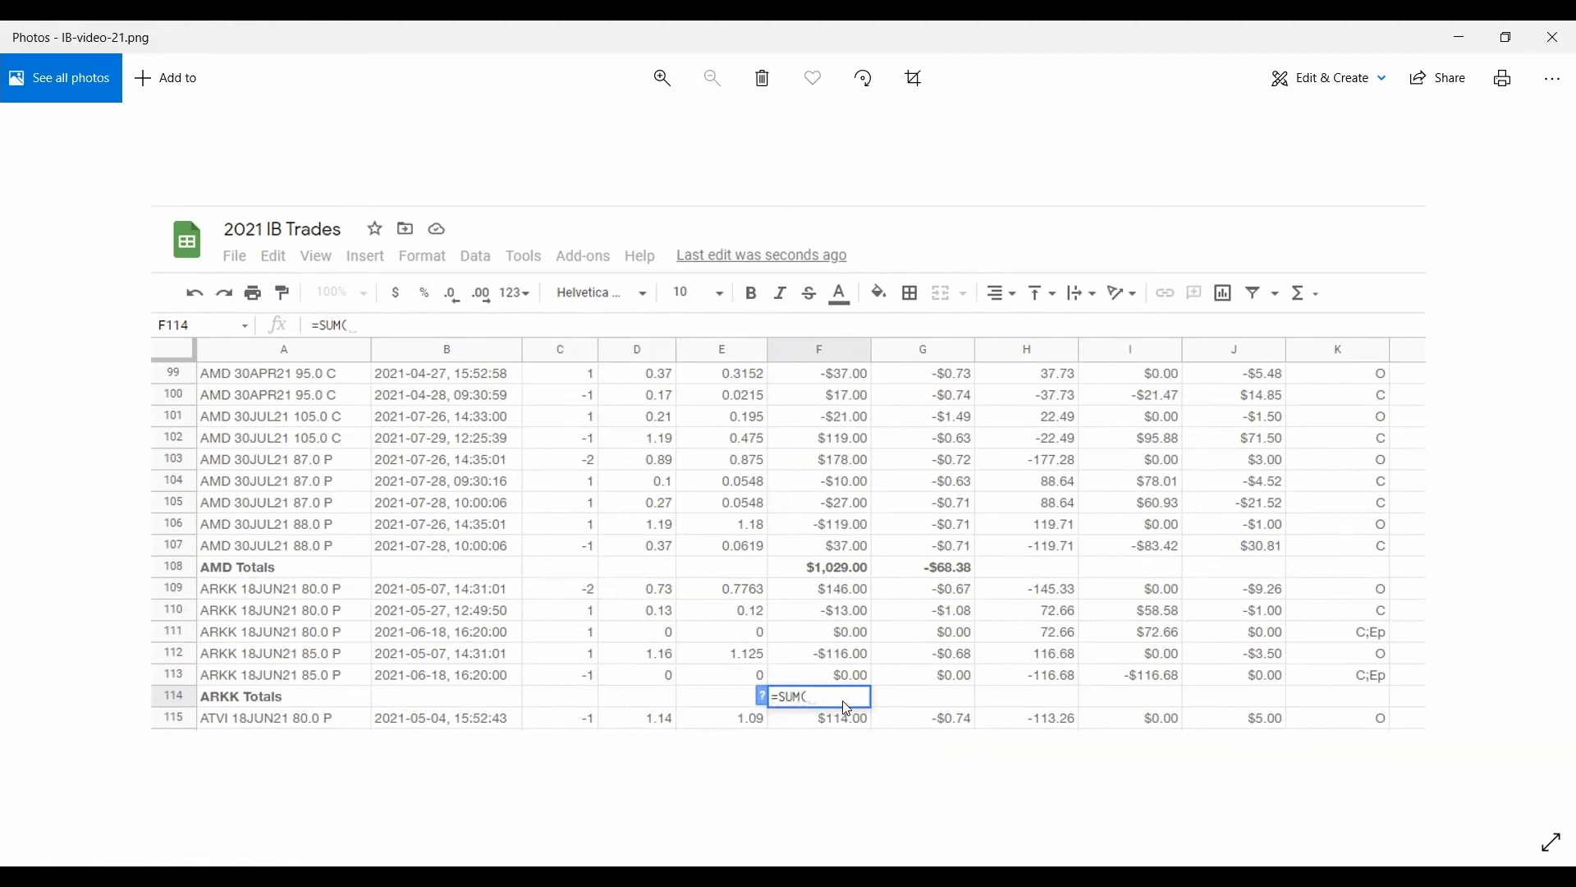
Sum the ARKK proceeds F109:F113 into the ARKK Totals row.
{"action": "left_click_drag", "start_coordinate": [830, 588], "coordinate": [829, 673]}
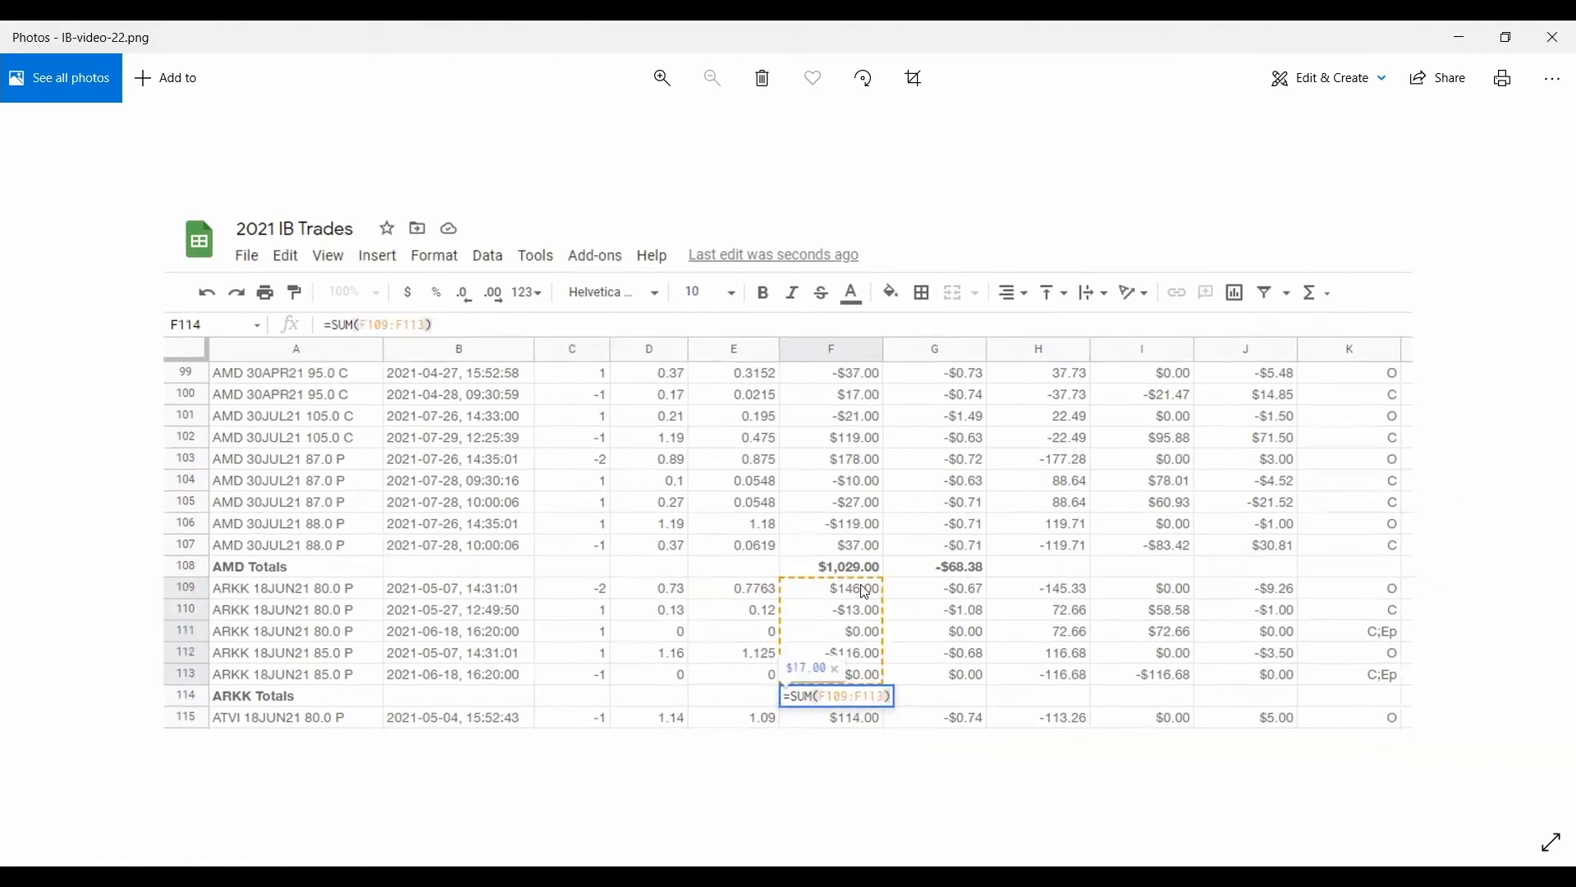
{"action": "mouse_move", "coordinate": [397, 558]}
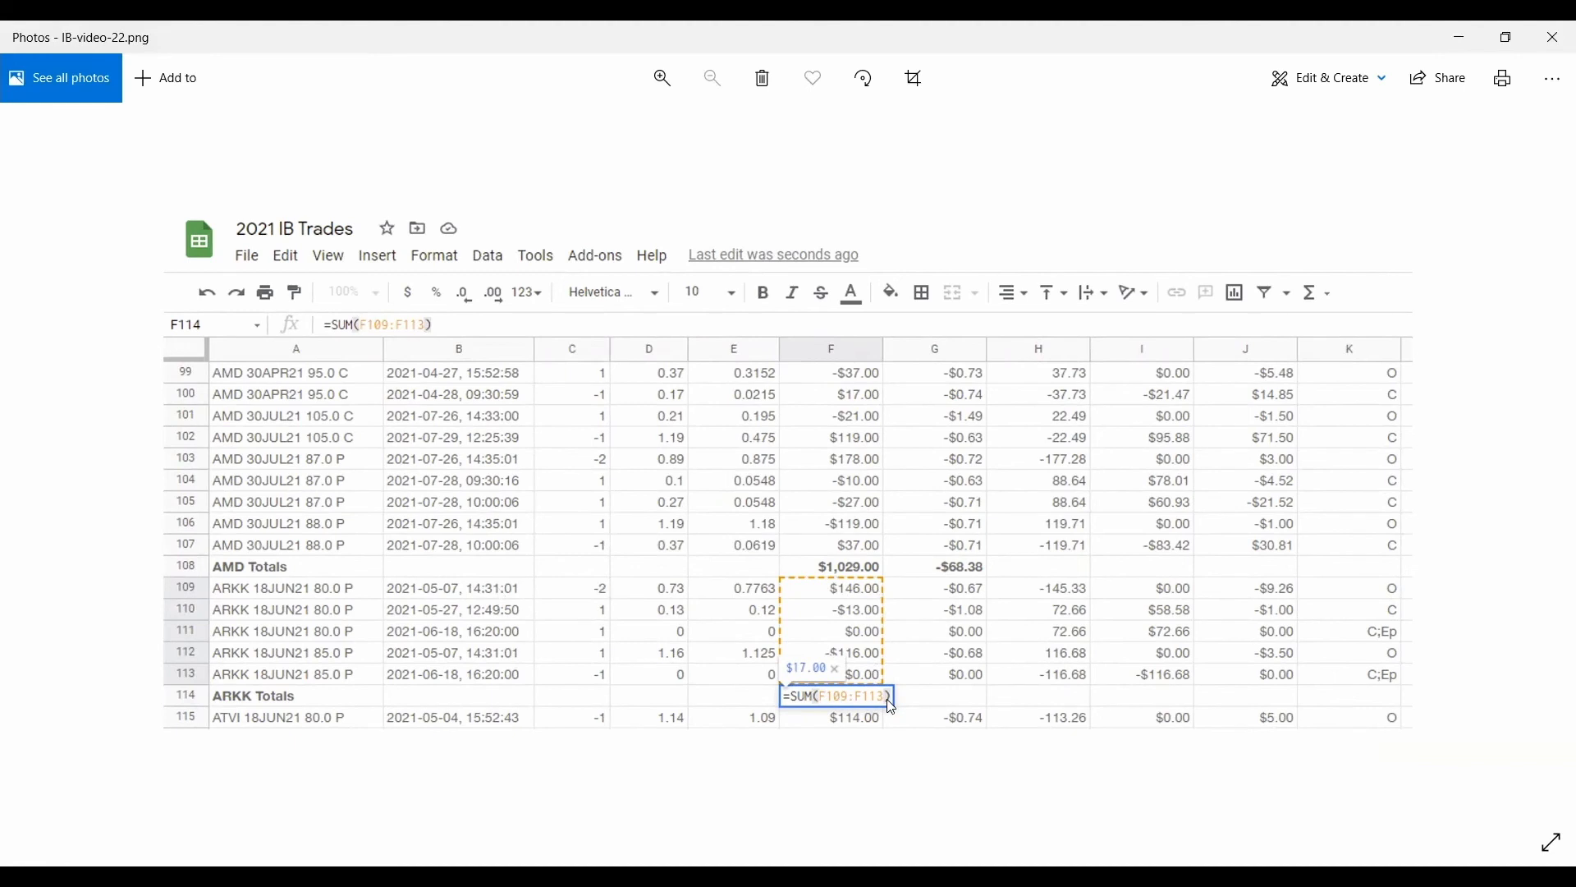
{"action": "mouse_move", "coordinate": [1546, 480]}
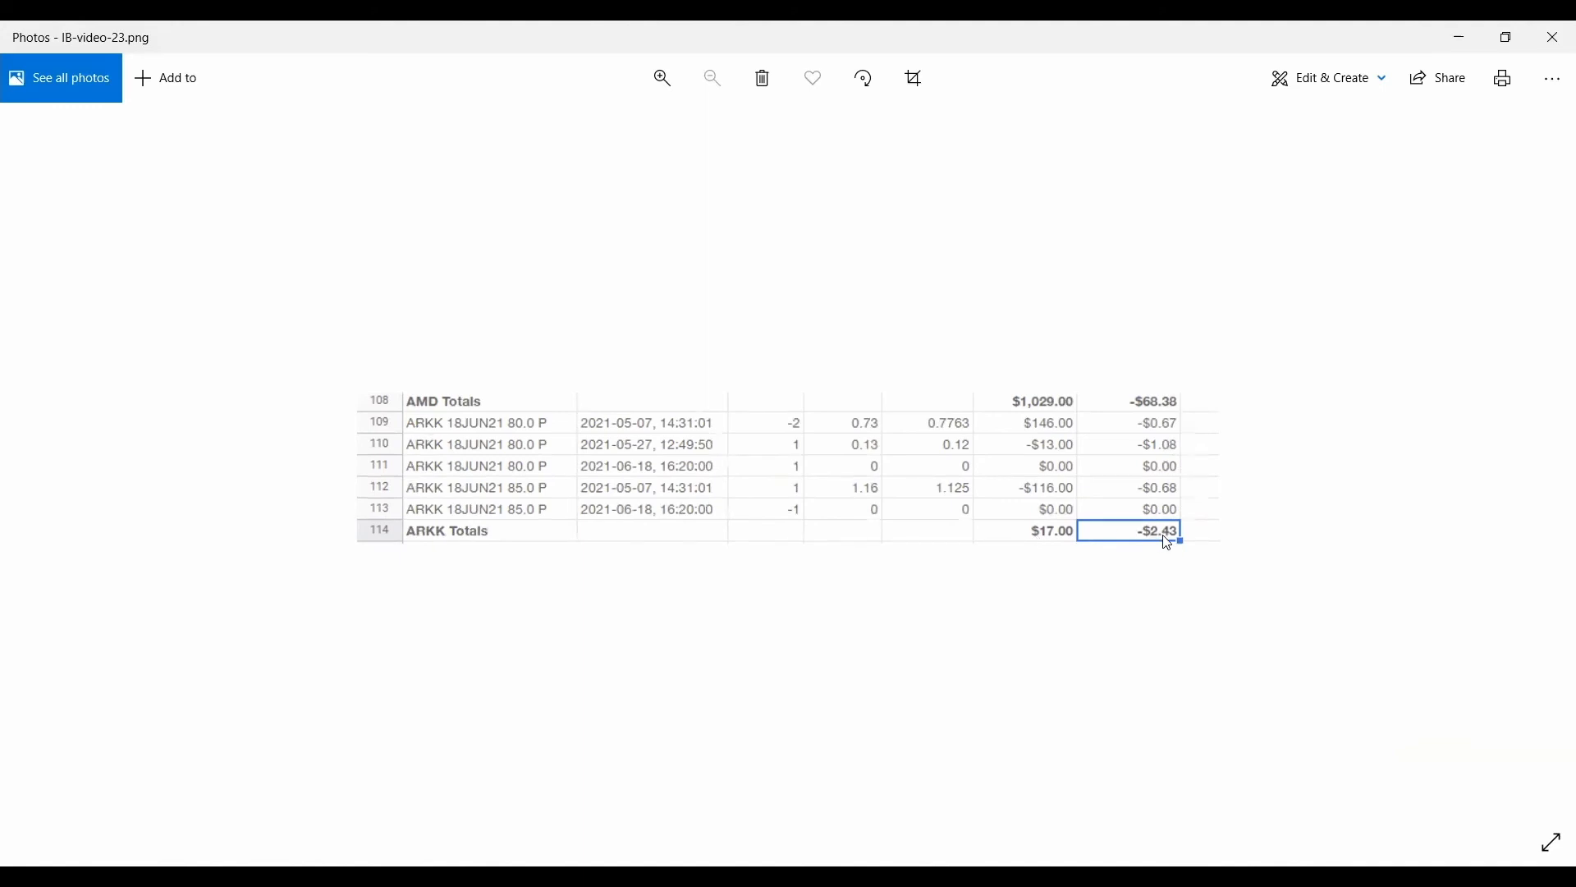
{"action": "mouse_move", "coordinate": [1205, 511]}
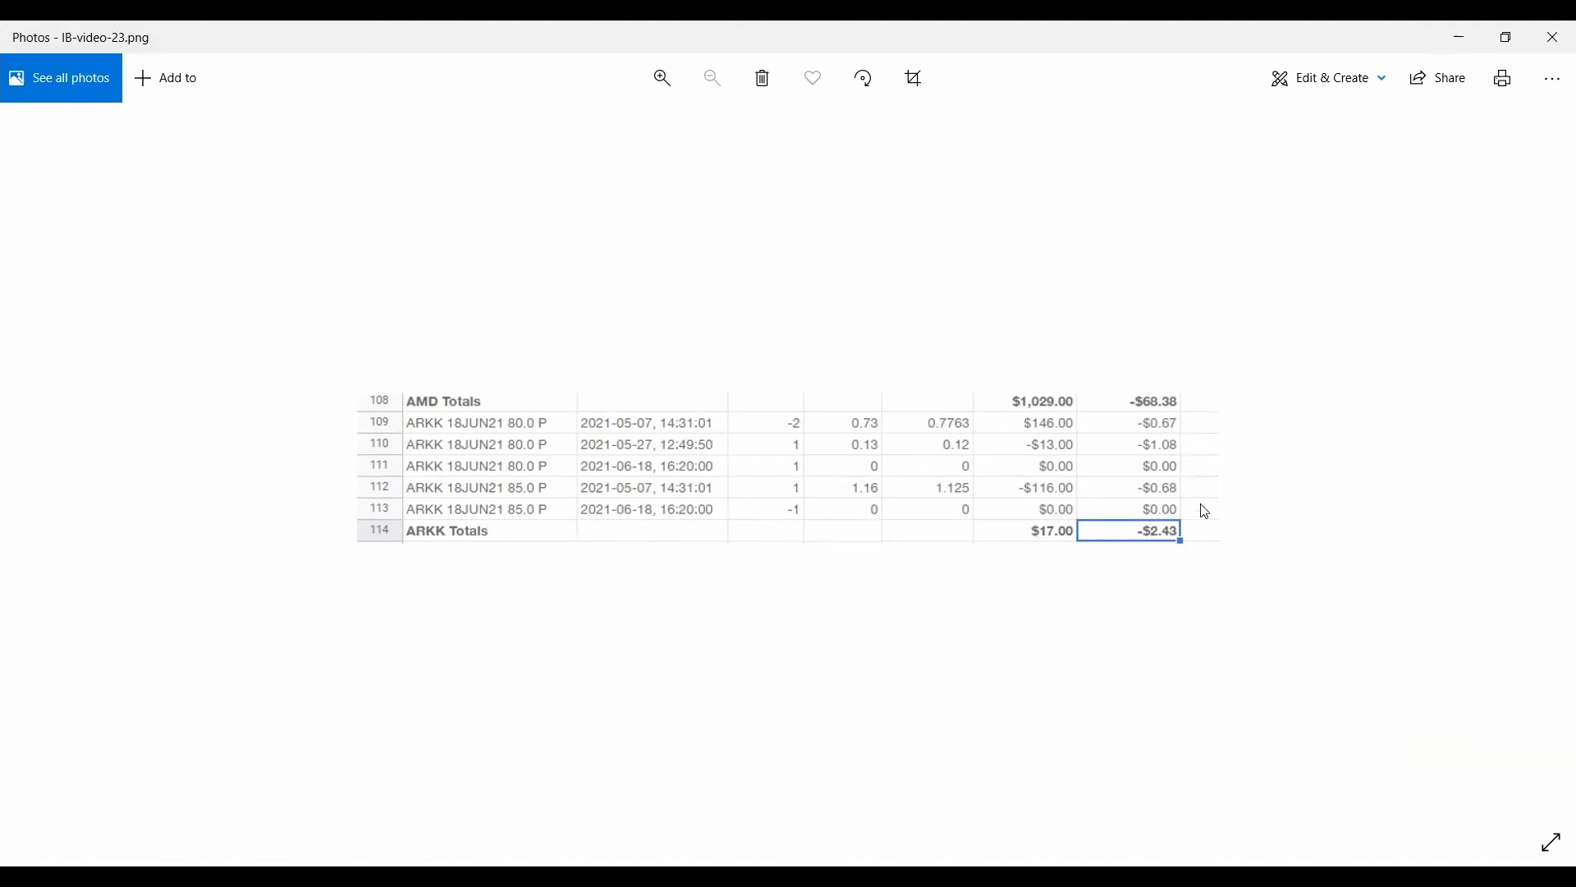
{"action": "mouse_move", "coordinate": [1046, 543]}
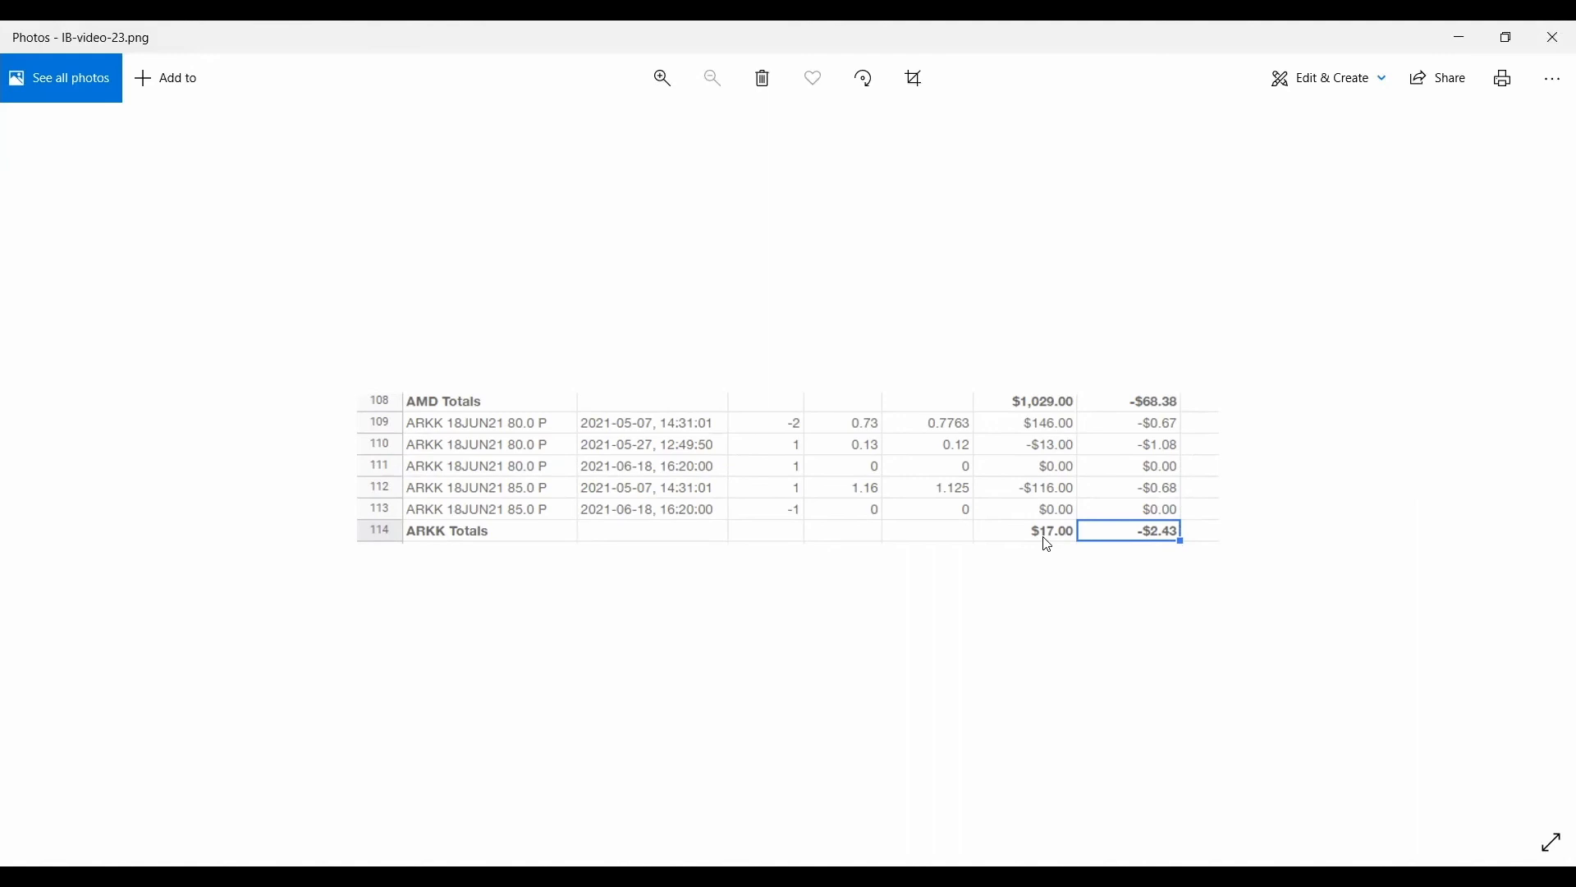
{"action": "mouse_move", "coordinate": [1377, 535]}
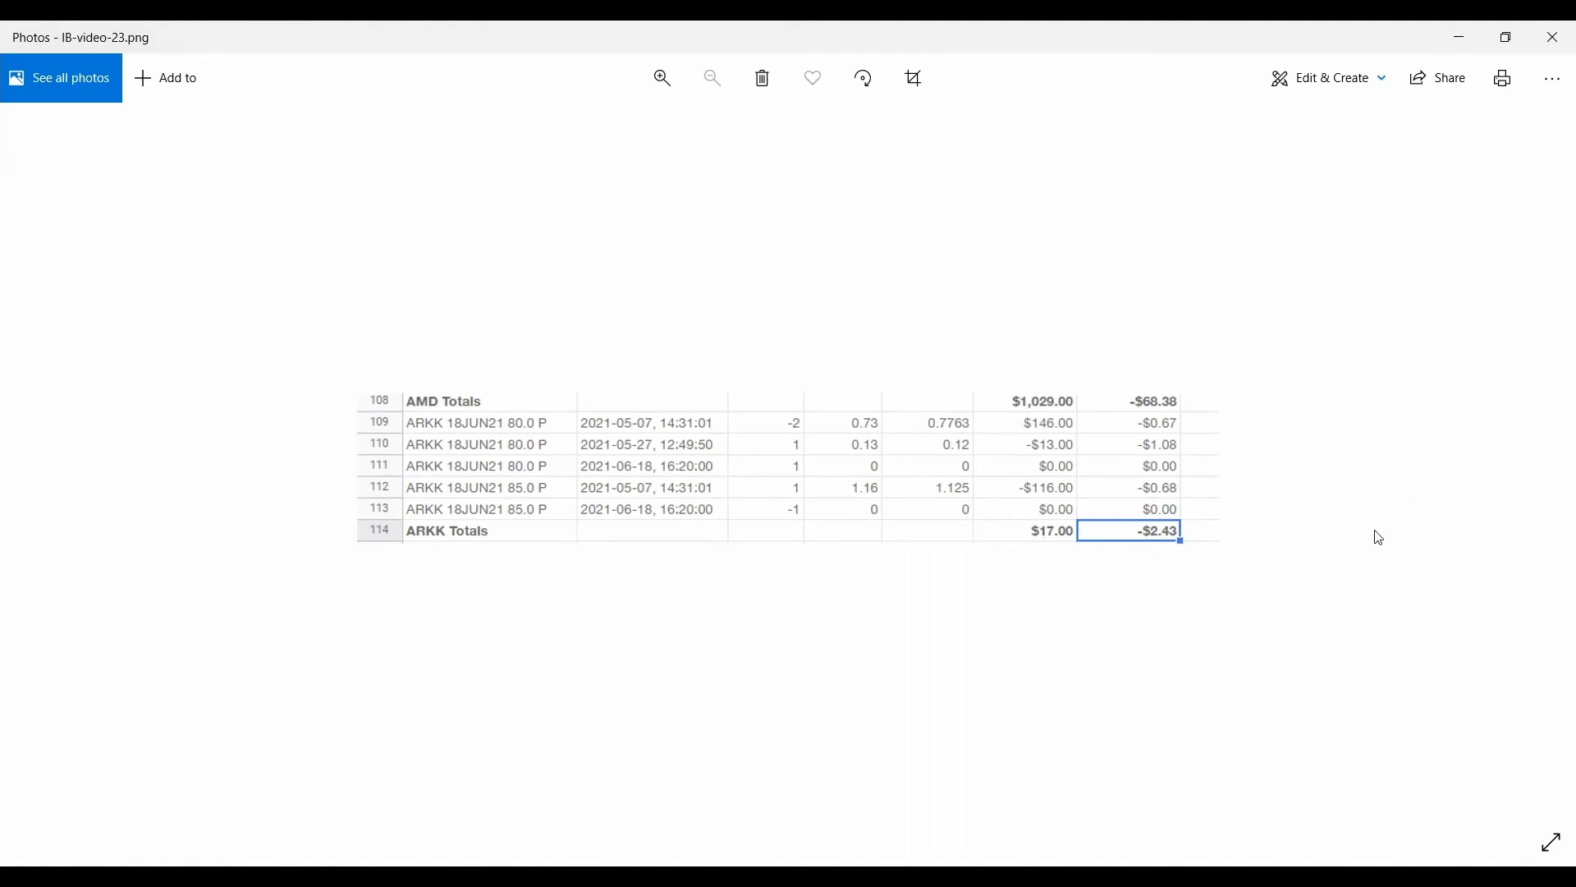